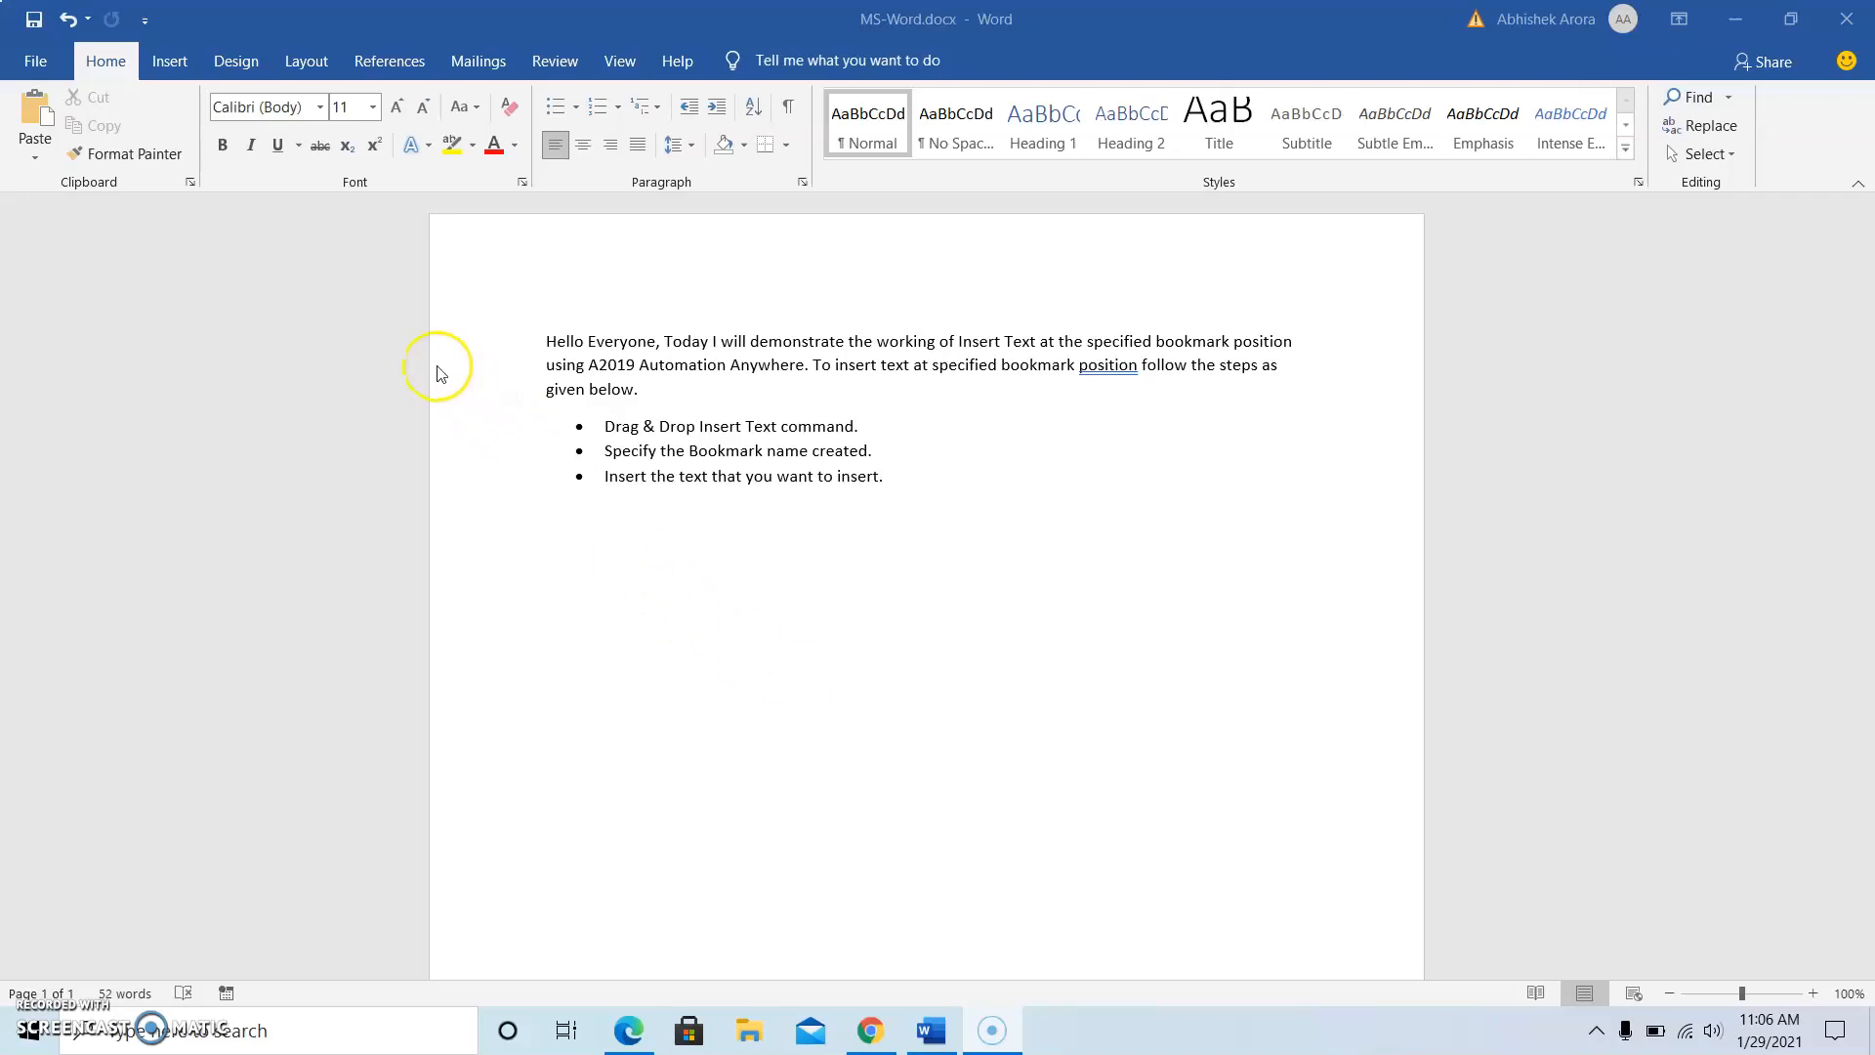
mouse_move(368, 310)
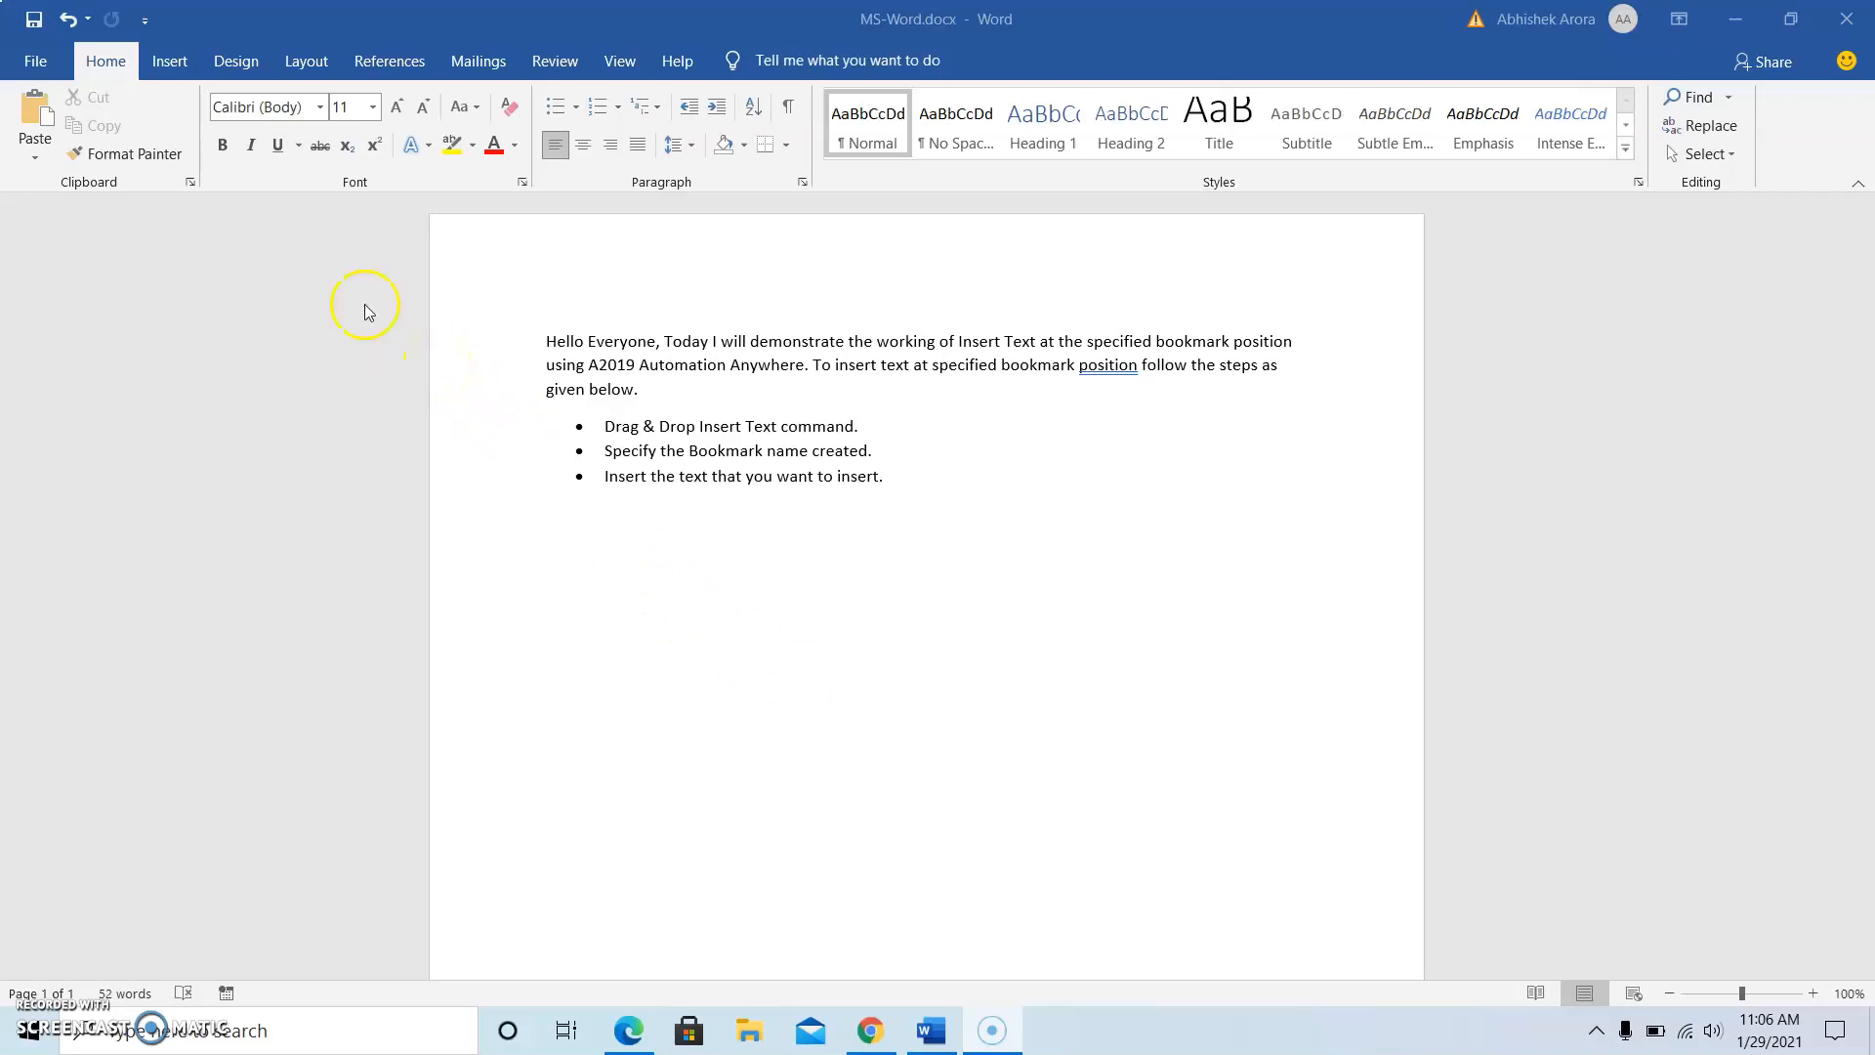
mouse_move(527, 558)
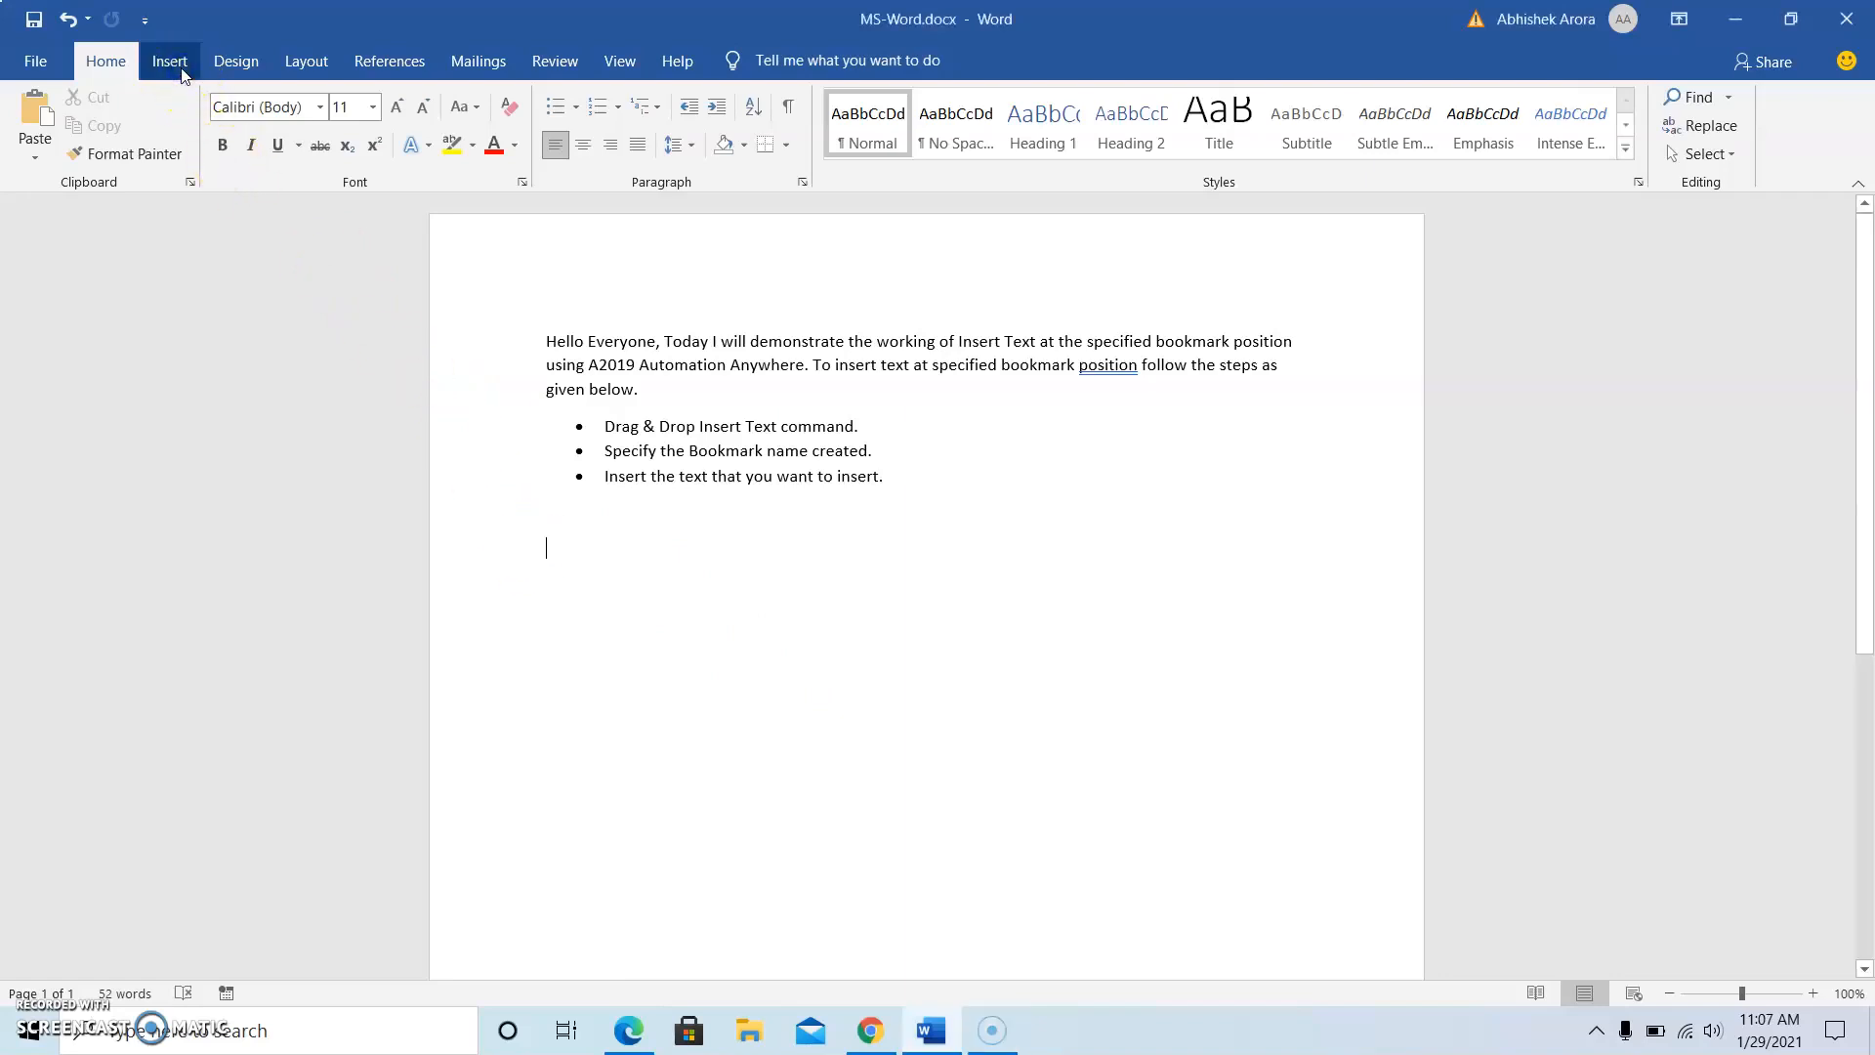
- Add a Word bookmark named MSWordPackage below the three bulleted steps
left_click(169, 60)
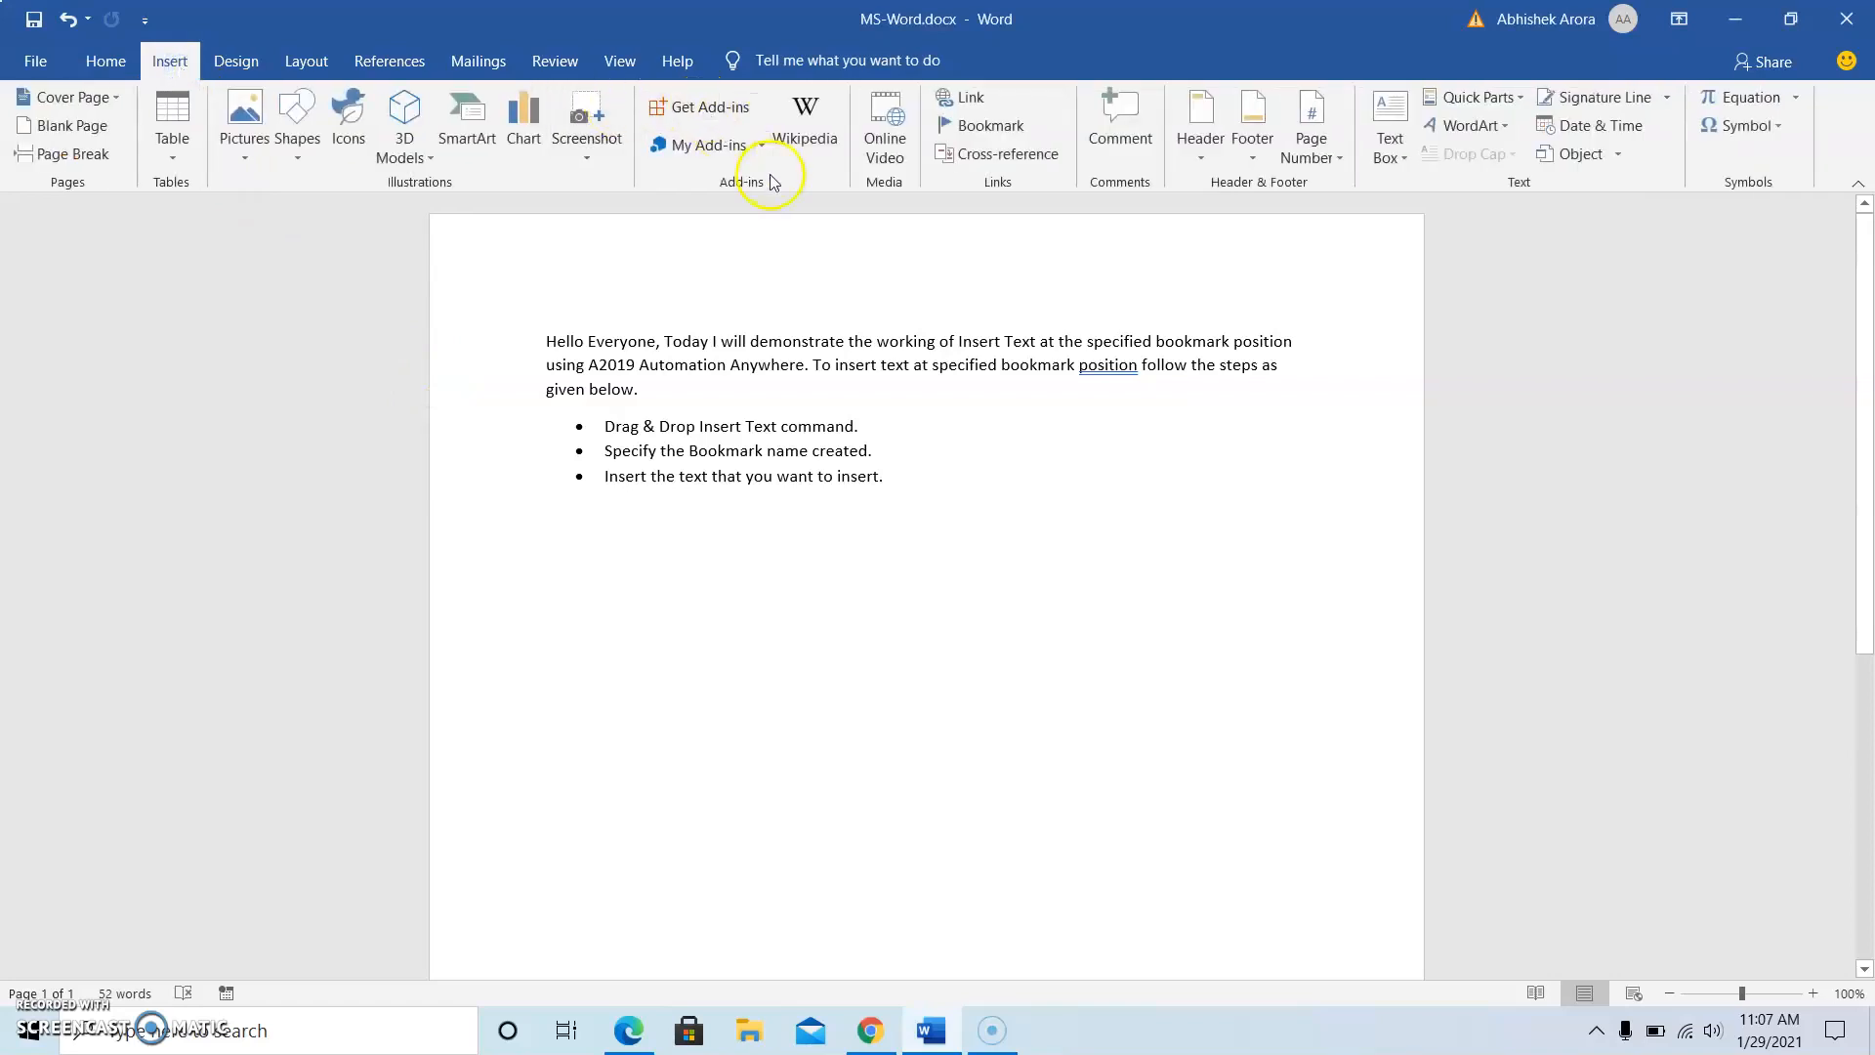
mouse_move(990, 124)
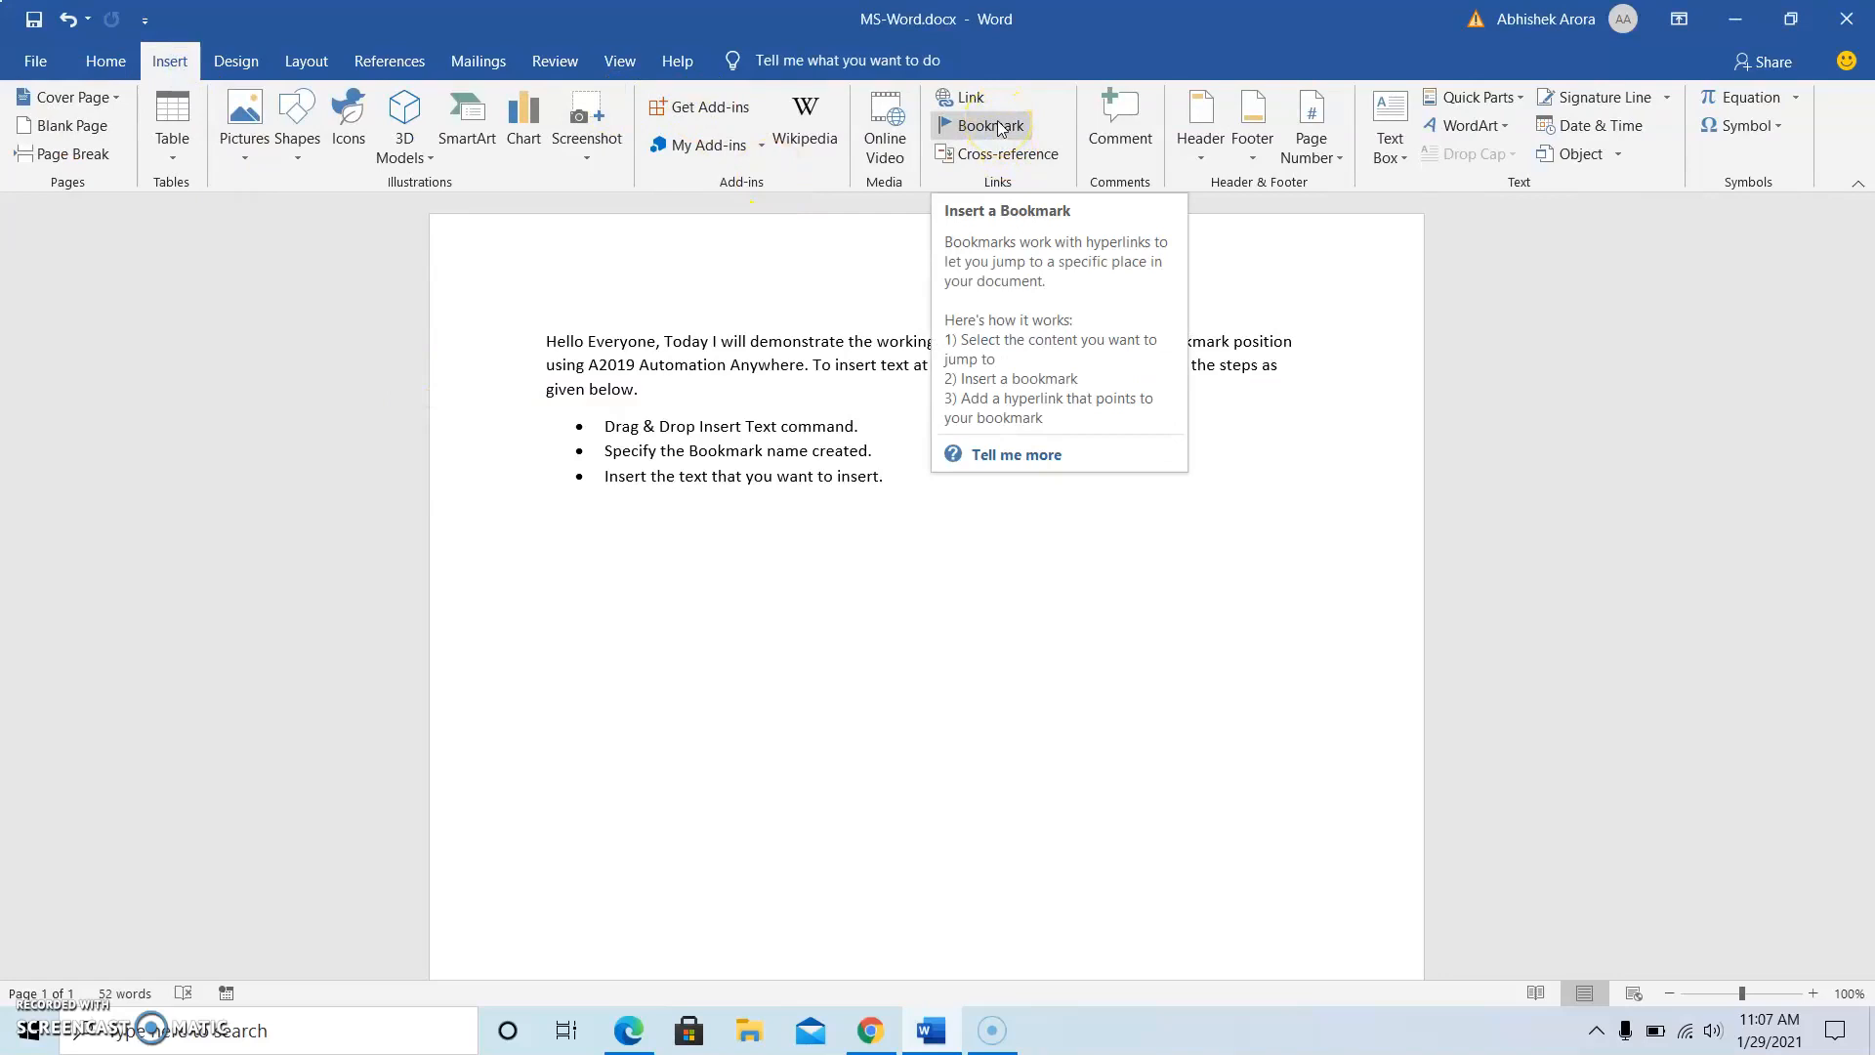
left_click(990, 124)
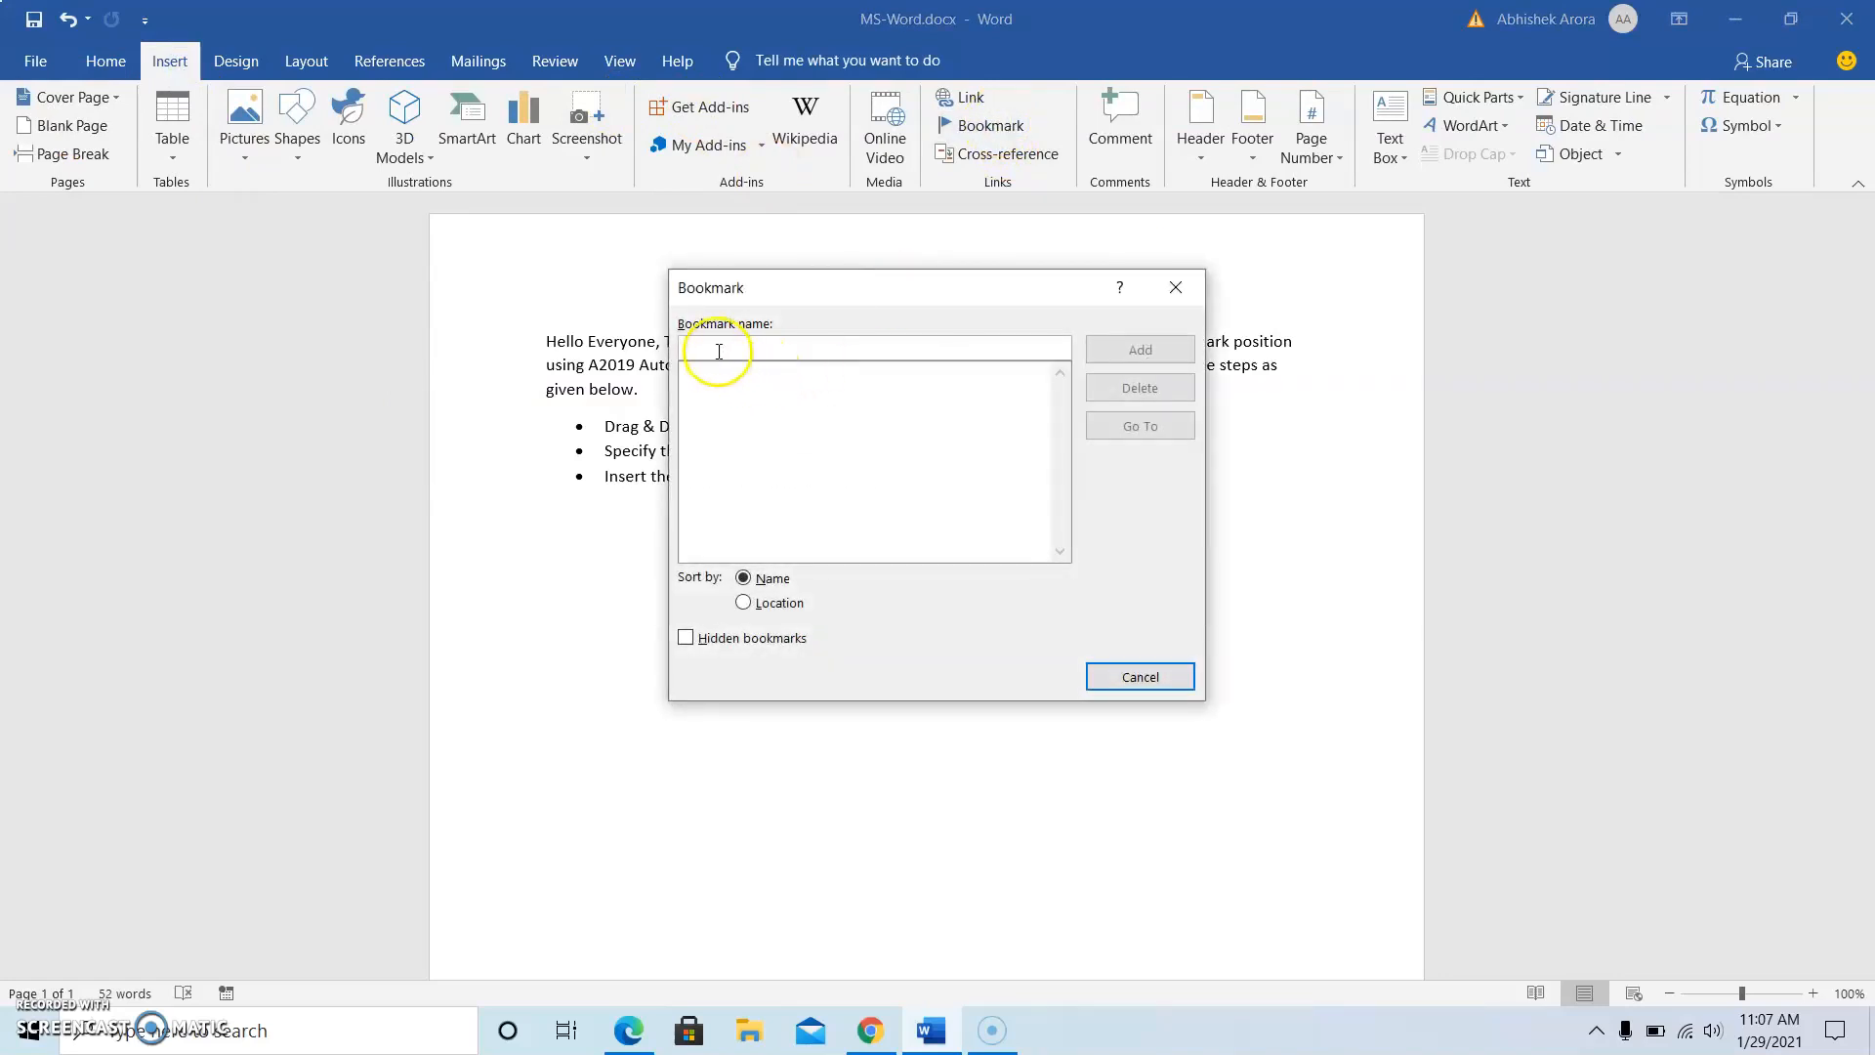
type("MSW")
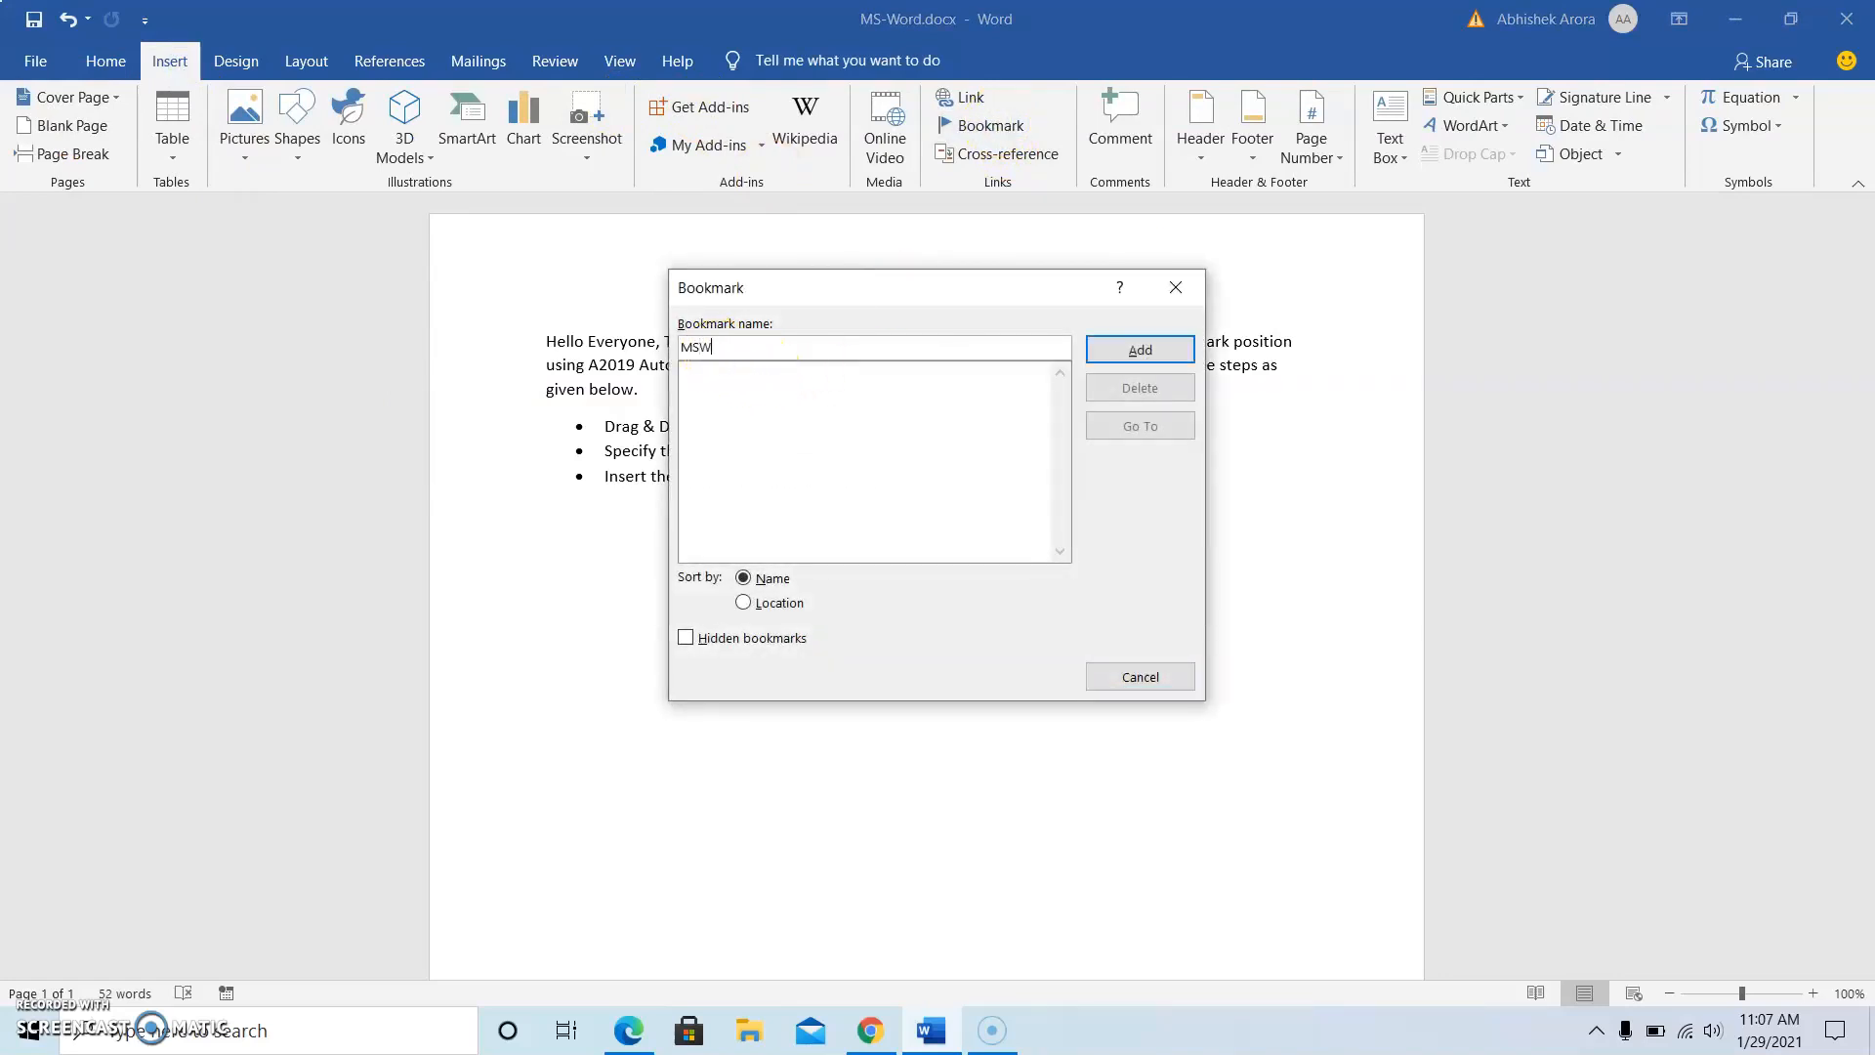
type("WordPad")
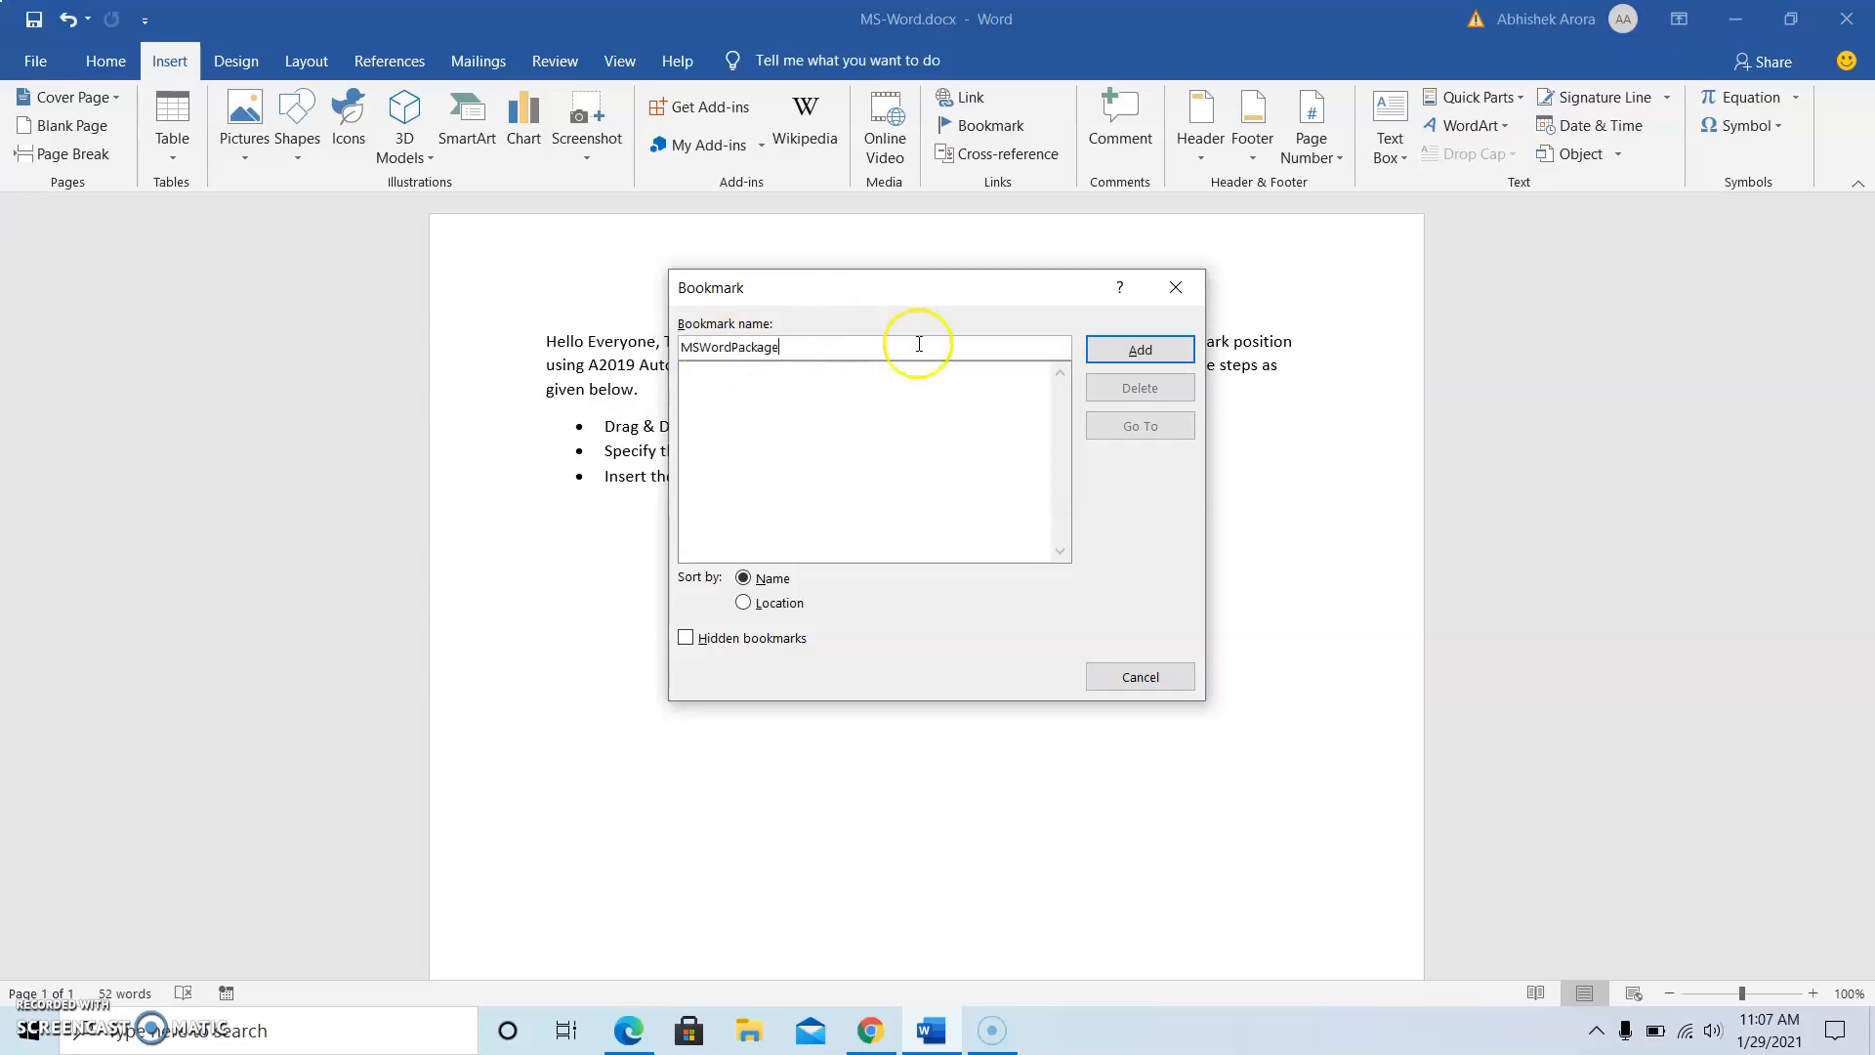
left_click(1139, 350)
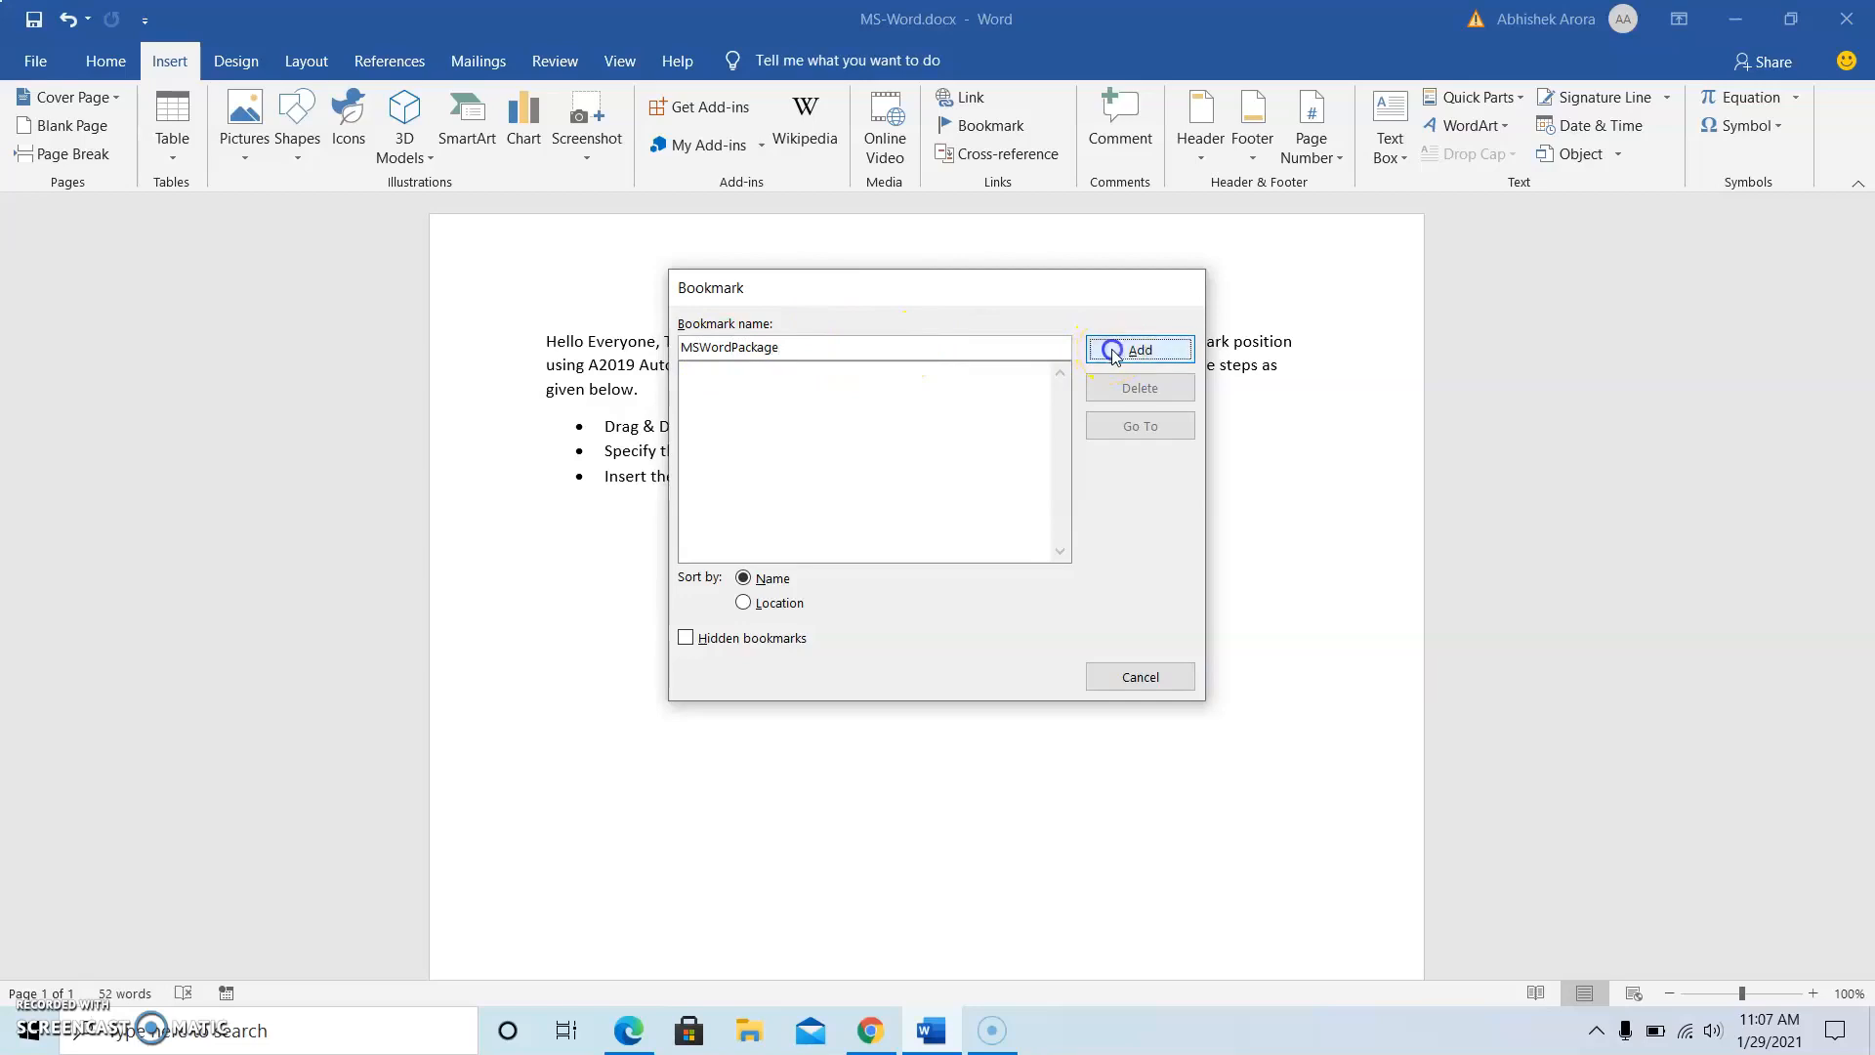
left_click(1139, 350)
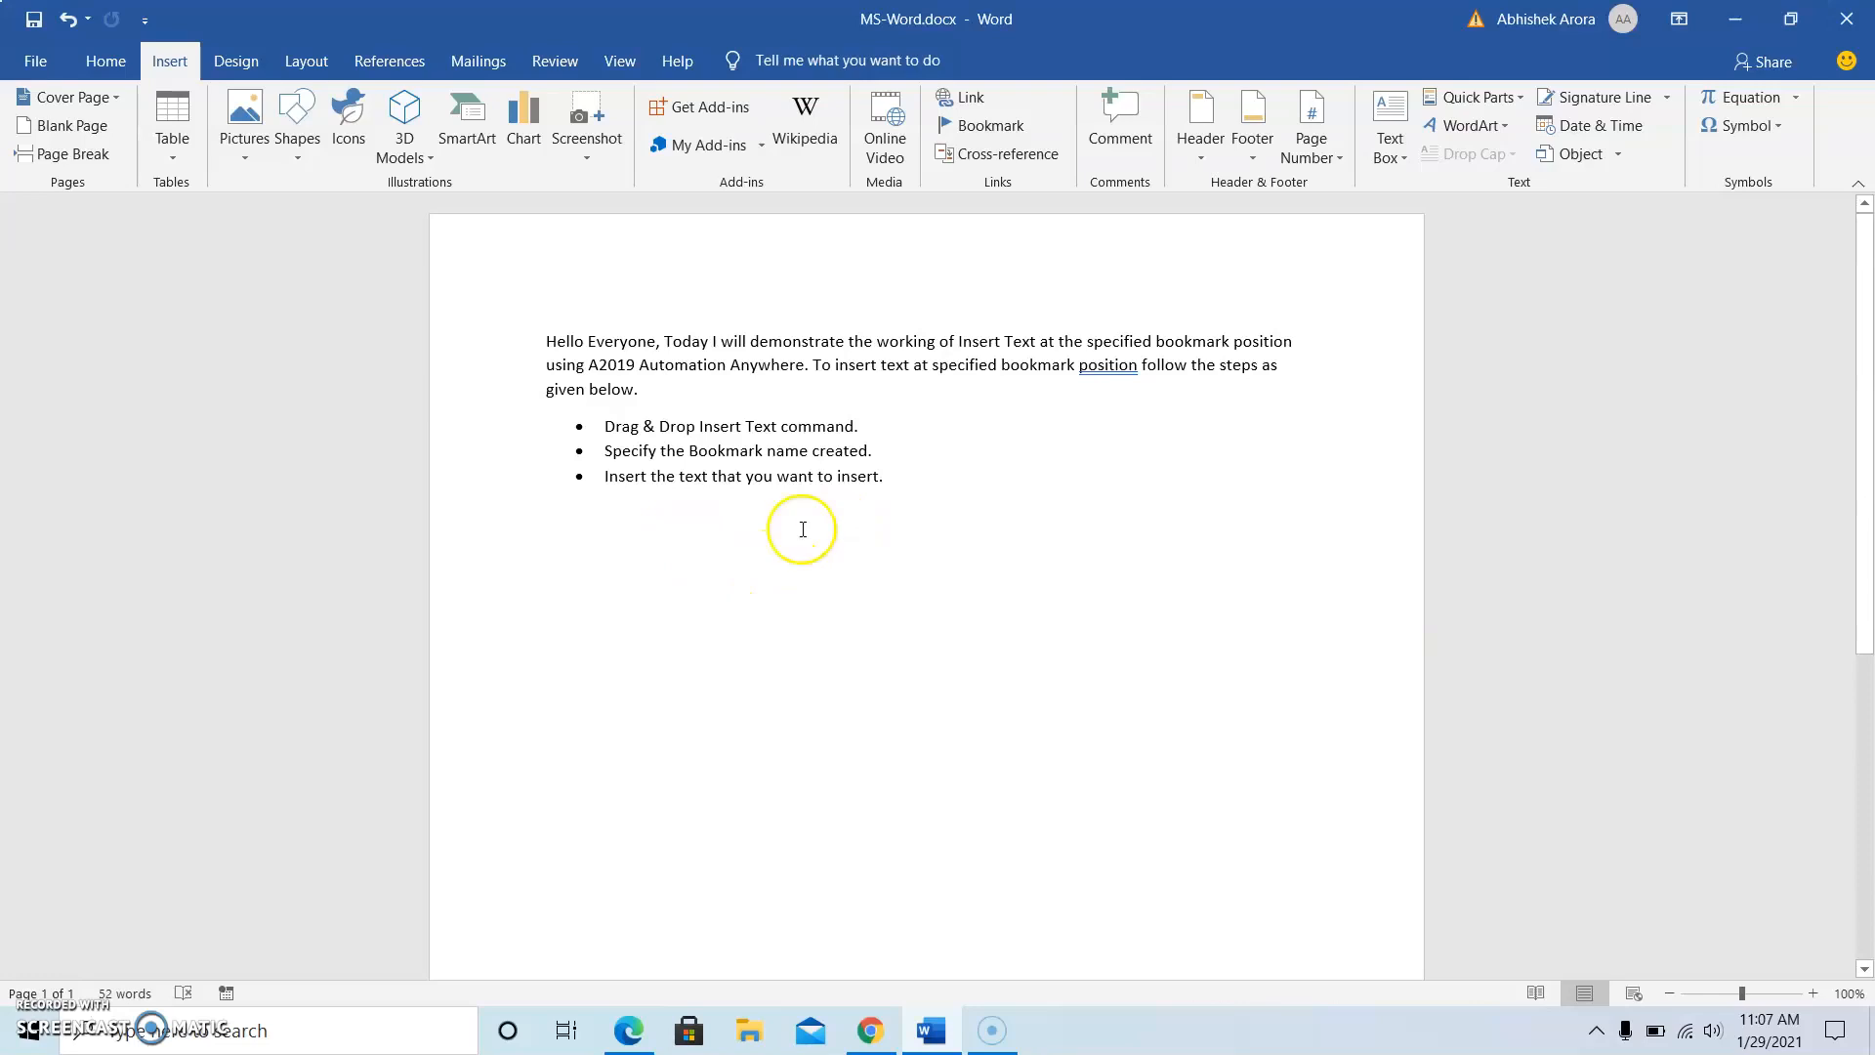
mouse_move(676, 556)
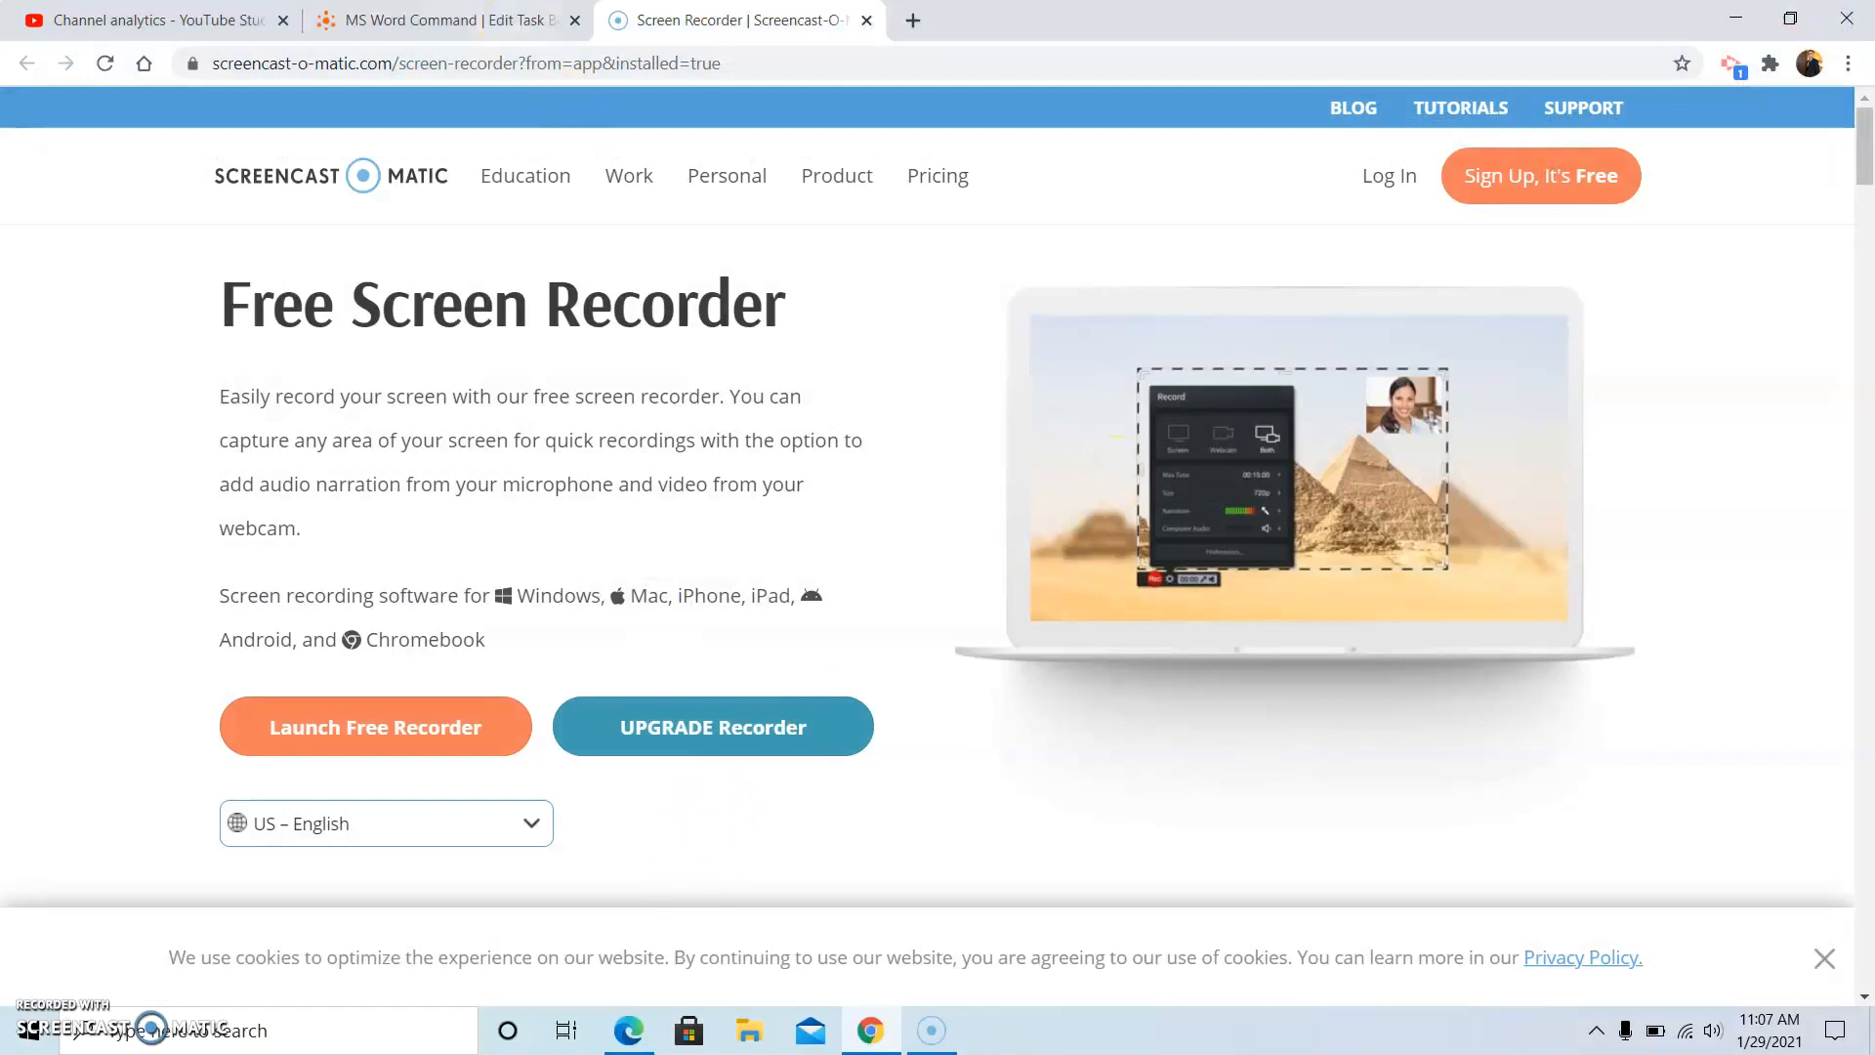
- In the MS Word Command bot, place MS Word: Insert Text between Start and End
left_click(442, 21)
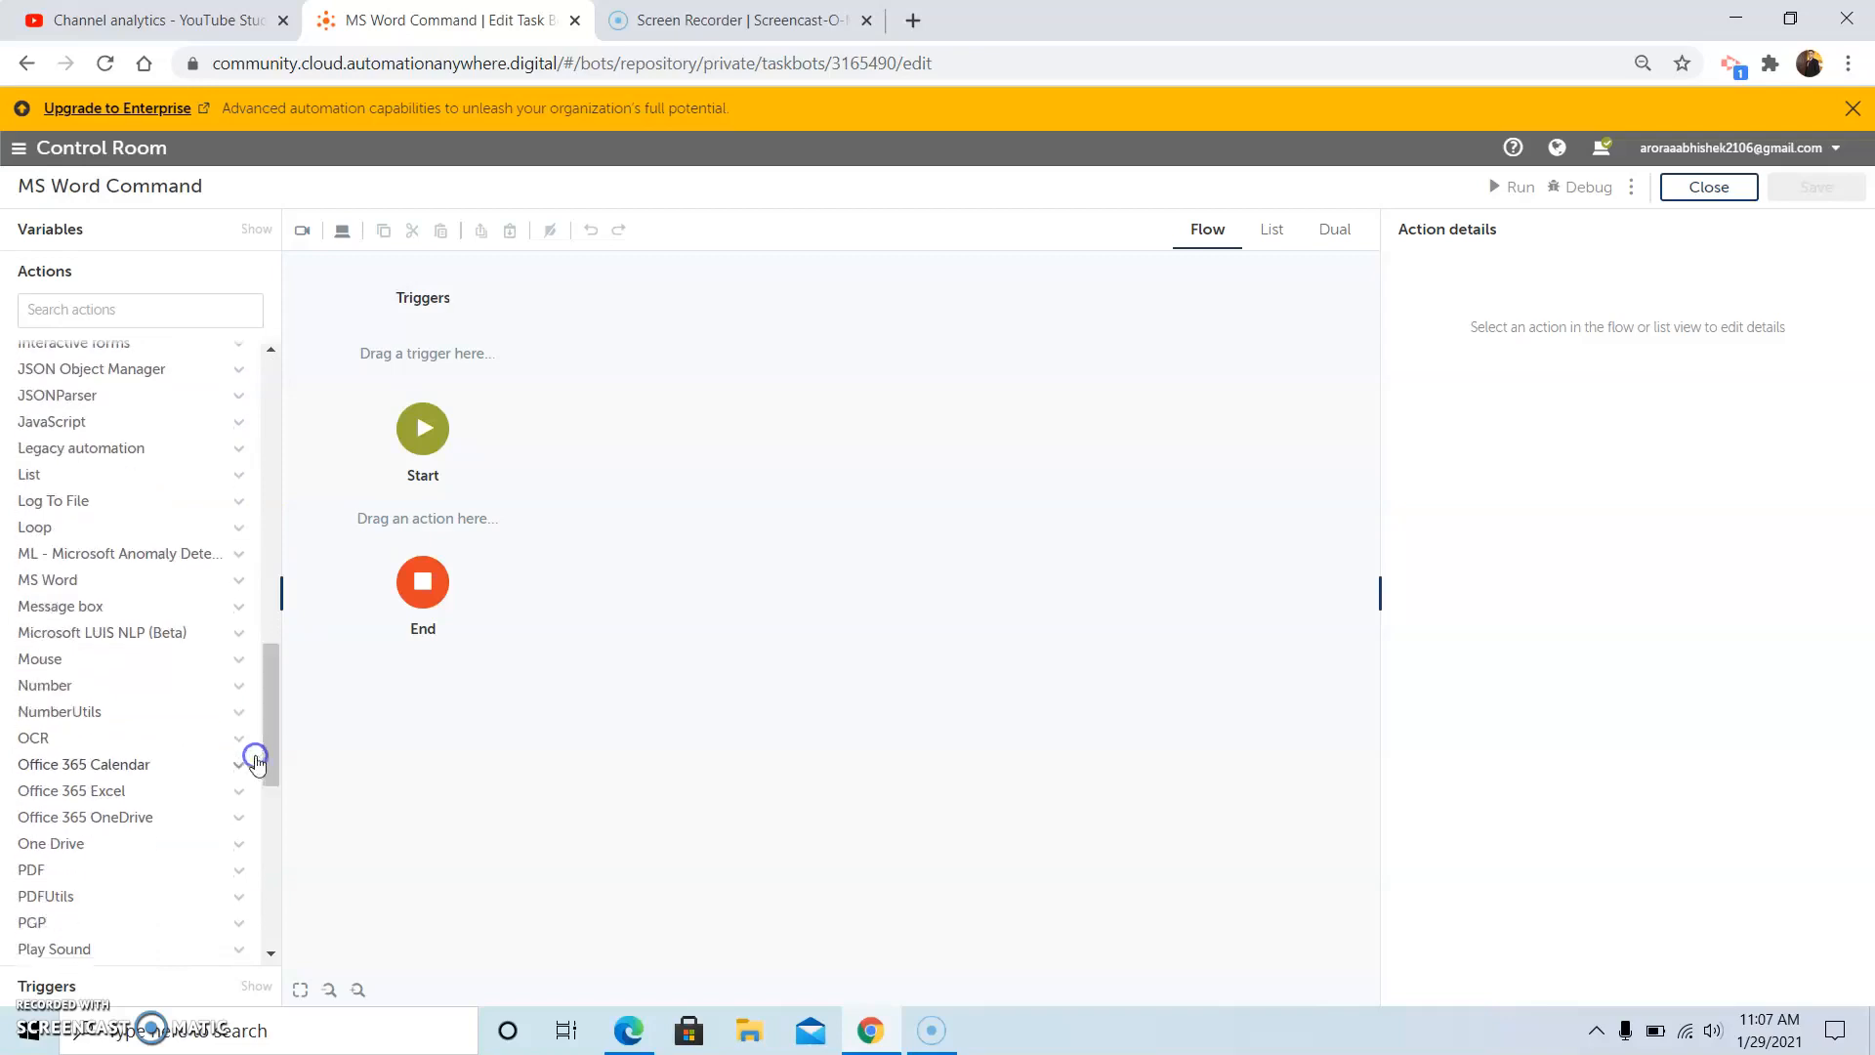
left_click(238, 580)
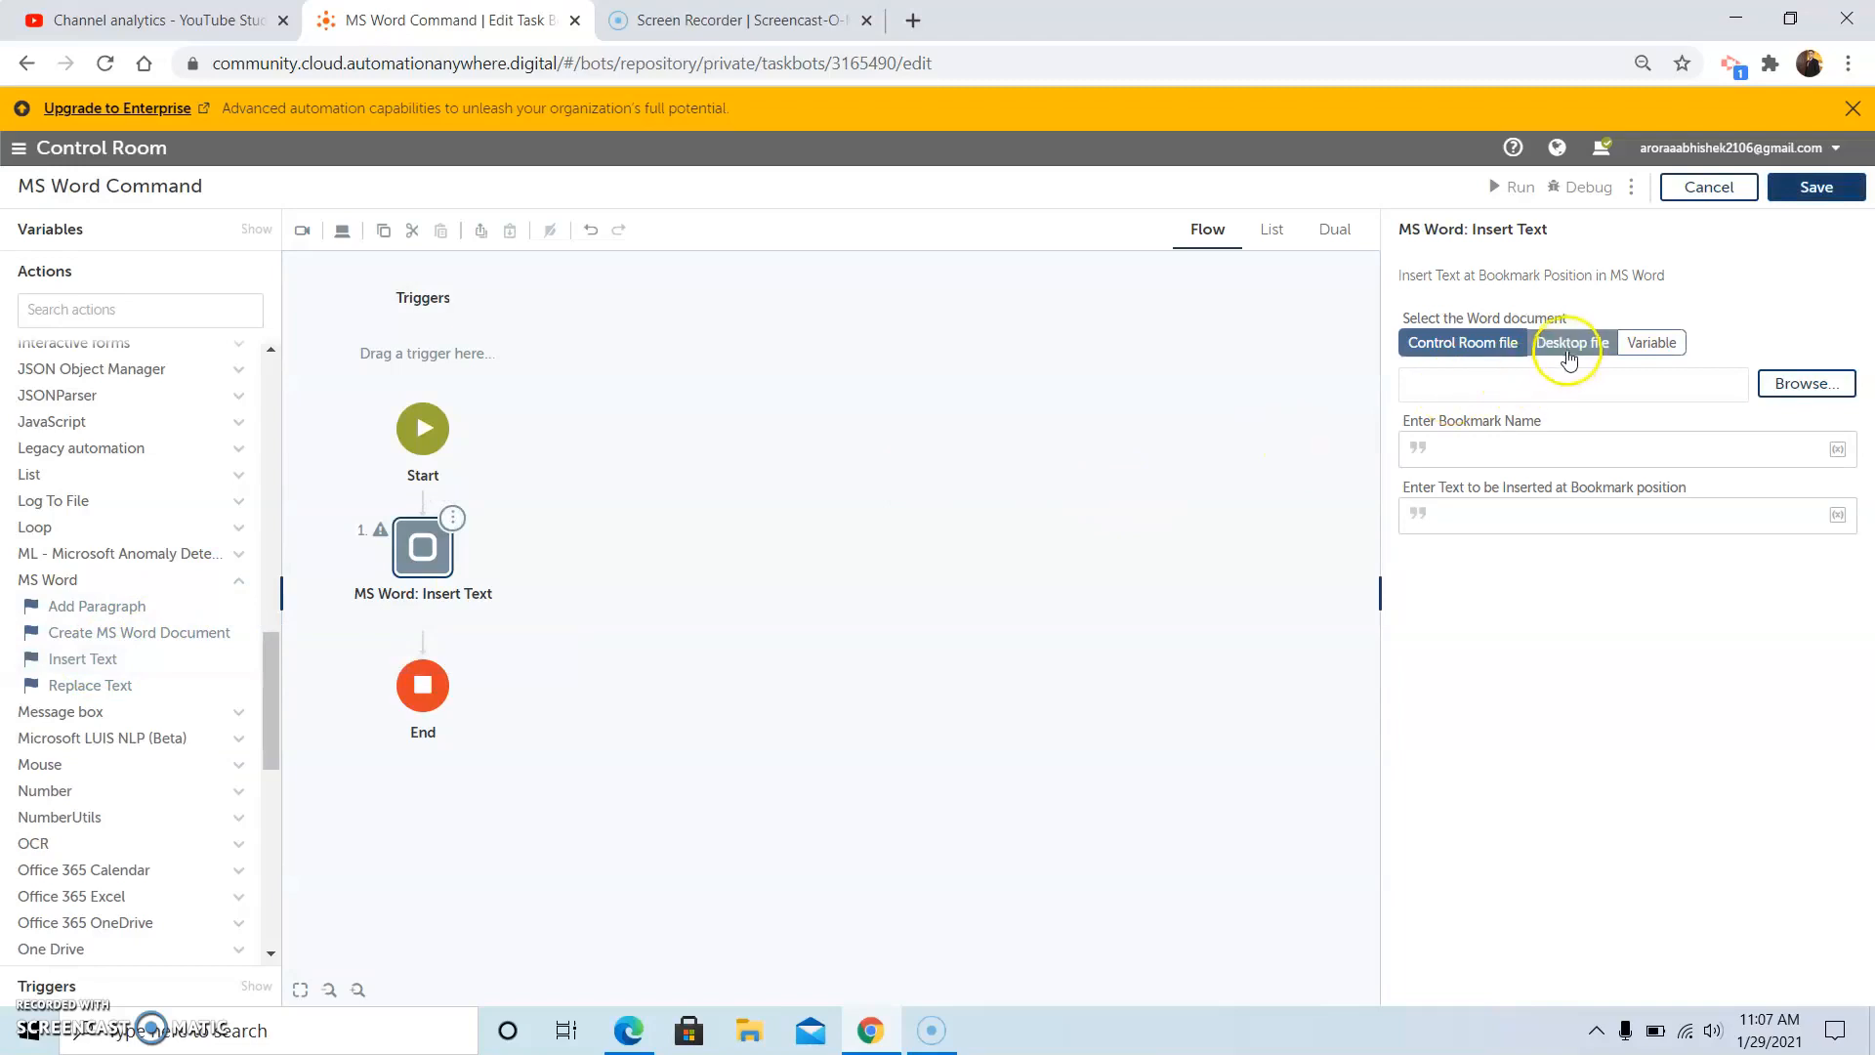
- Set the Insert Text action's document to the desktop file MS-Word.docx
left_click(1572, 342)
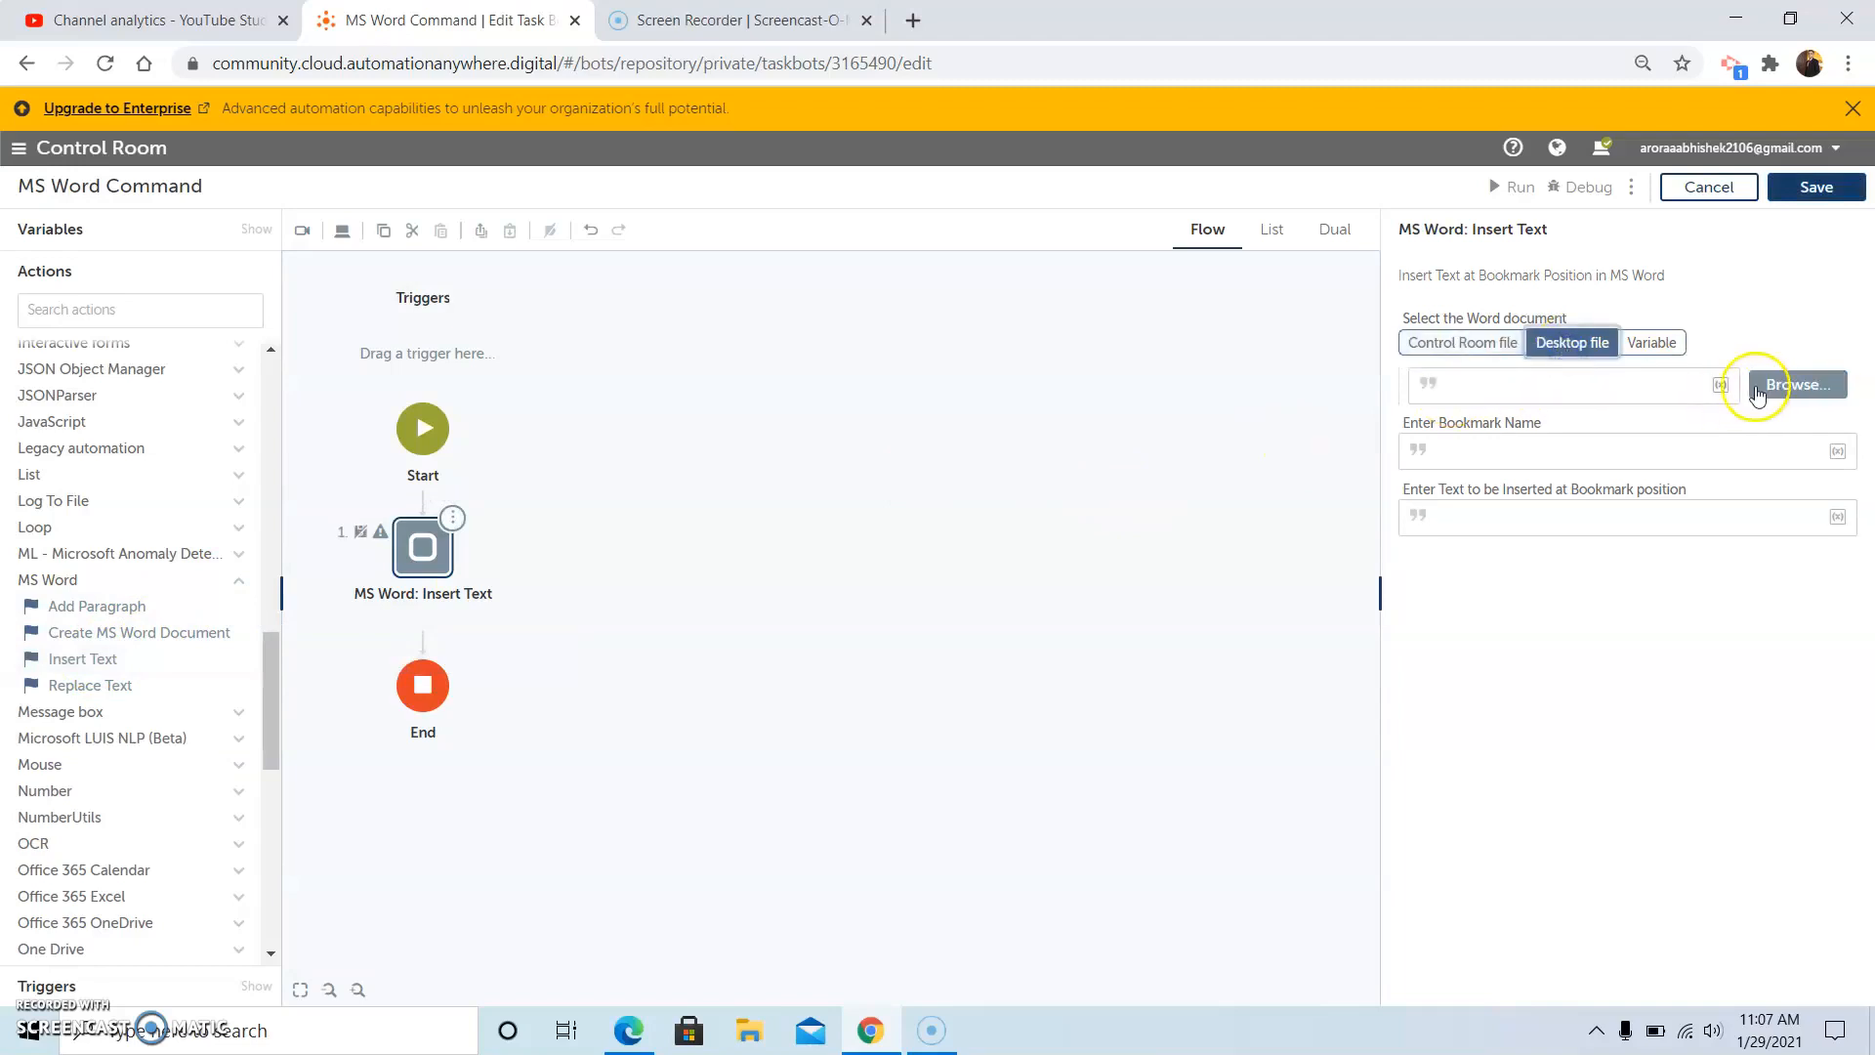
left_click(1800, 383)
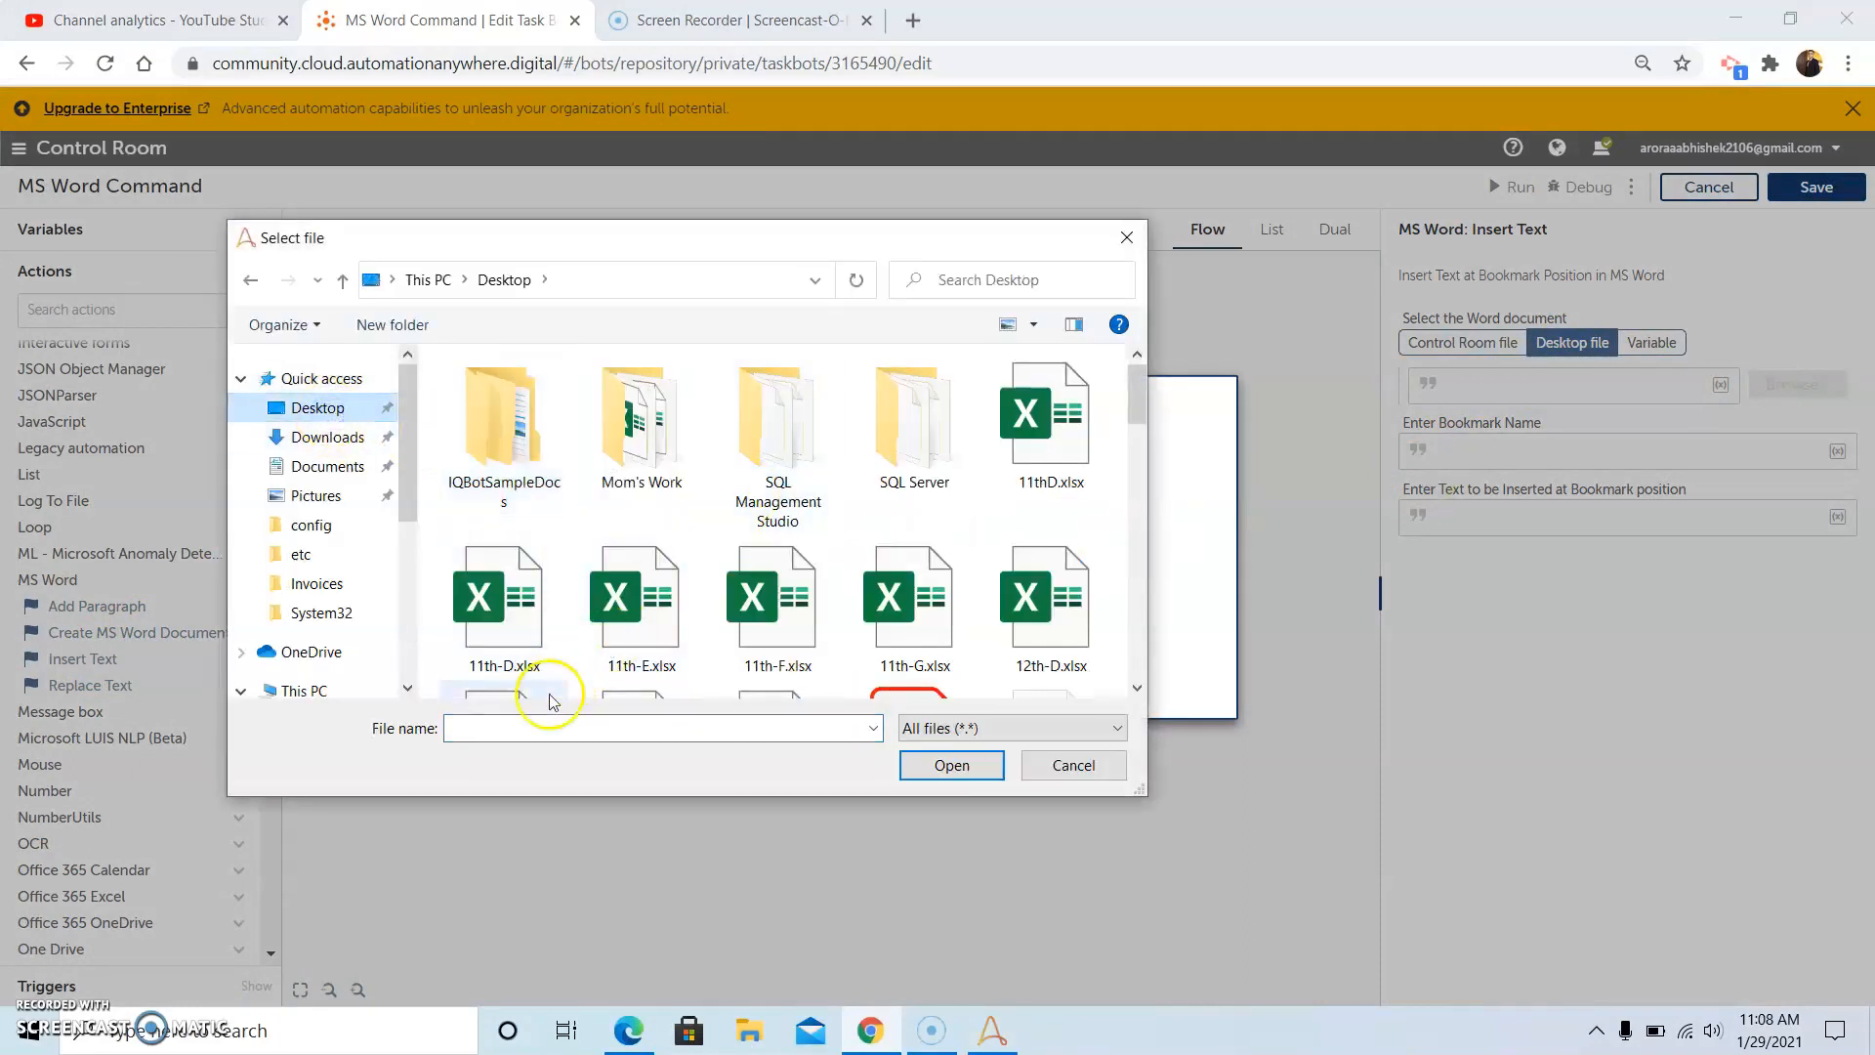
type("Ms")
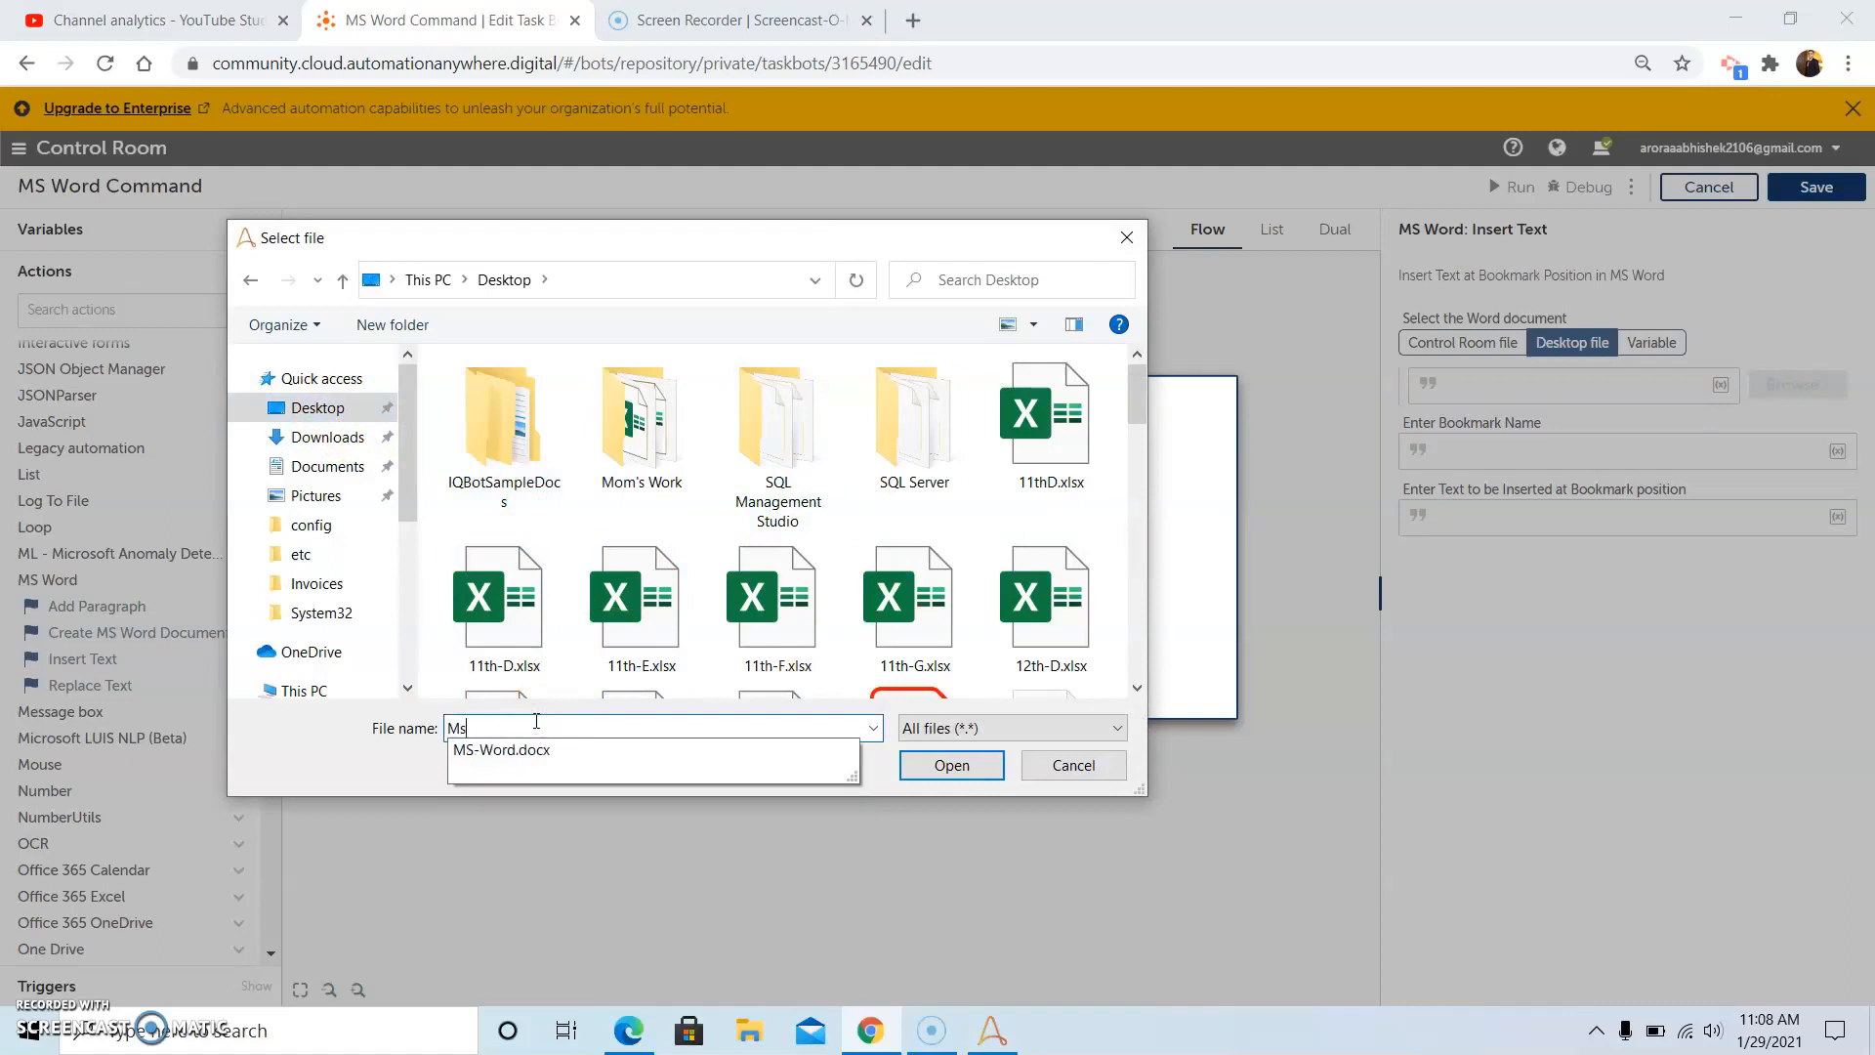
left_click(502, 751)
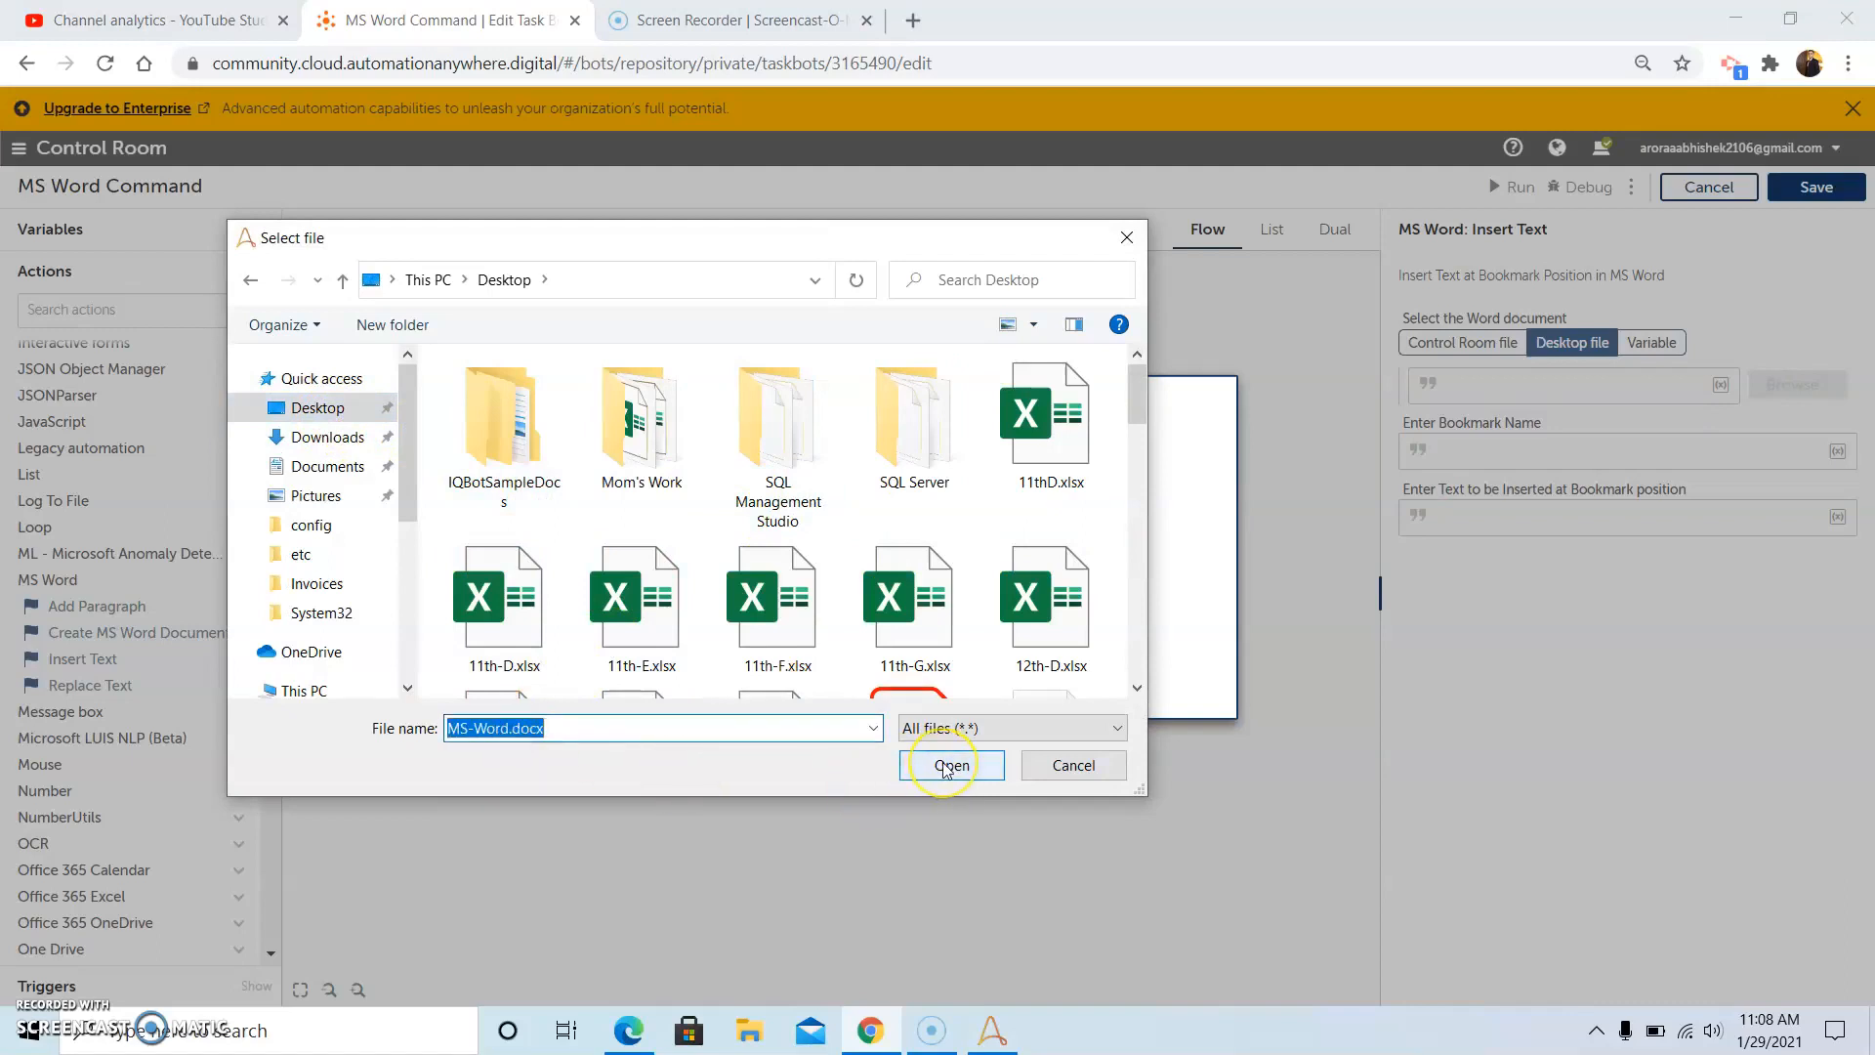
left_click(950, 766)
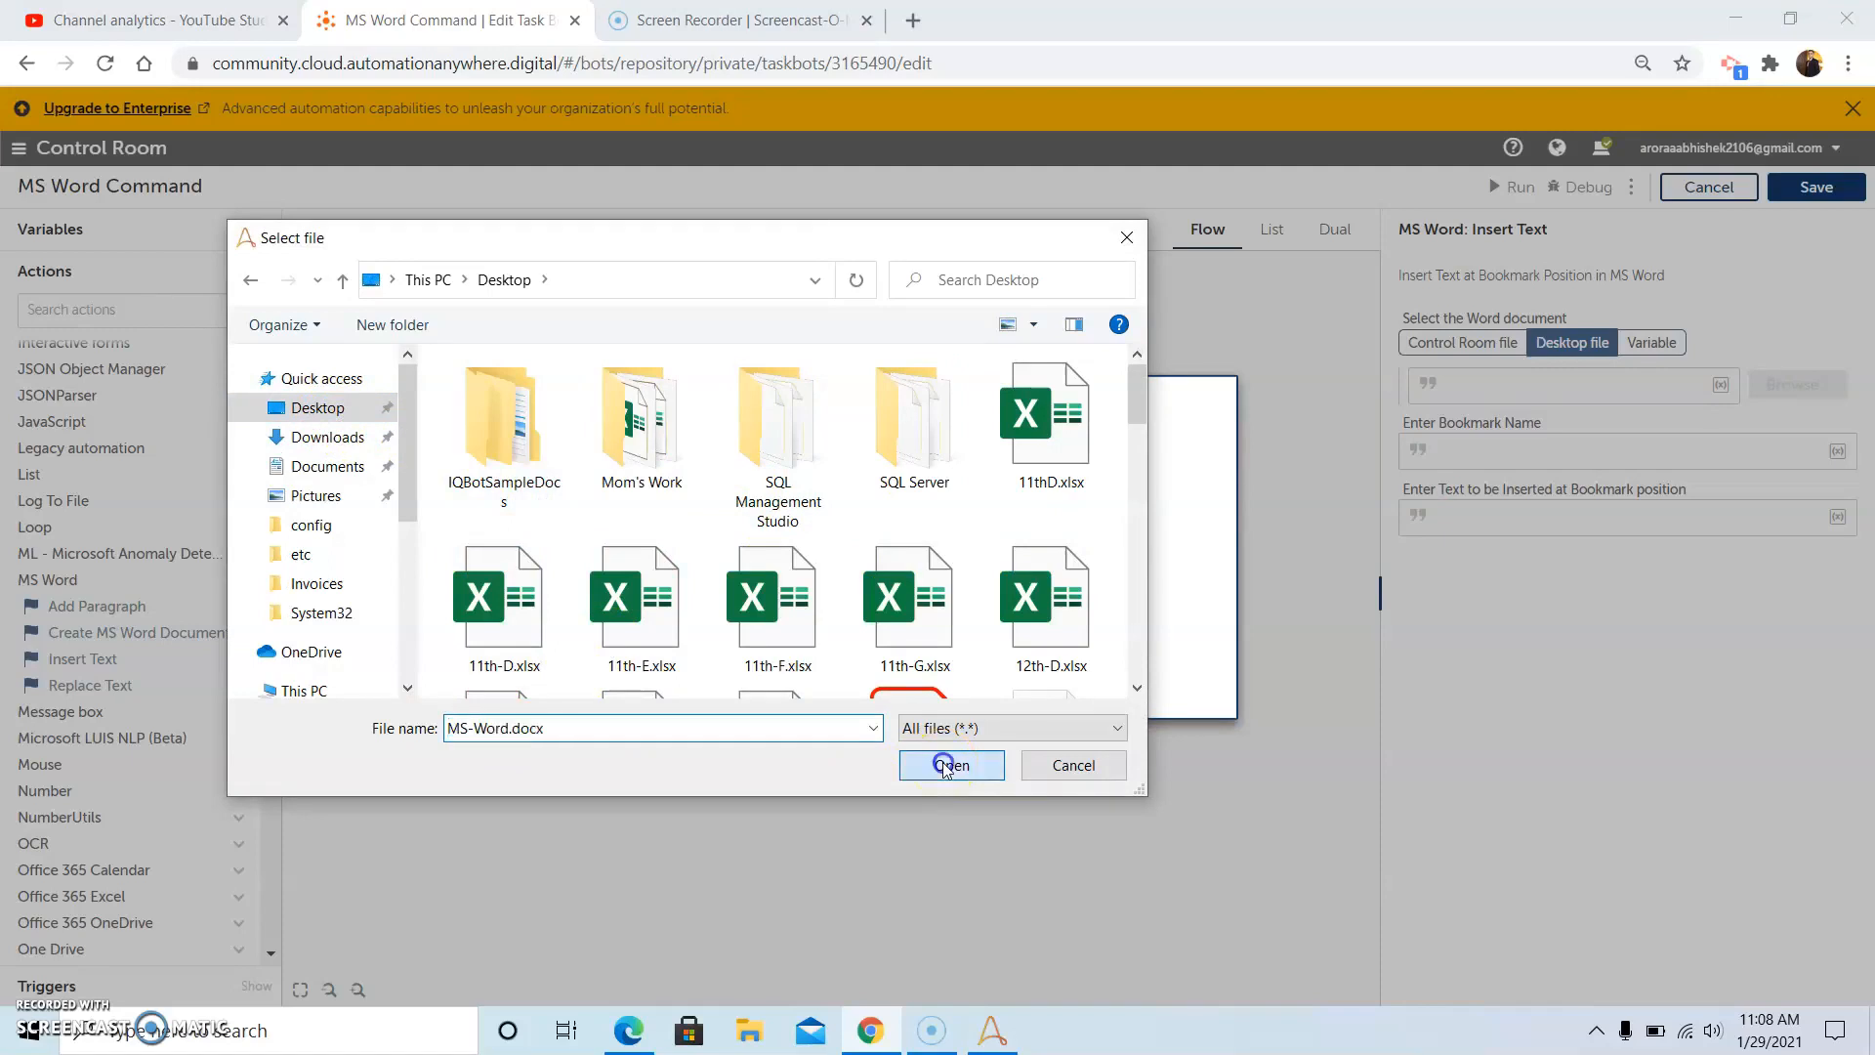
left_click(951, 766)
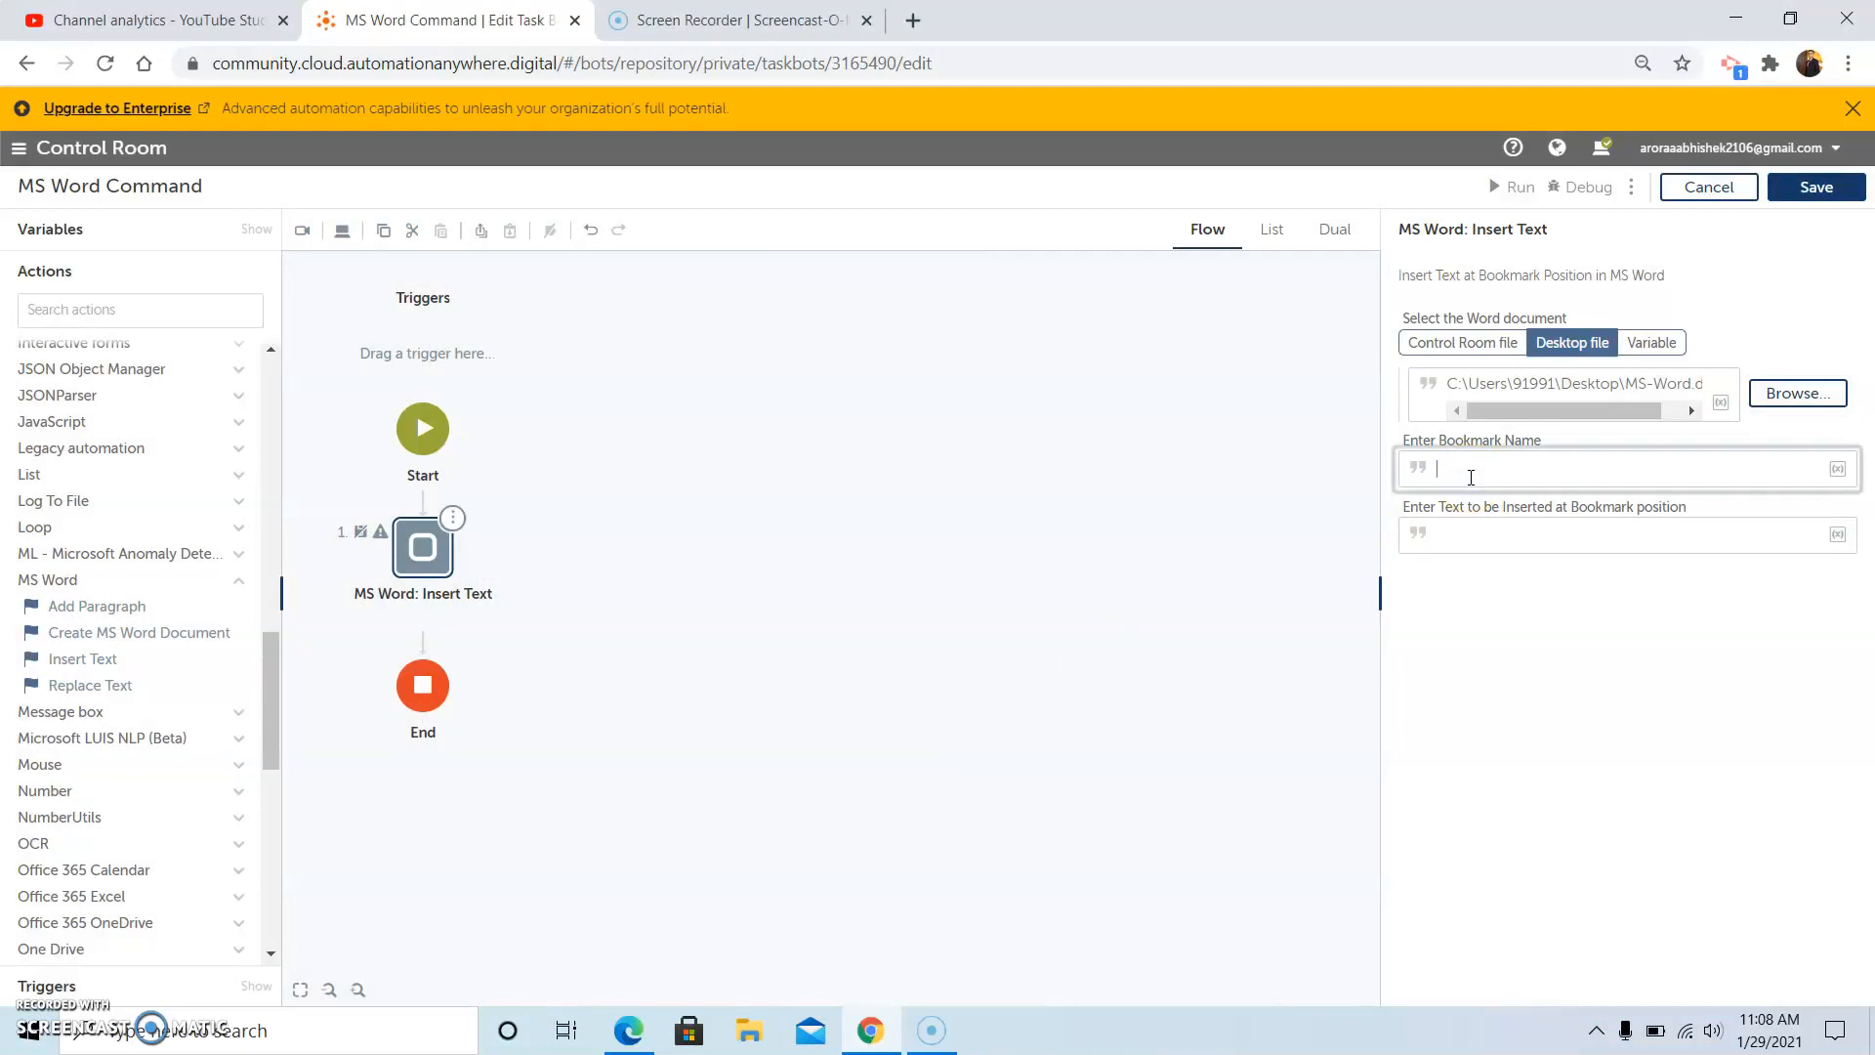
- Enter bookmark MSWordPackage and text 'Example of Insert Text at bookmark position.'
type("MSWordPackage")
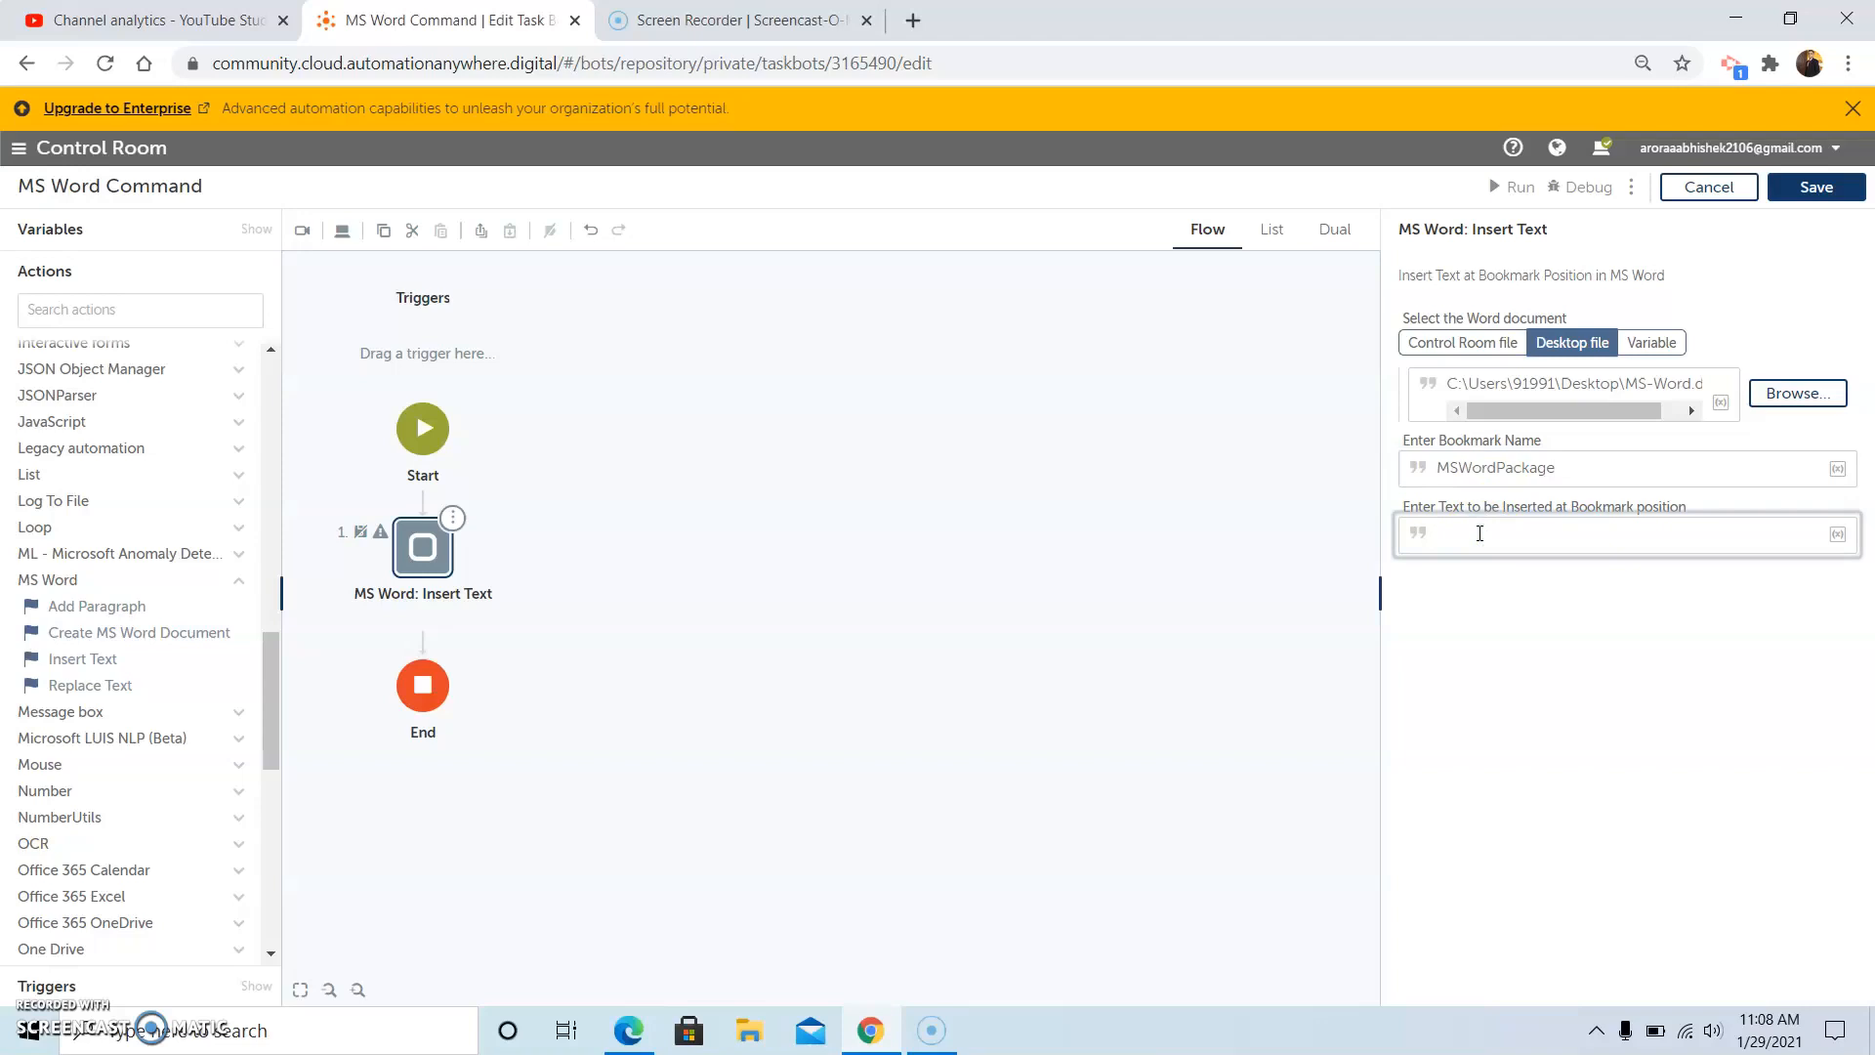
type("Example of")
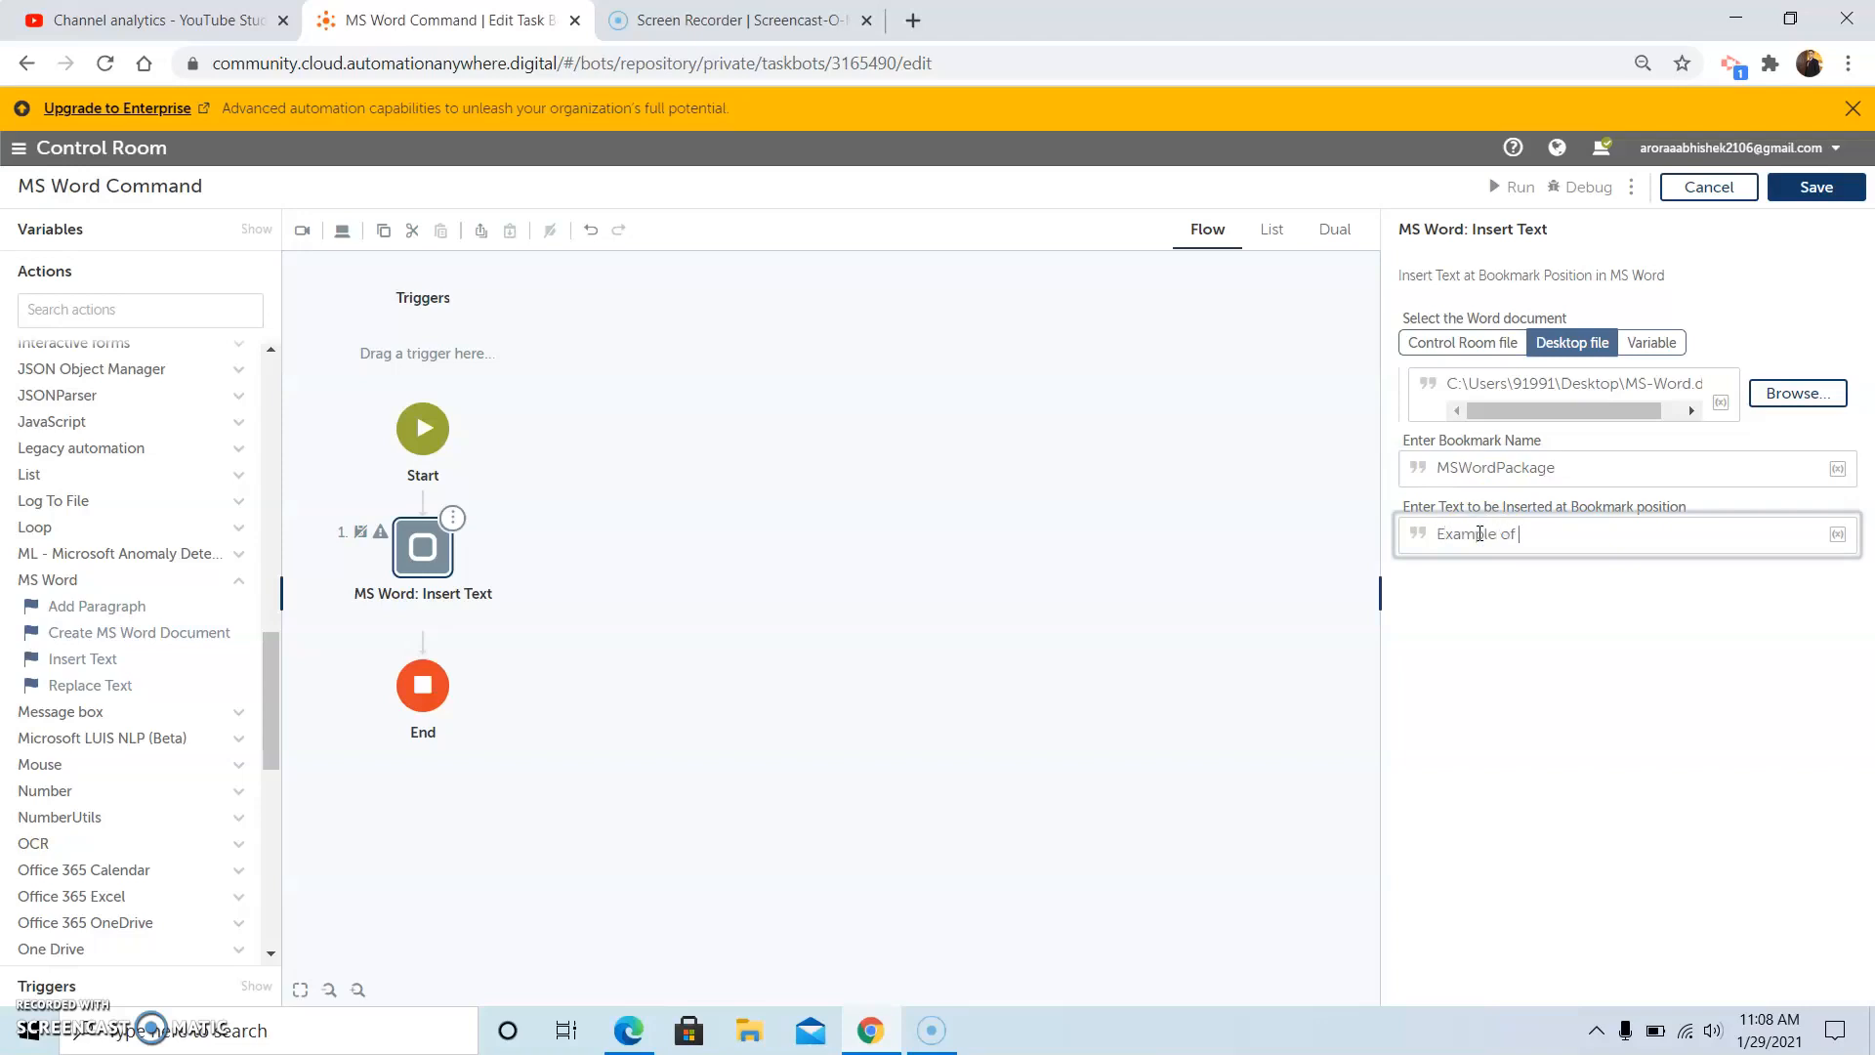
type("Ins")
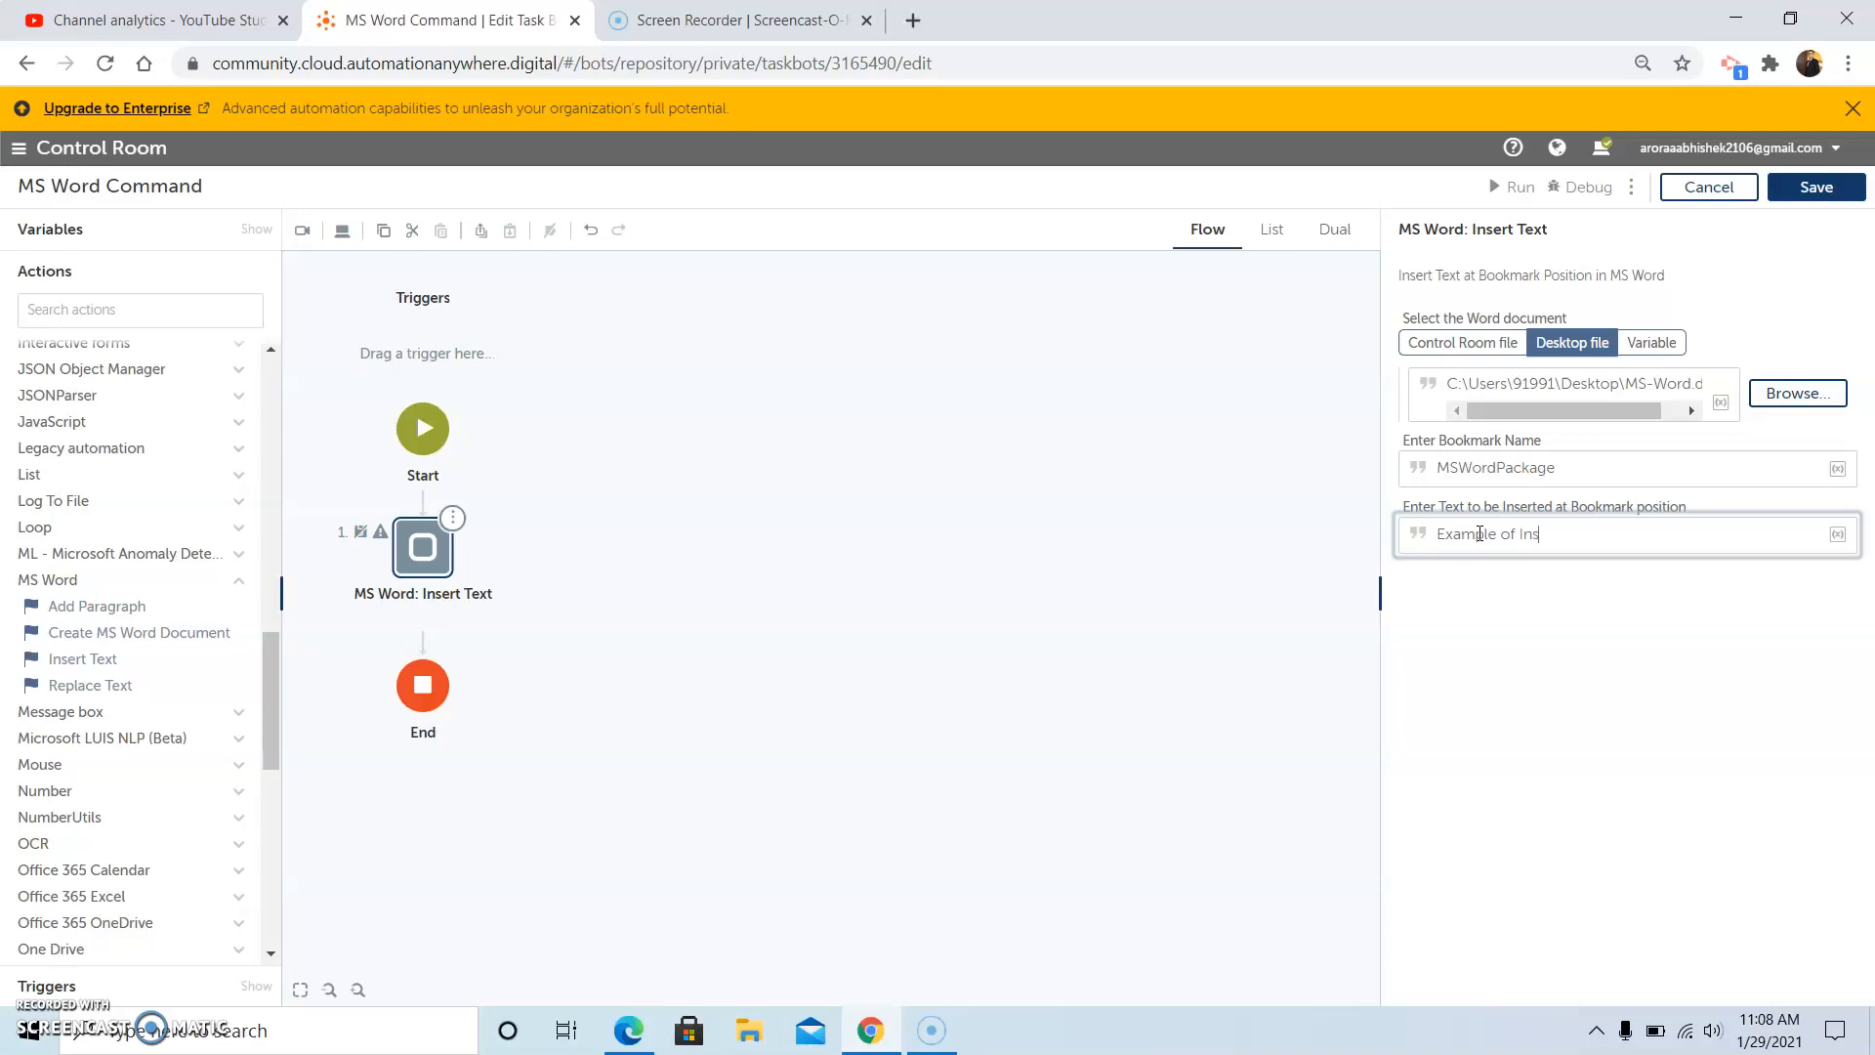
type("ert Text")
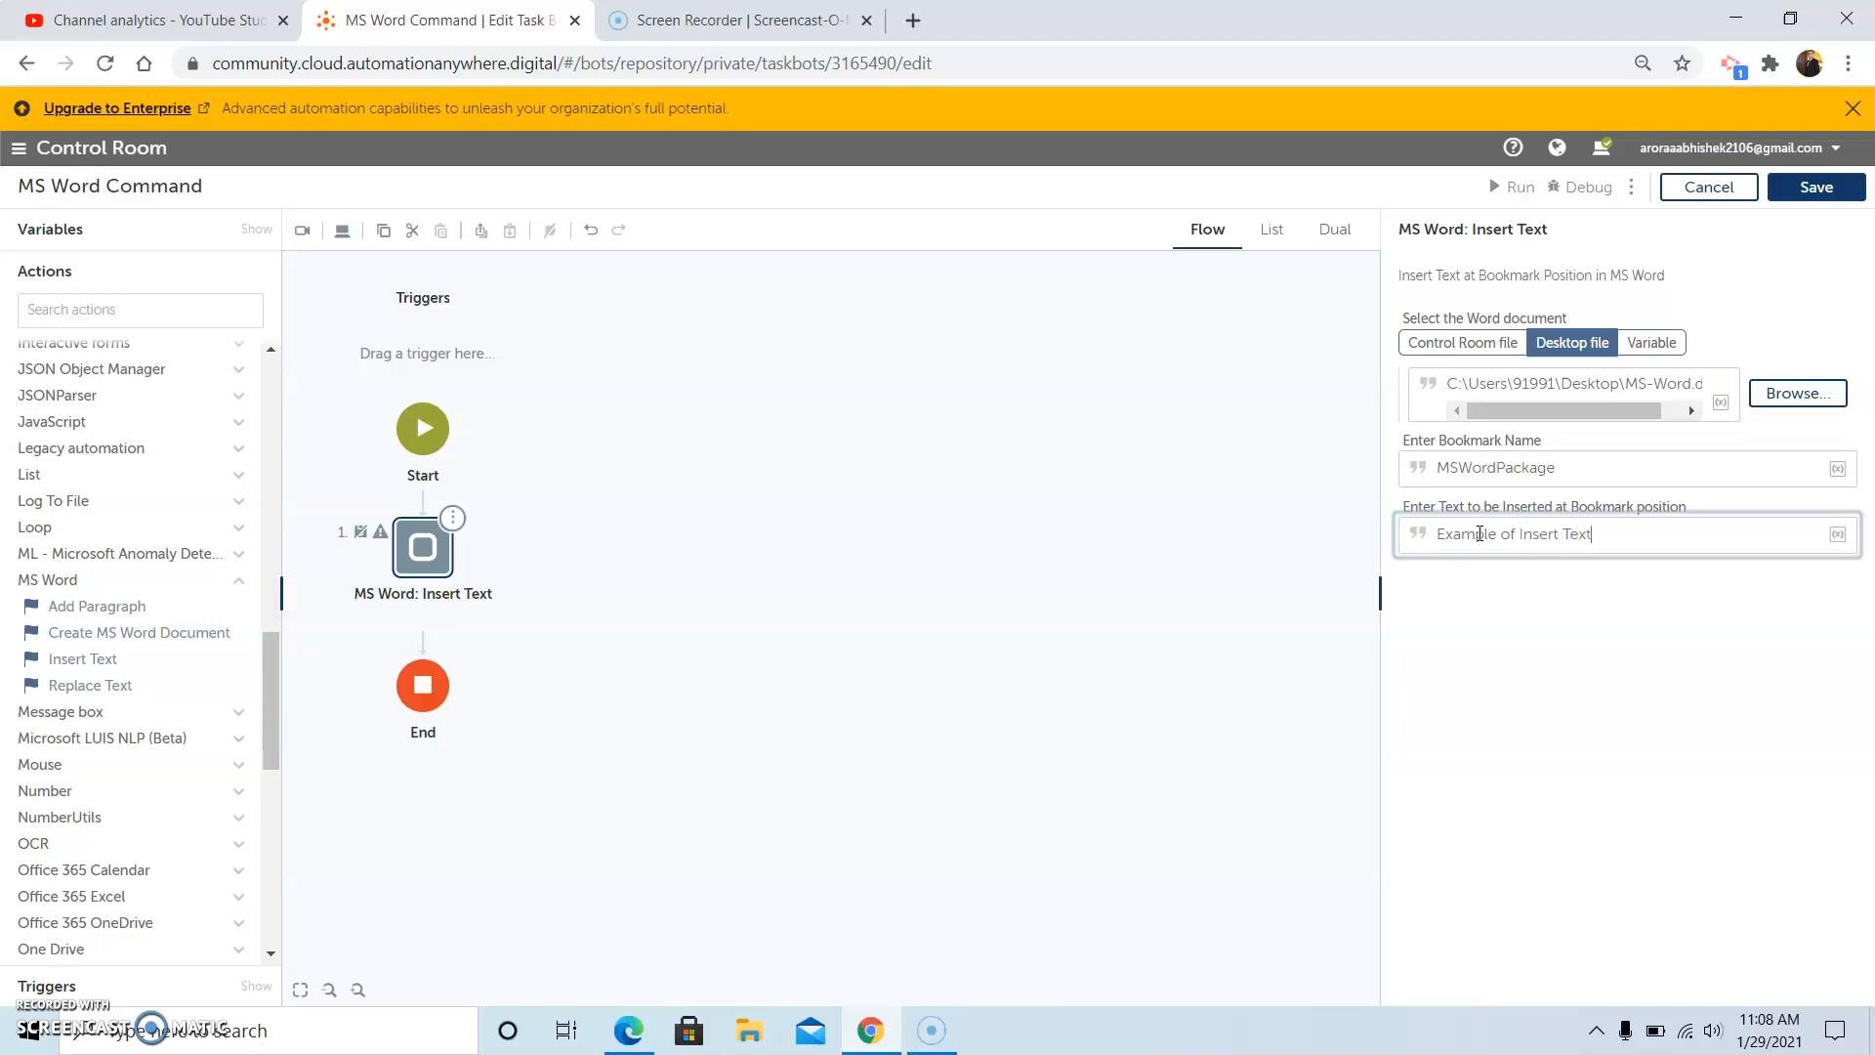
type("at book")
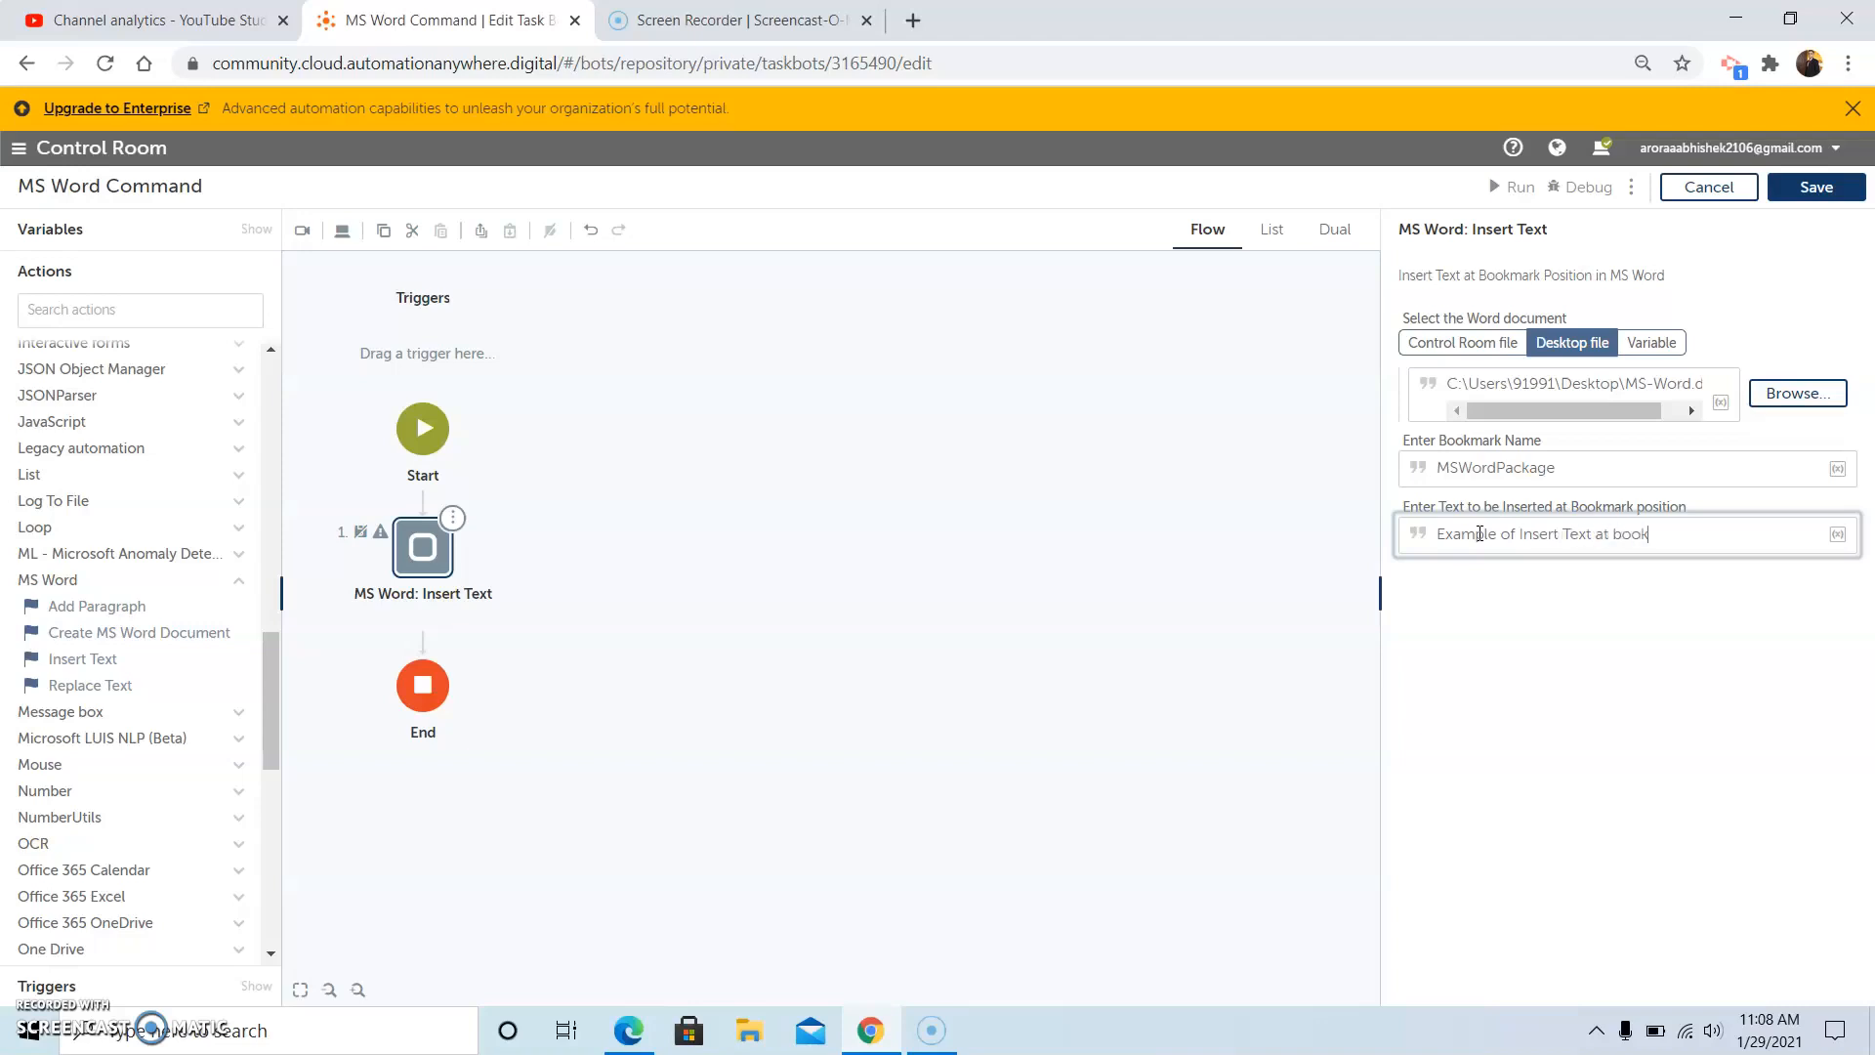
type("mark pos")
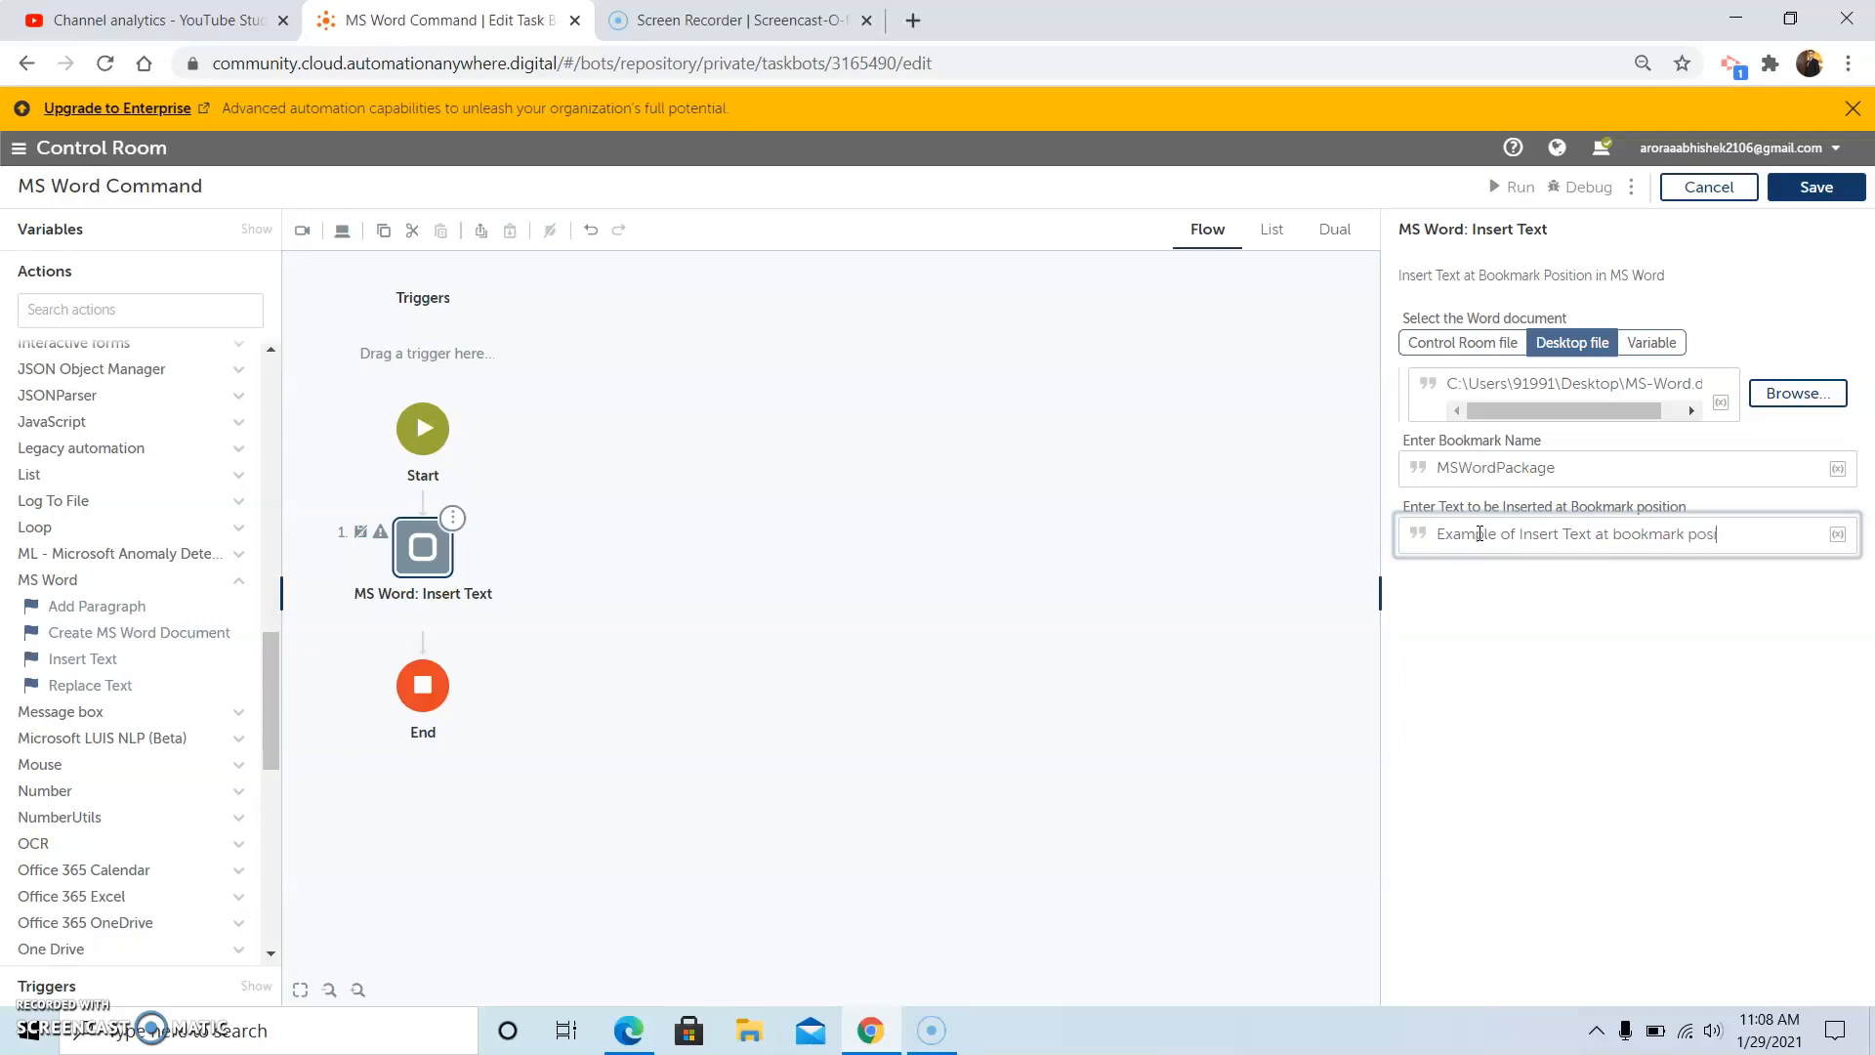
type("tion.")
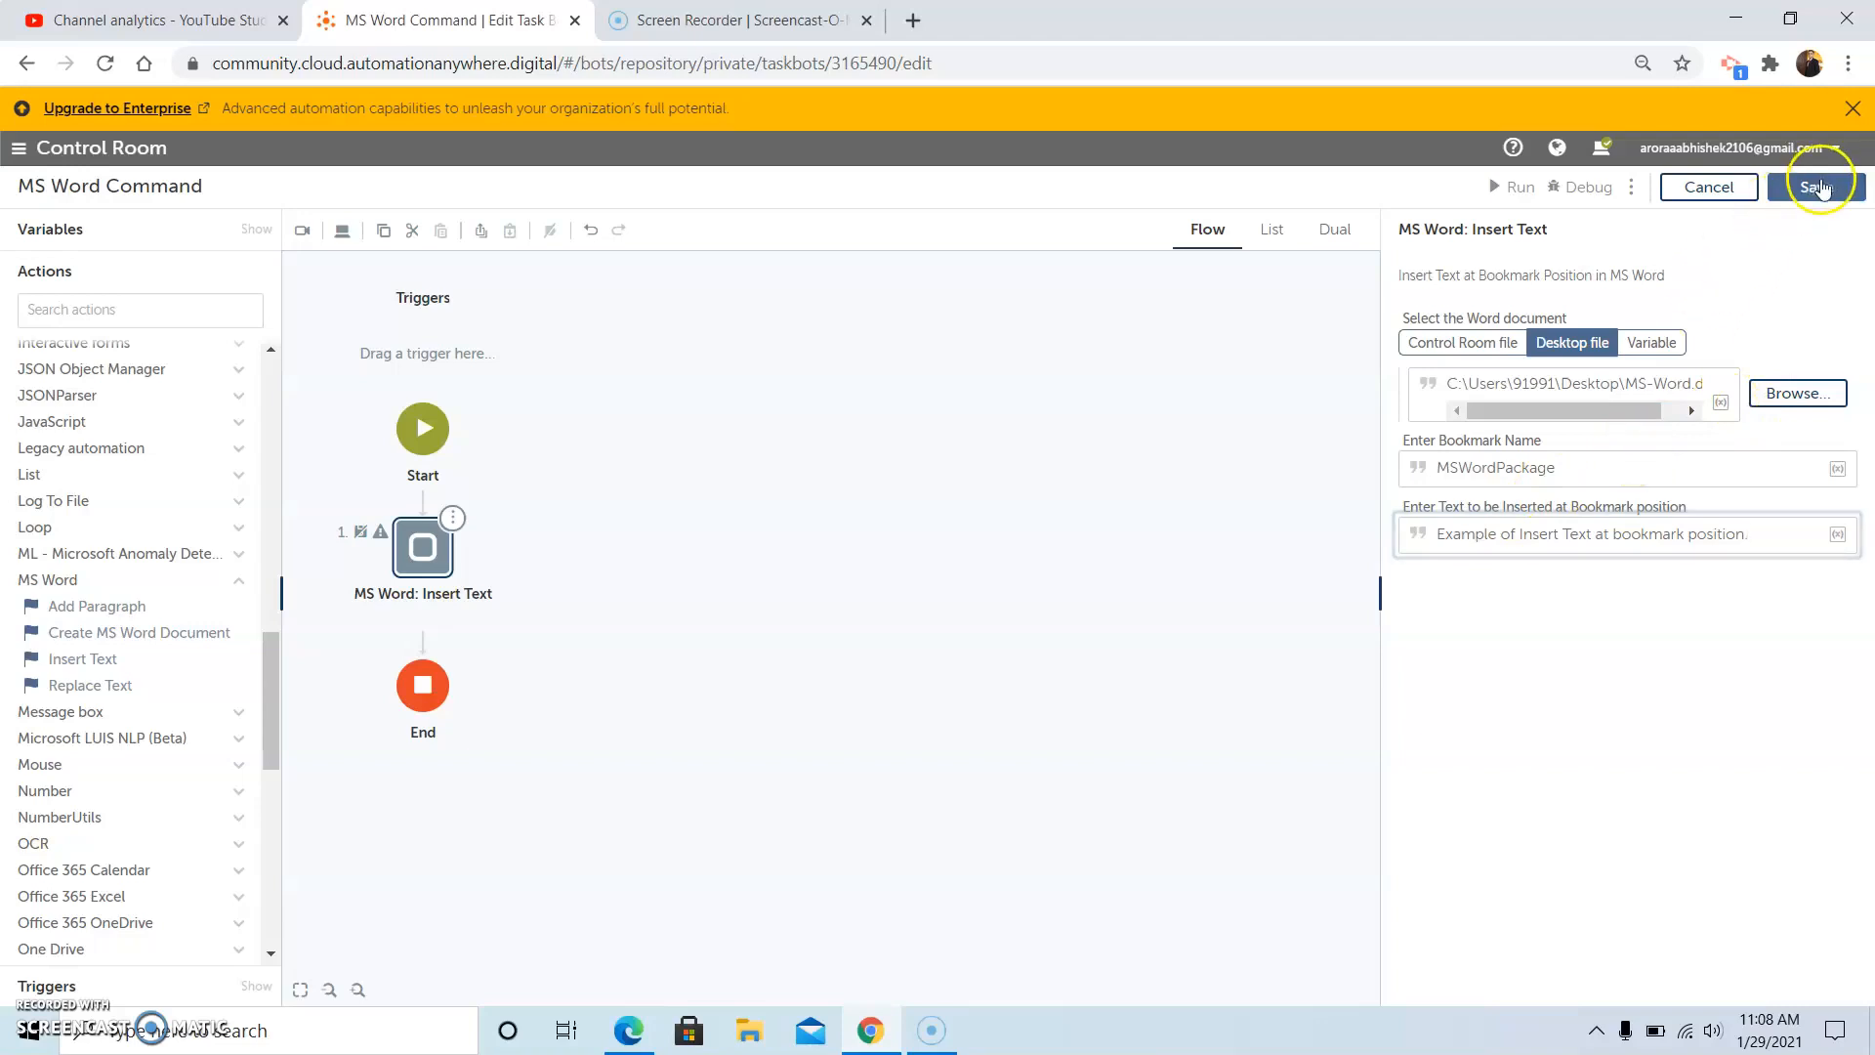
- Save and run the MS Word Command bot, dismiss the success message, and minimize Chrome
left_click(1816, 186)
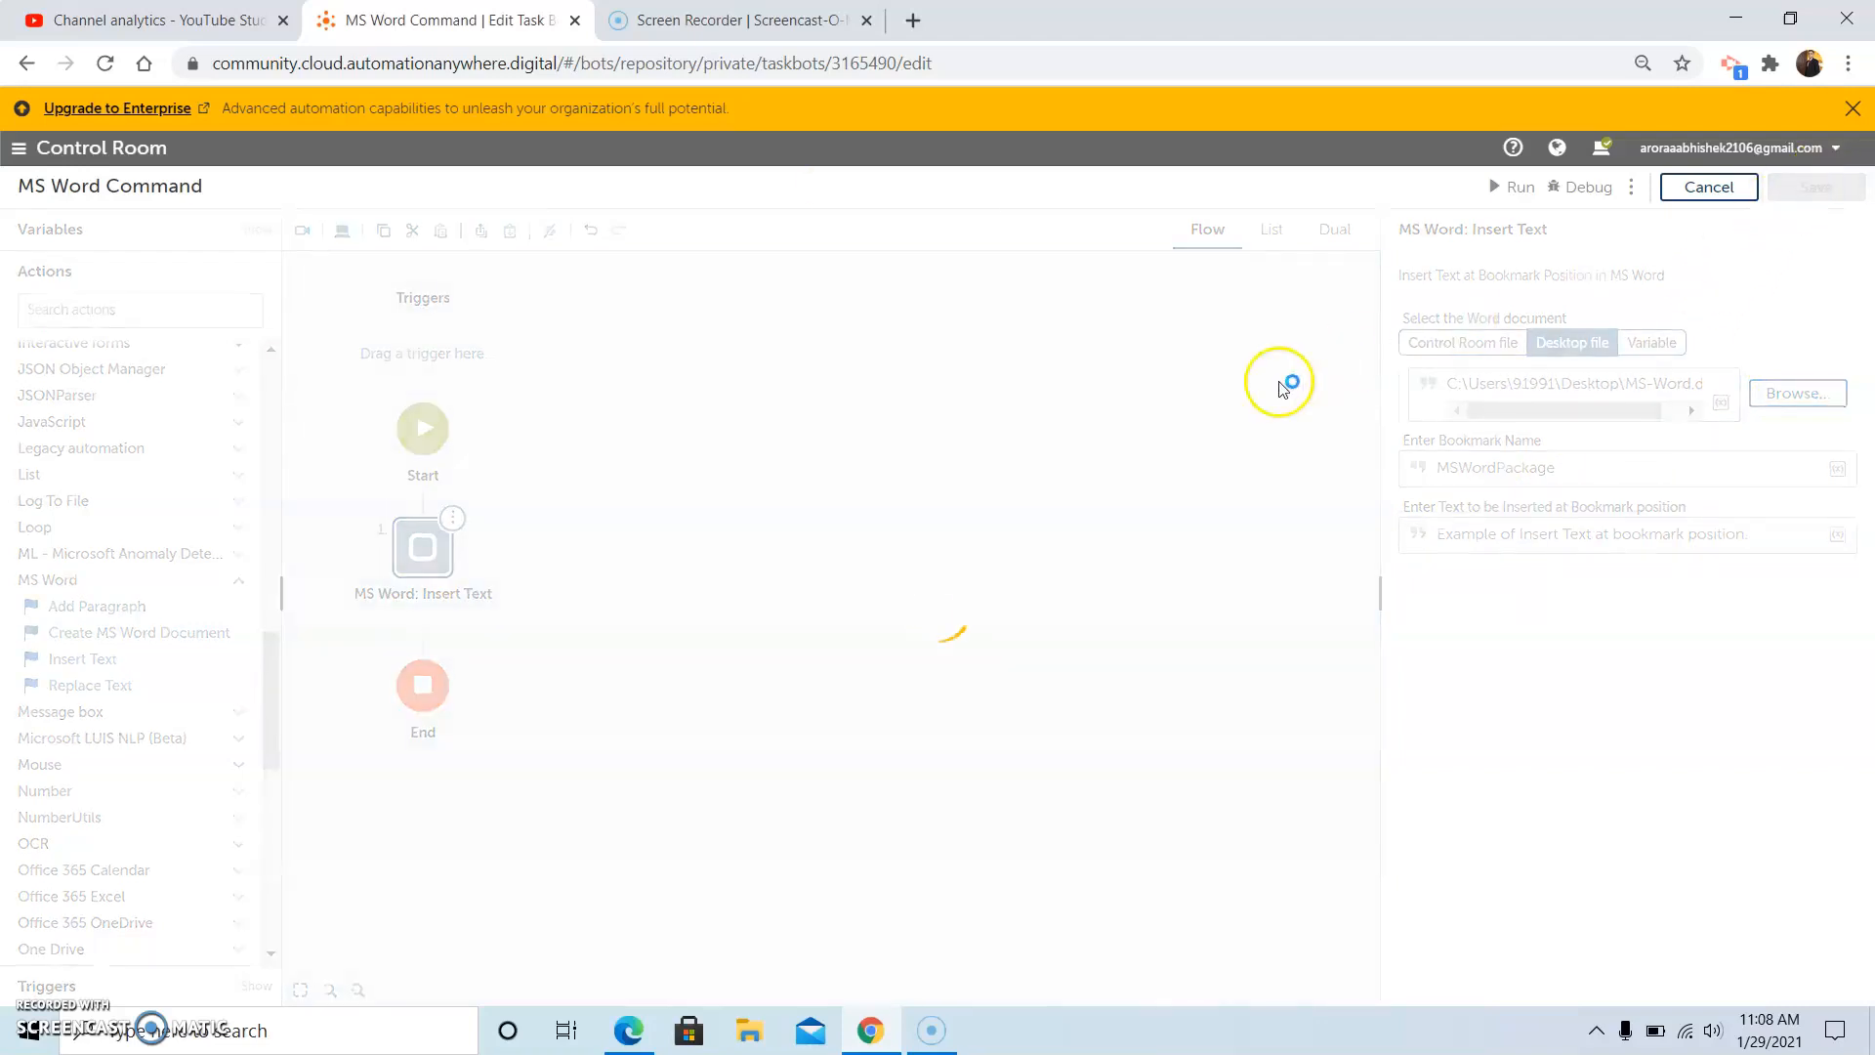
left_click(1815, 186)
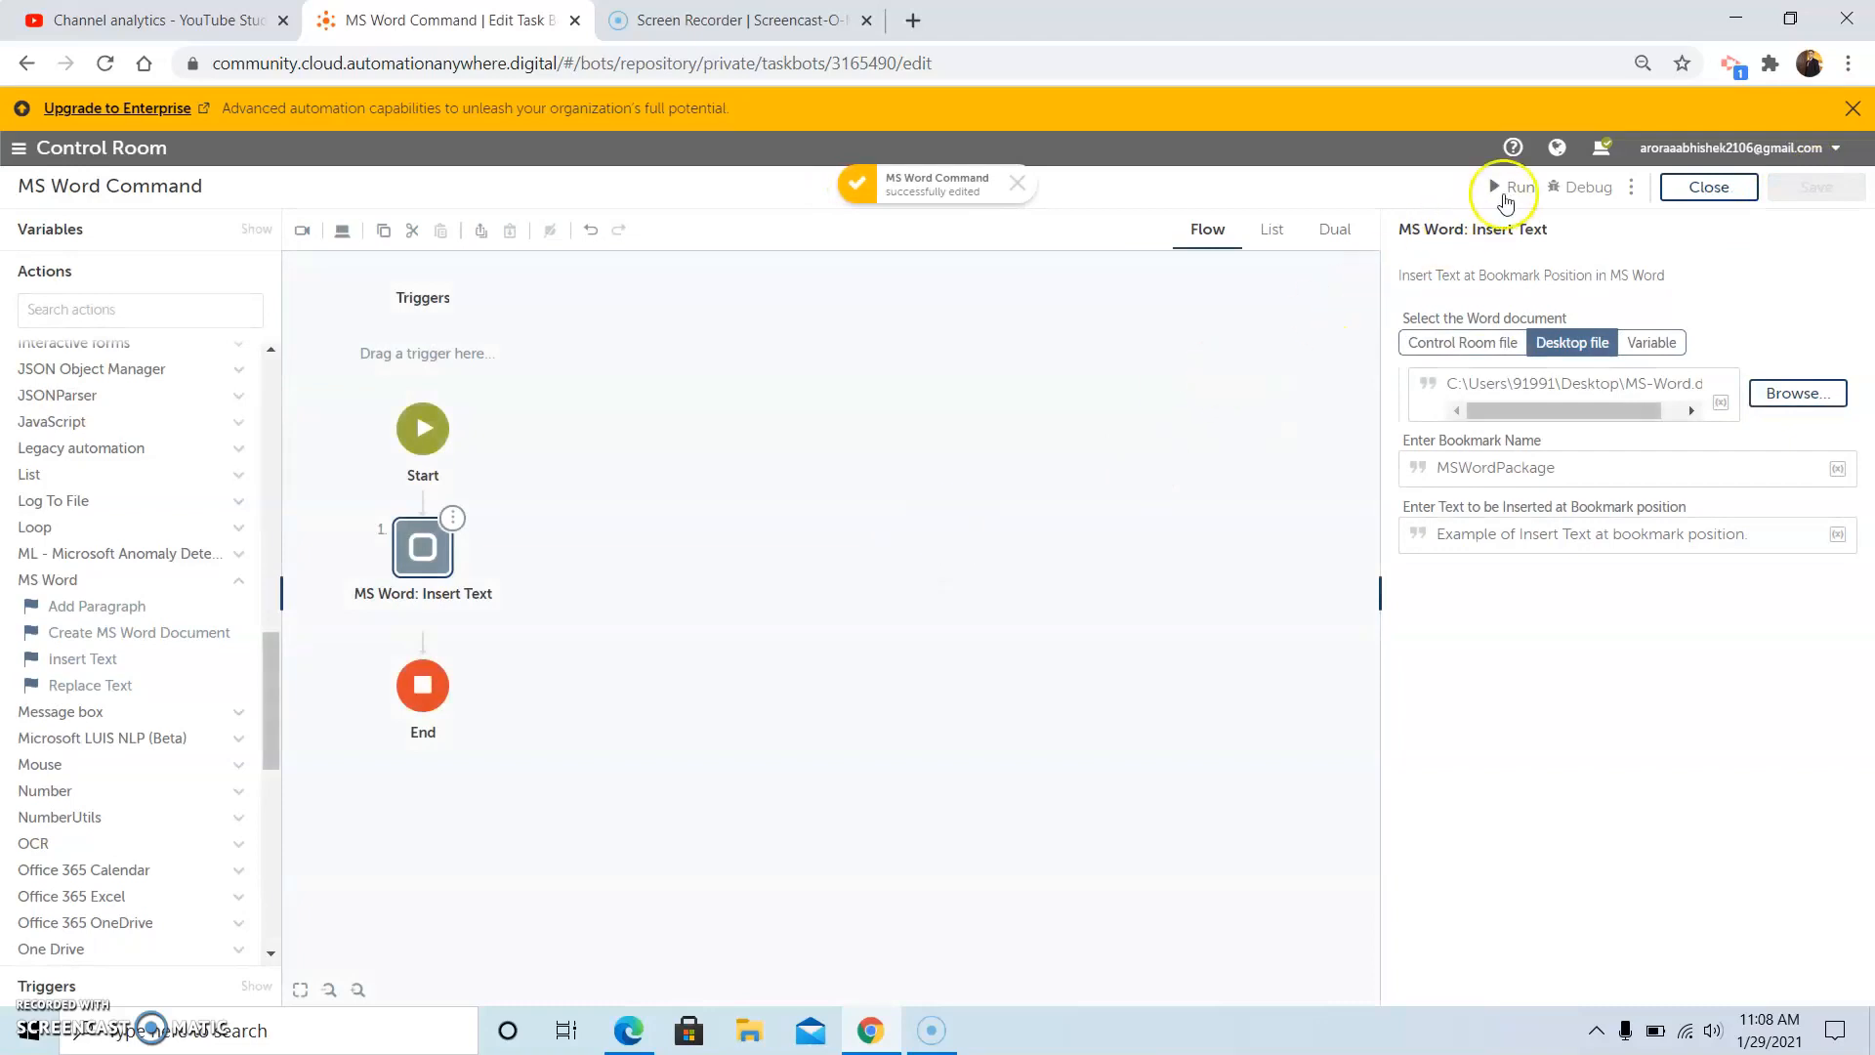
left_click(1511, 187)
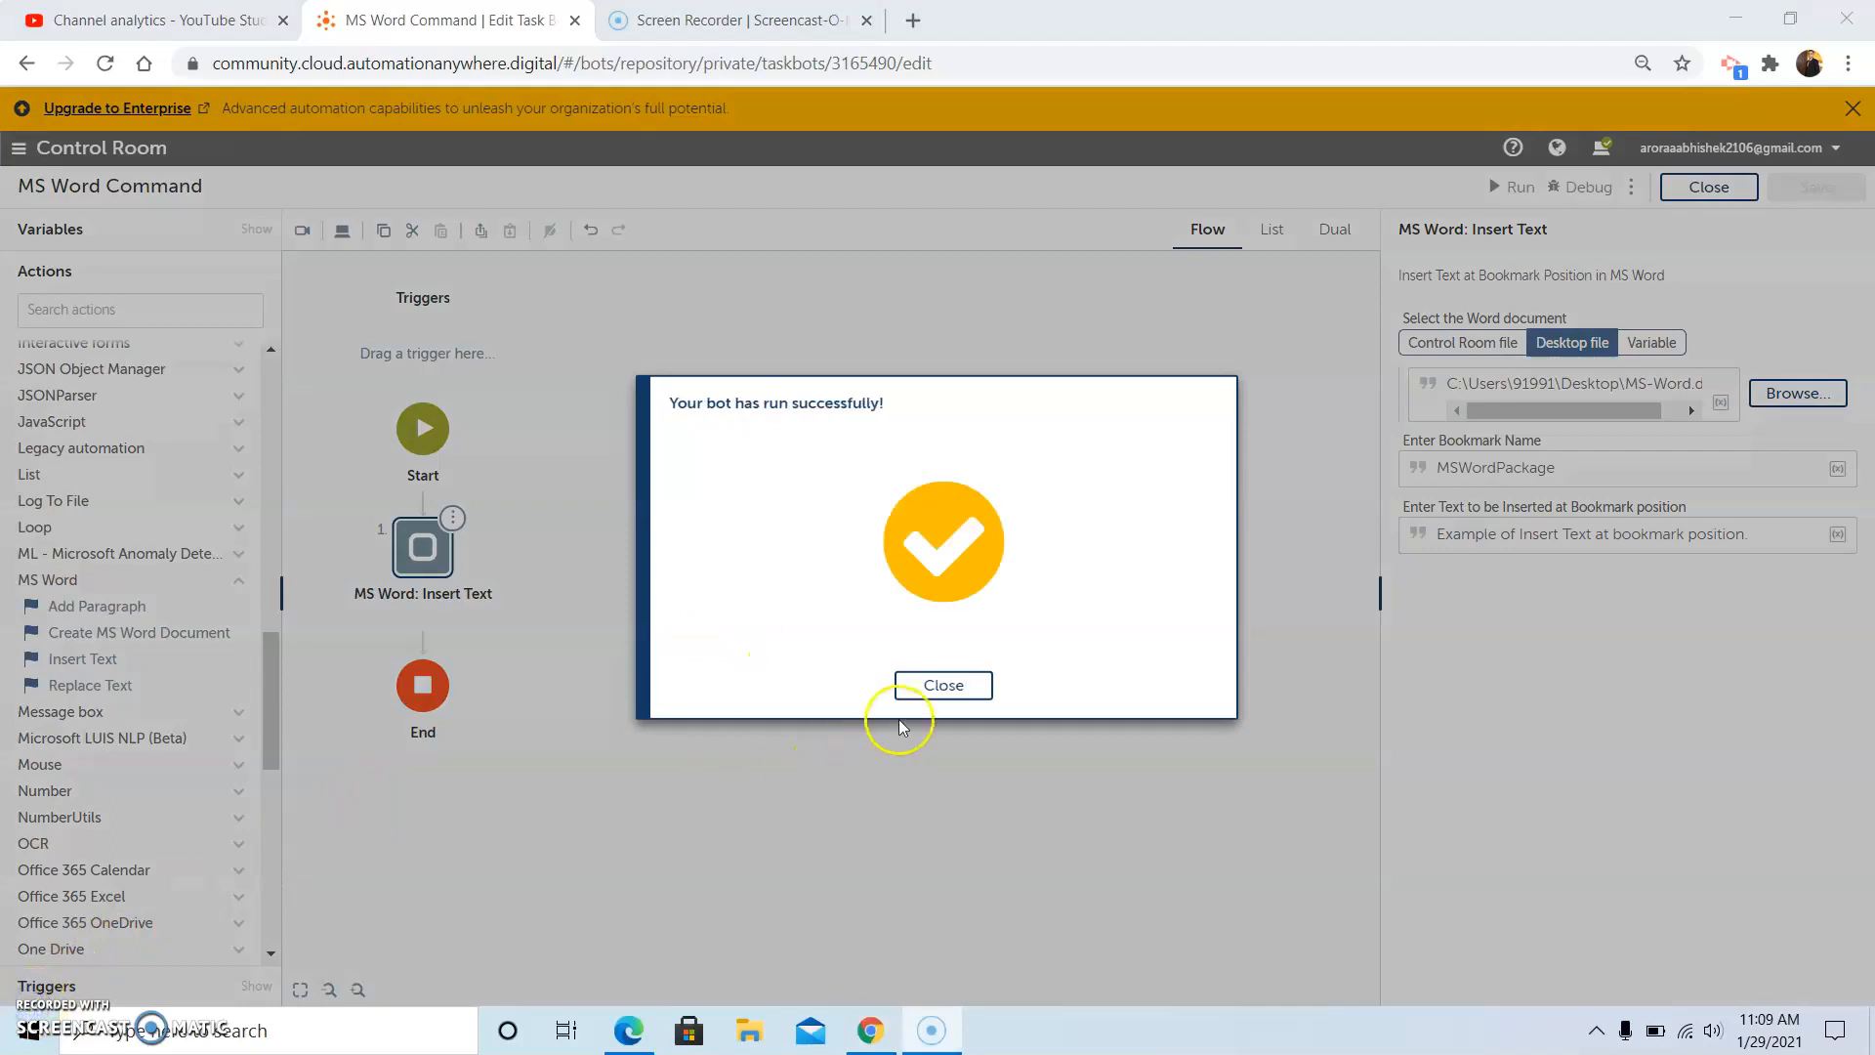
left_click(943, 684)
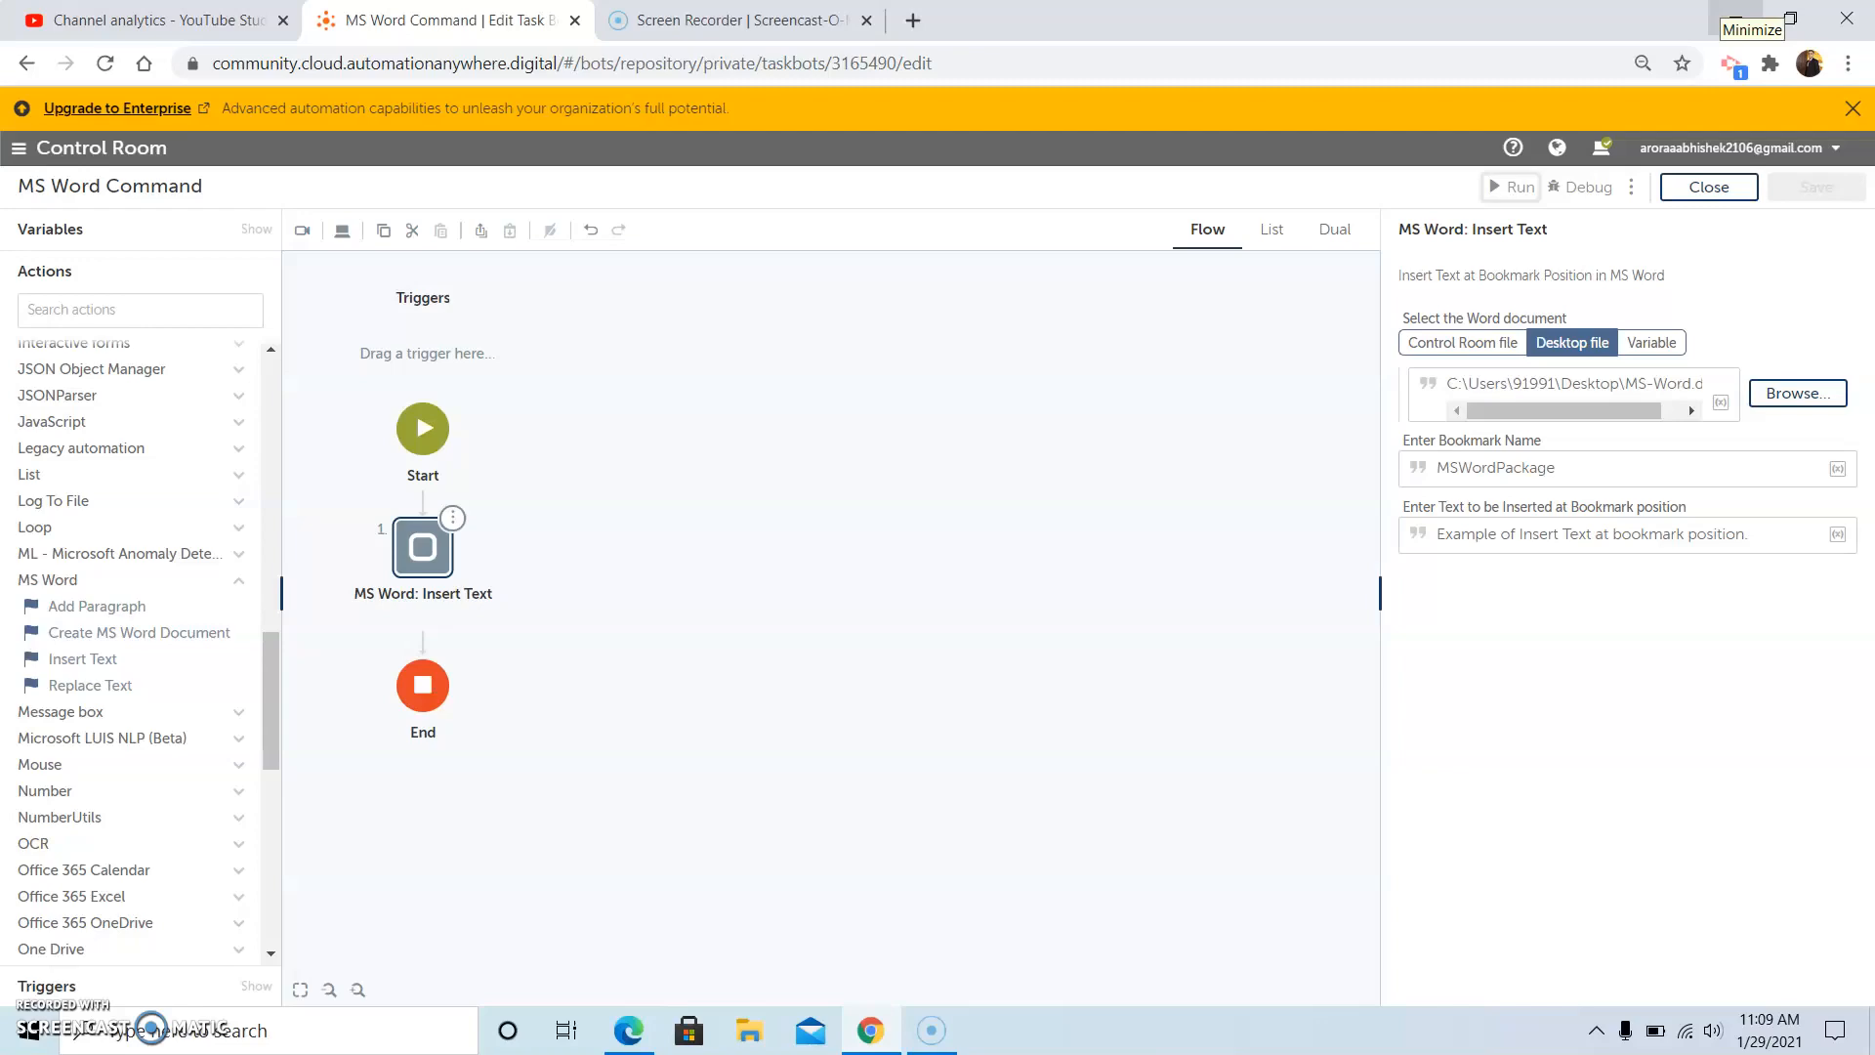
left_click(1753, 28)
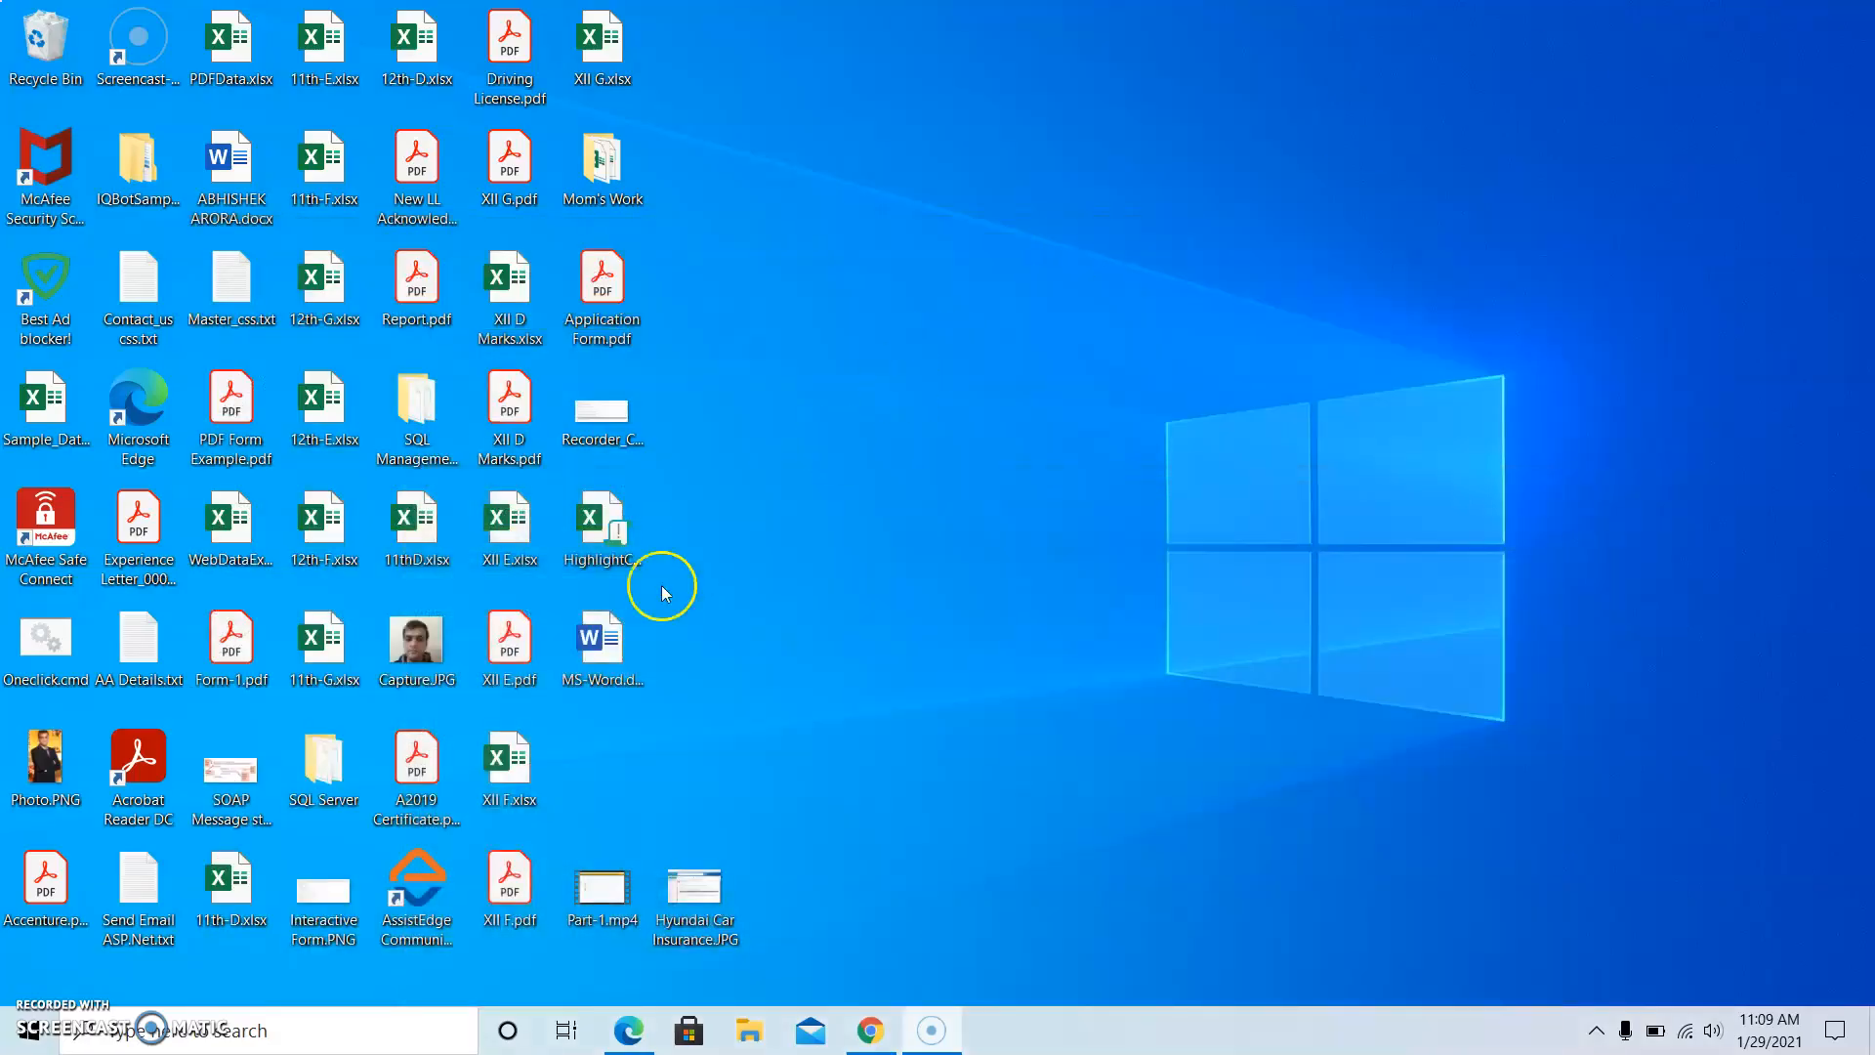
- Open MS-Word.docx to check the inserted sentence below the bullets, then close Word
double_click(602, 640)
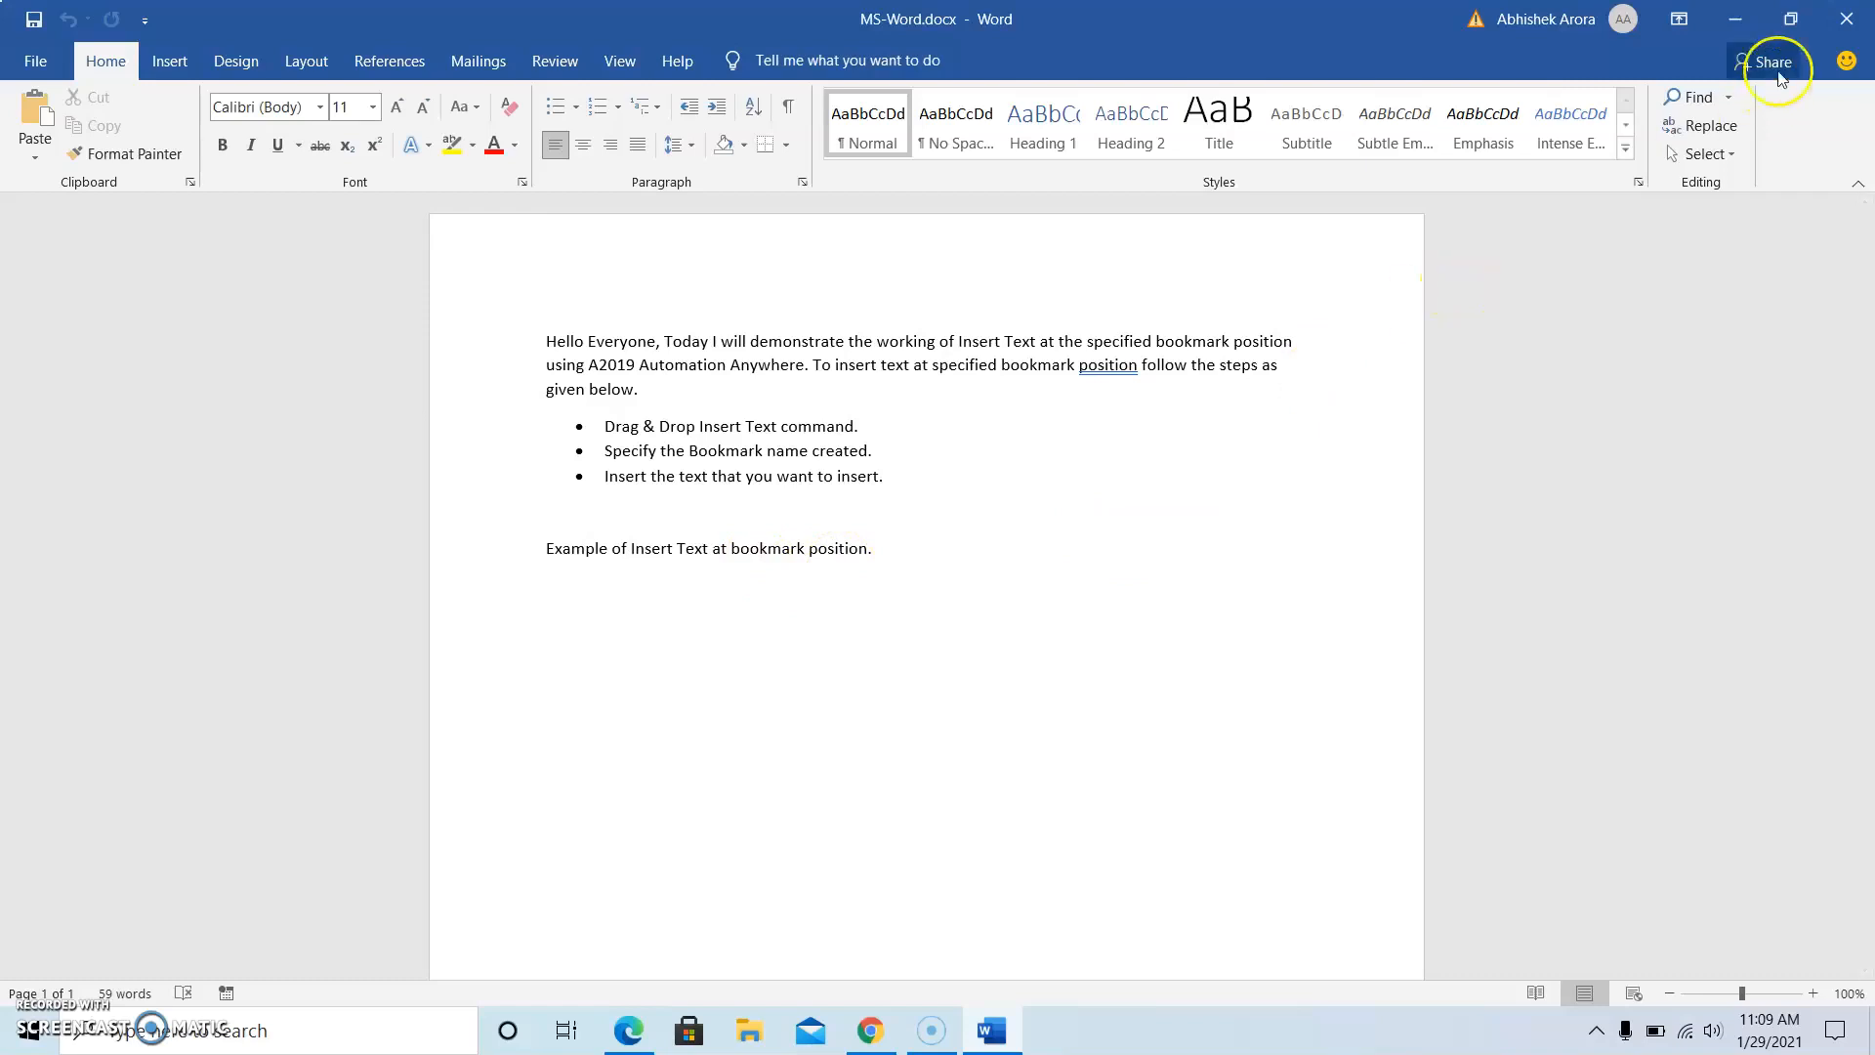
left_click(1735, 19)
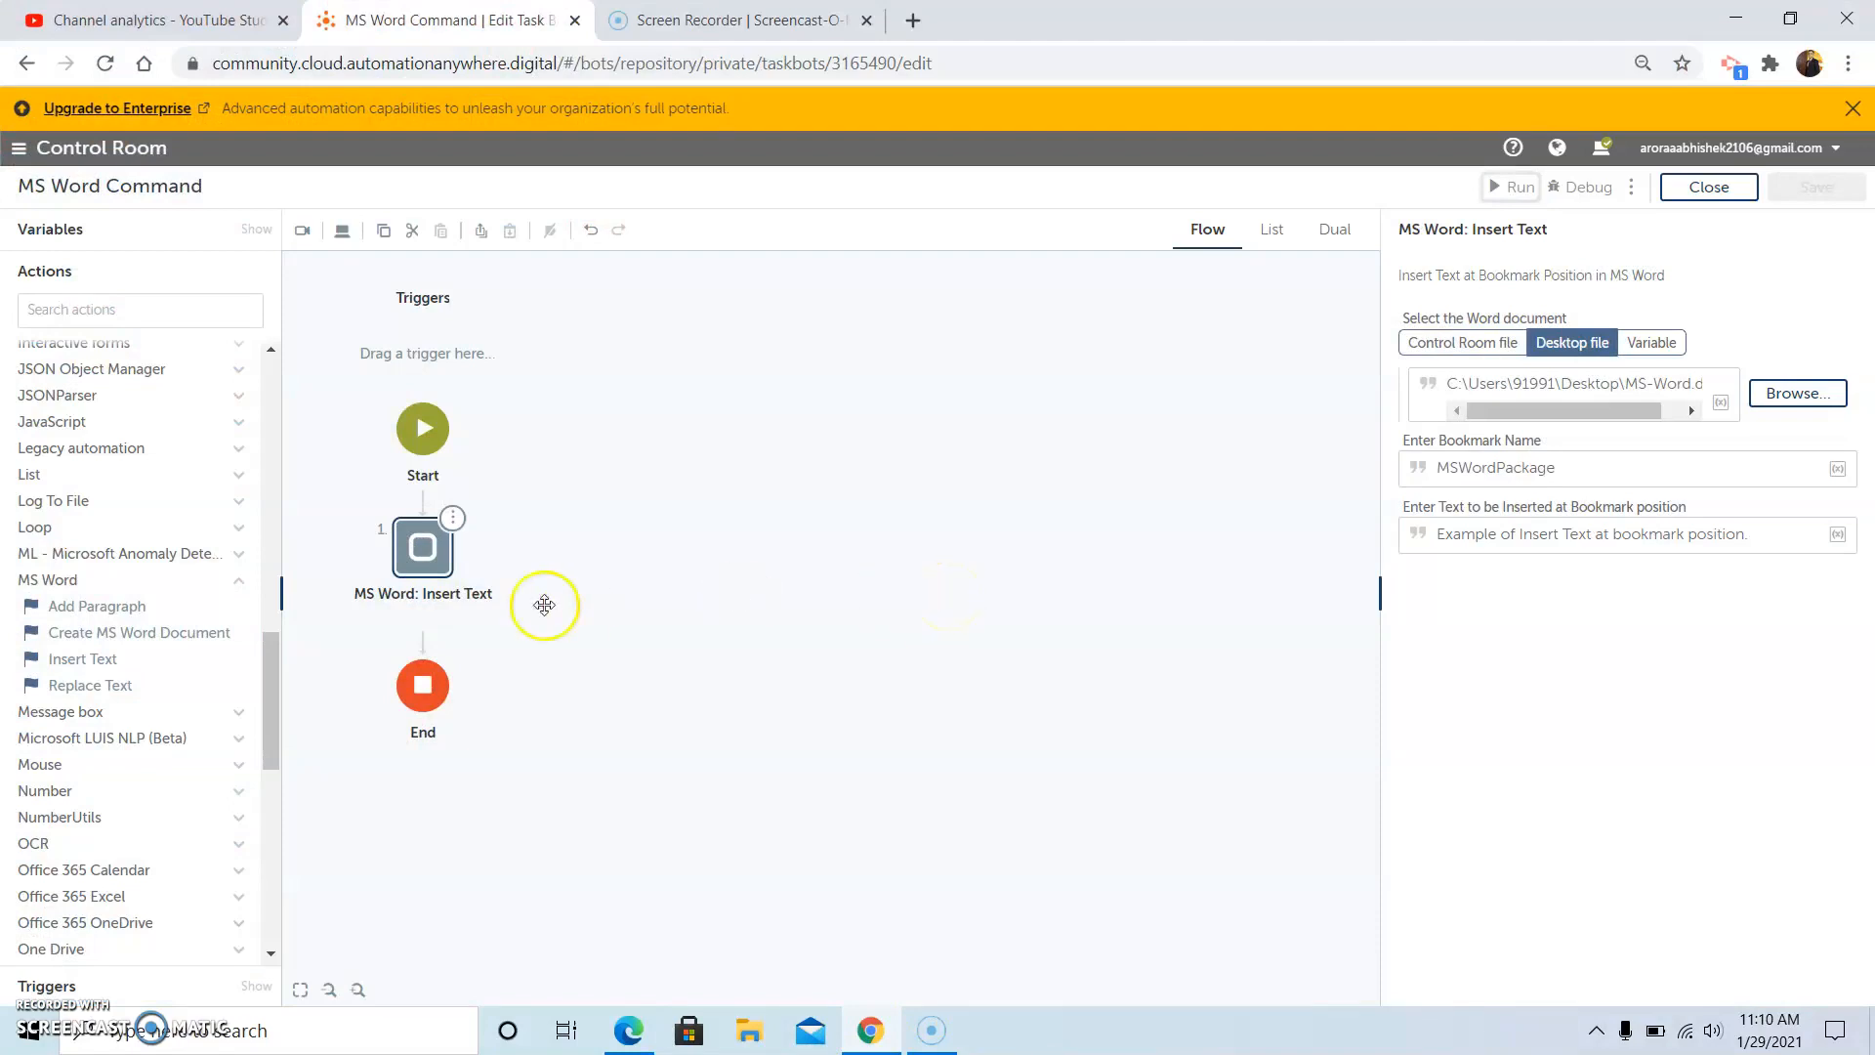
mouse_move(518, 587)
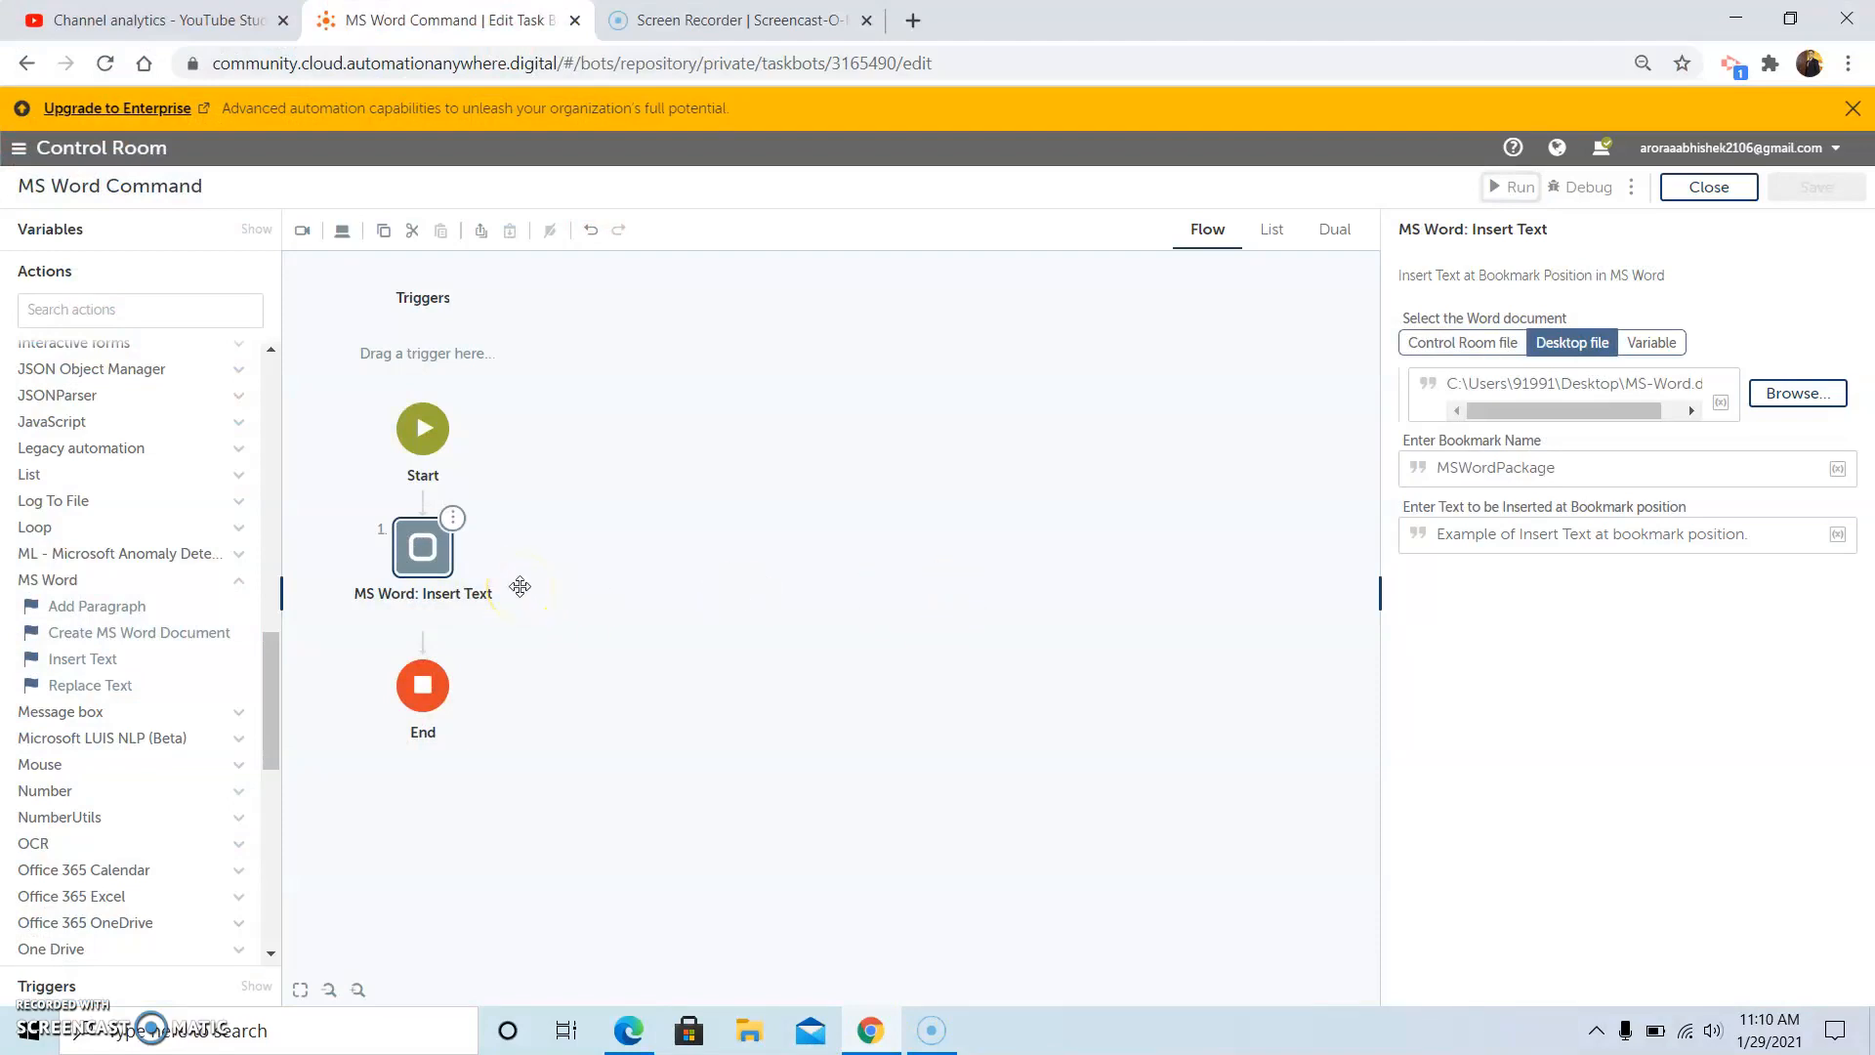
mouse_move(665, 639)
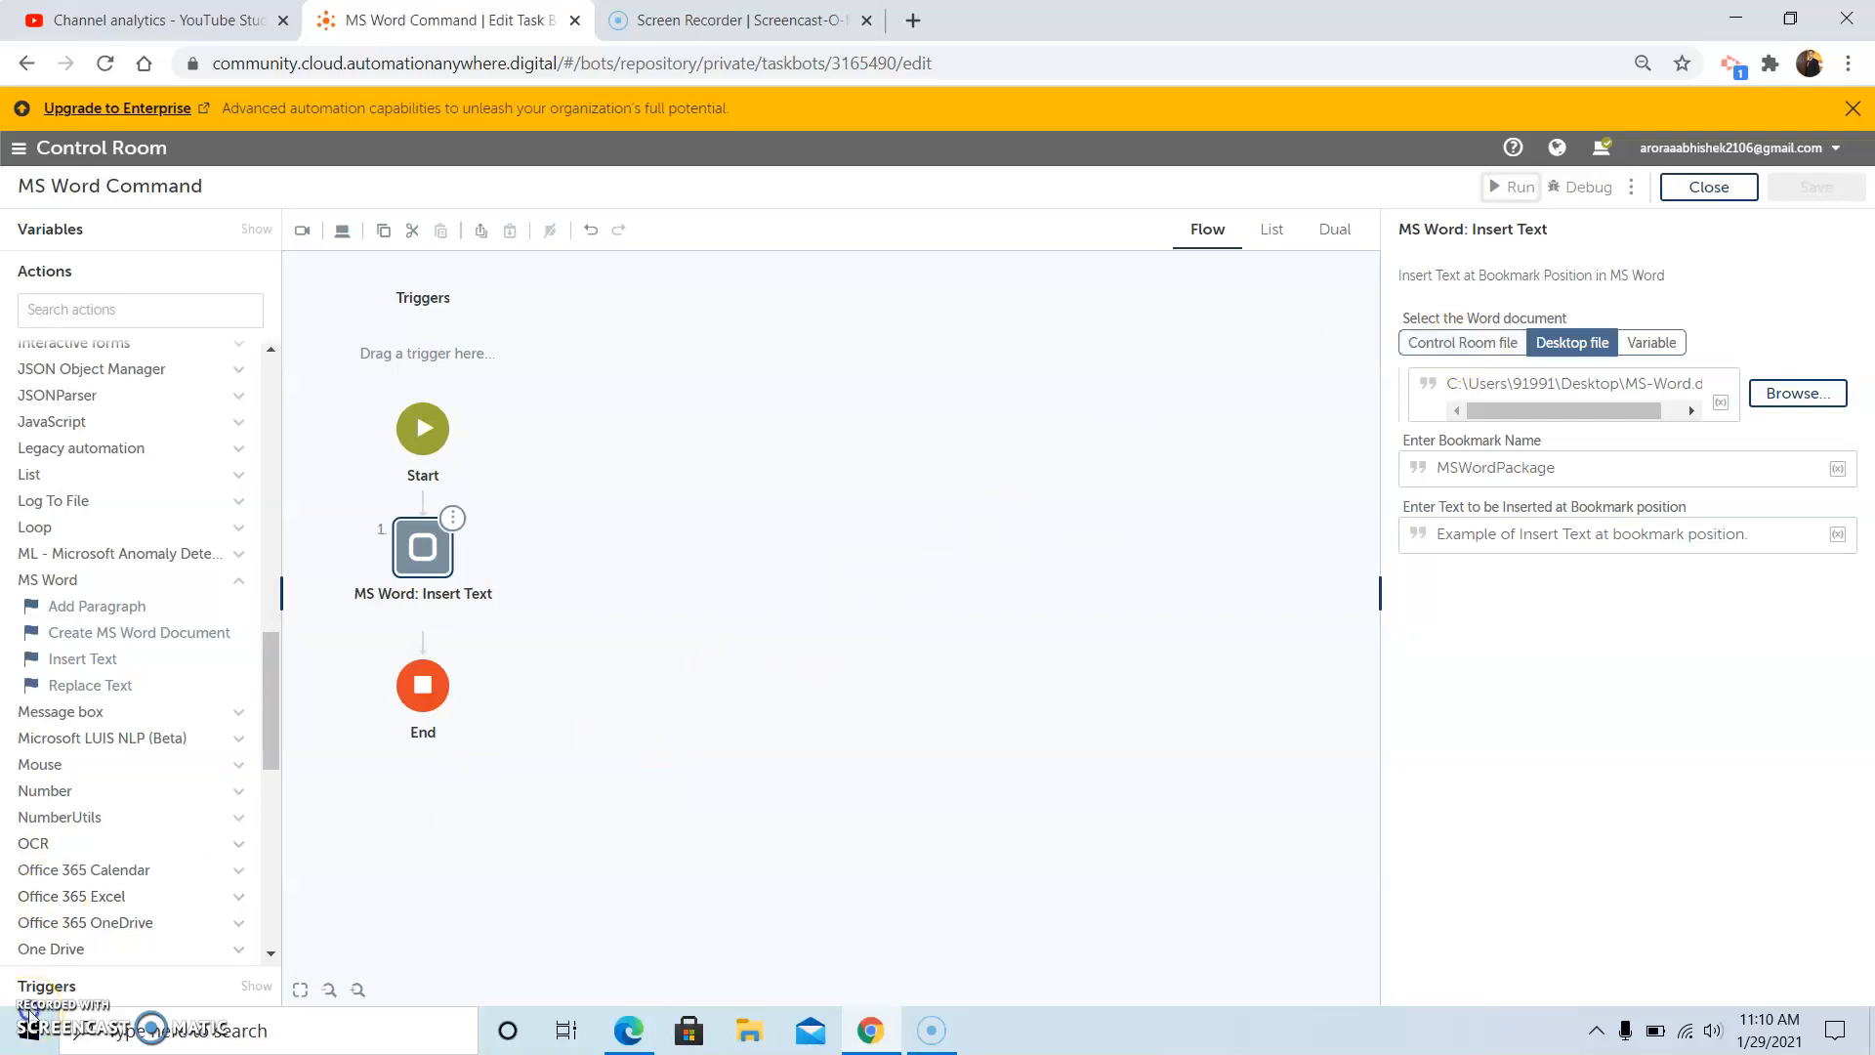
- Close the MS Word Command bot editor tab, leaving the Screencast-O-Matic page open
left_click(742, 20)
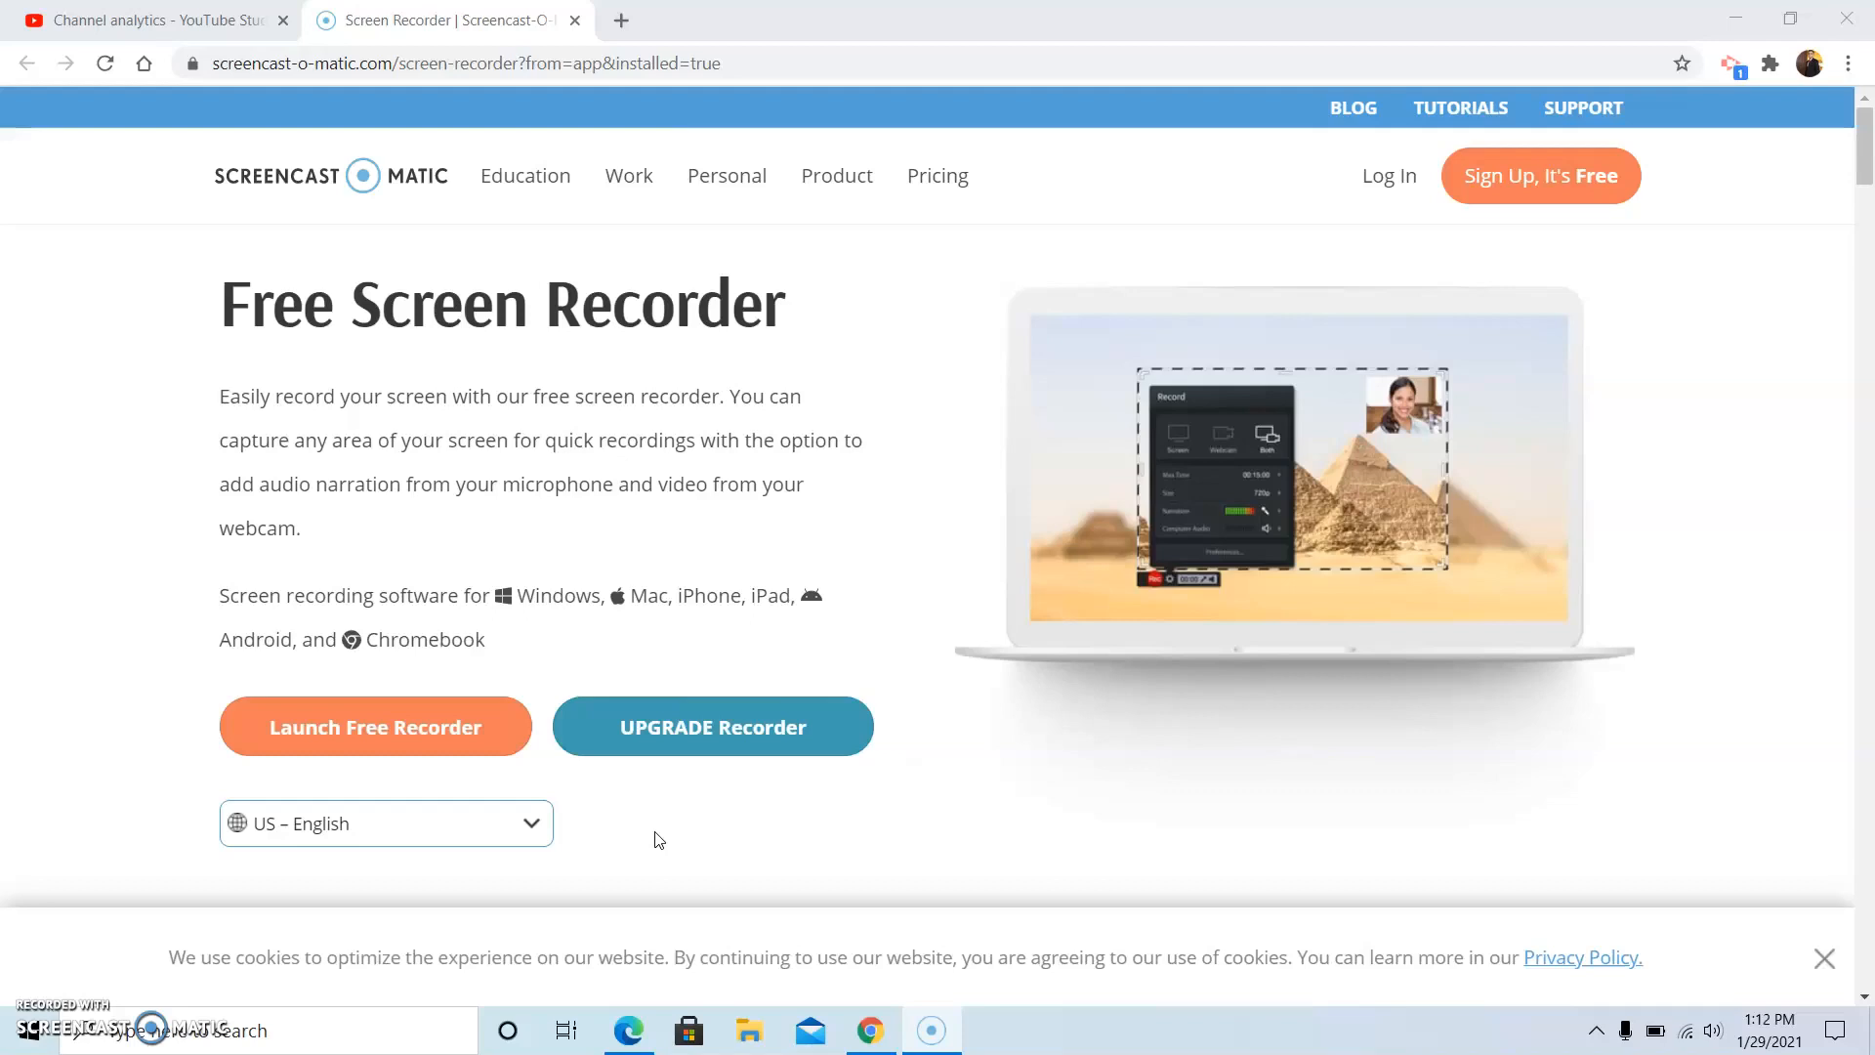
mouse_move(662, 840)
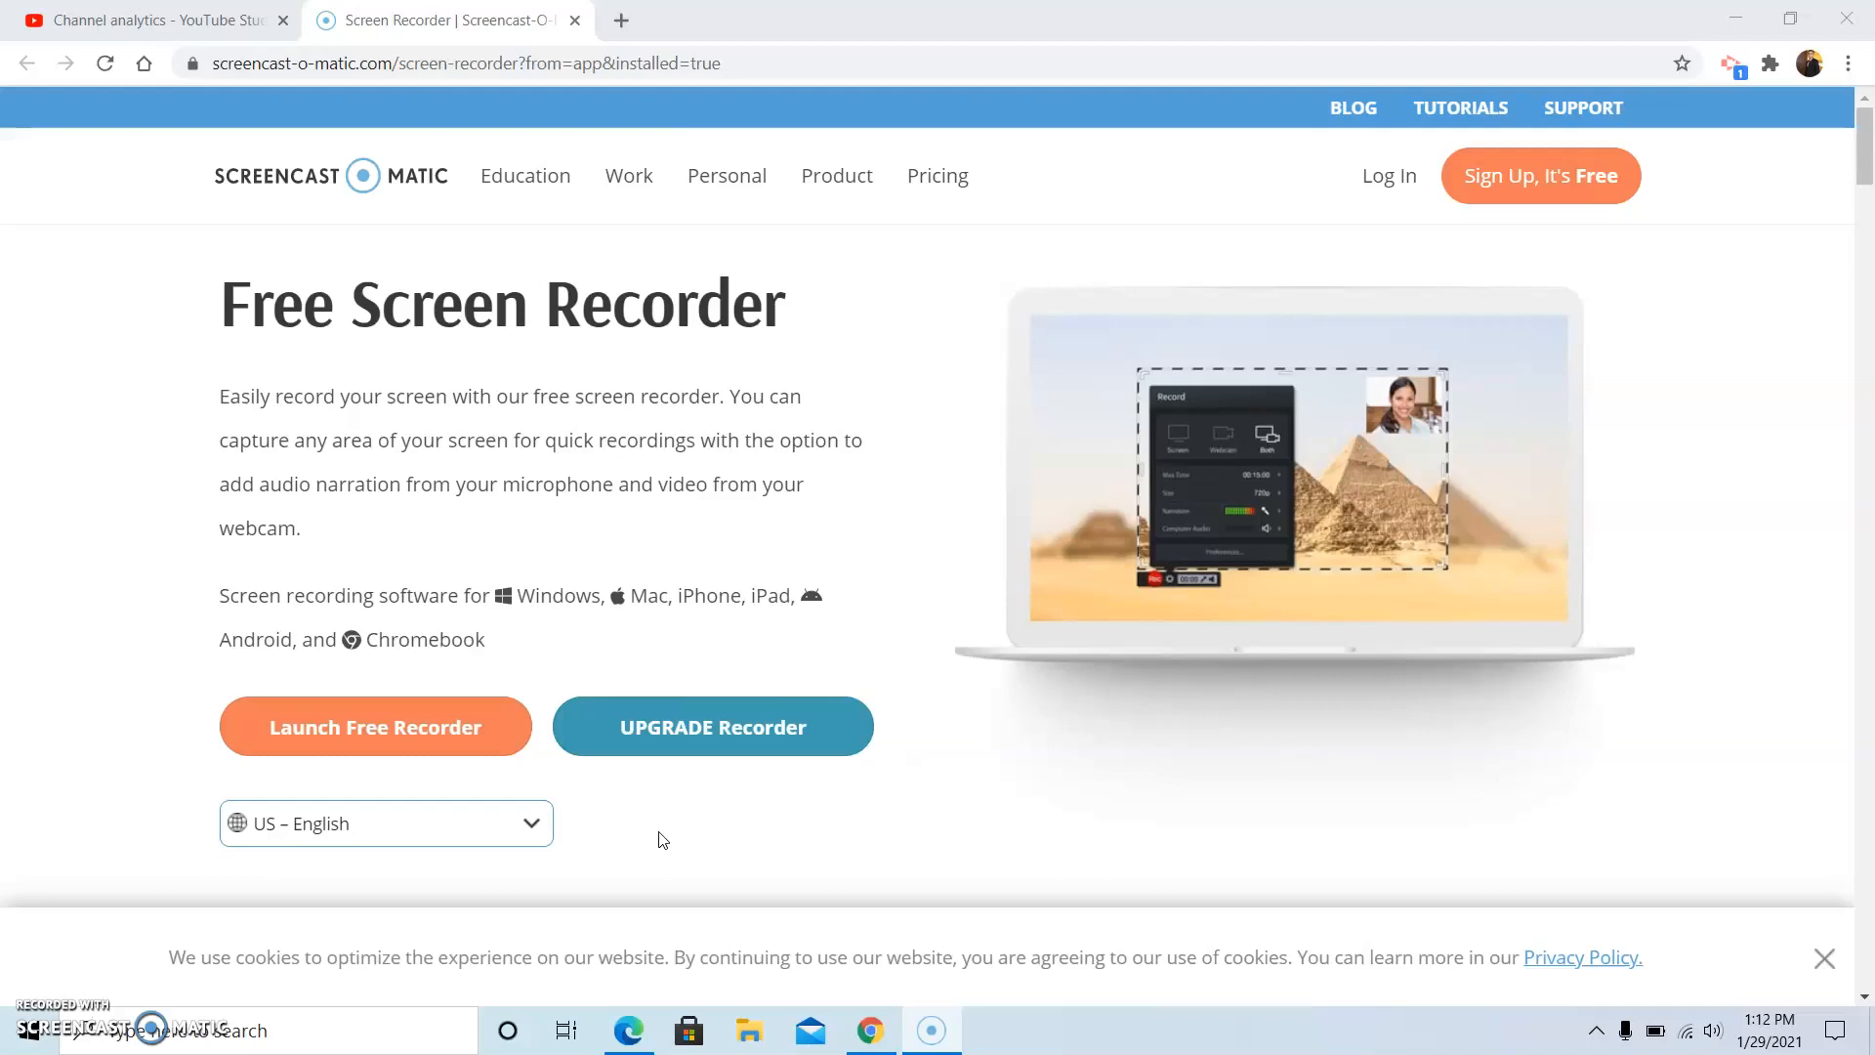